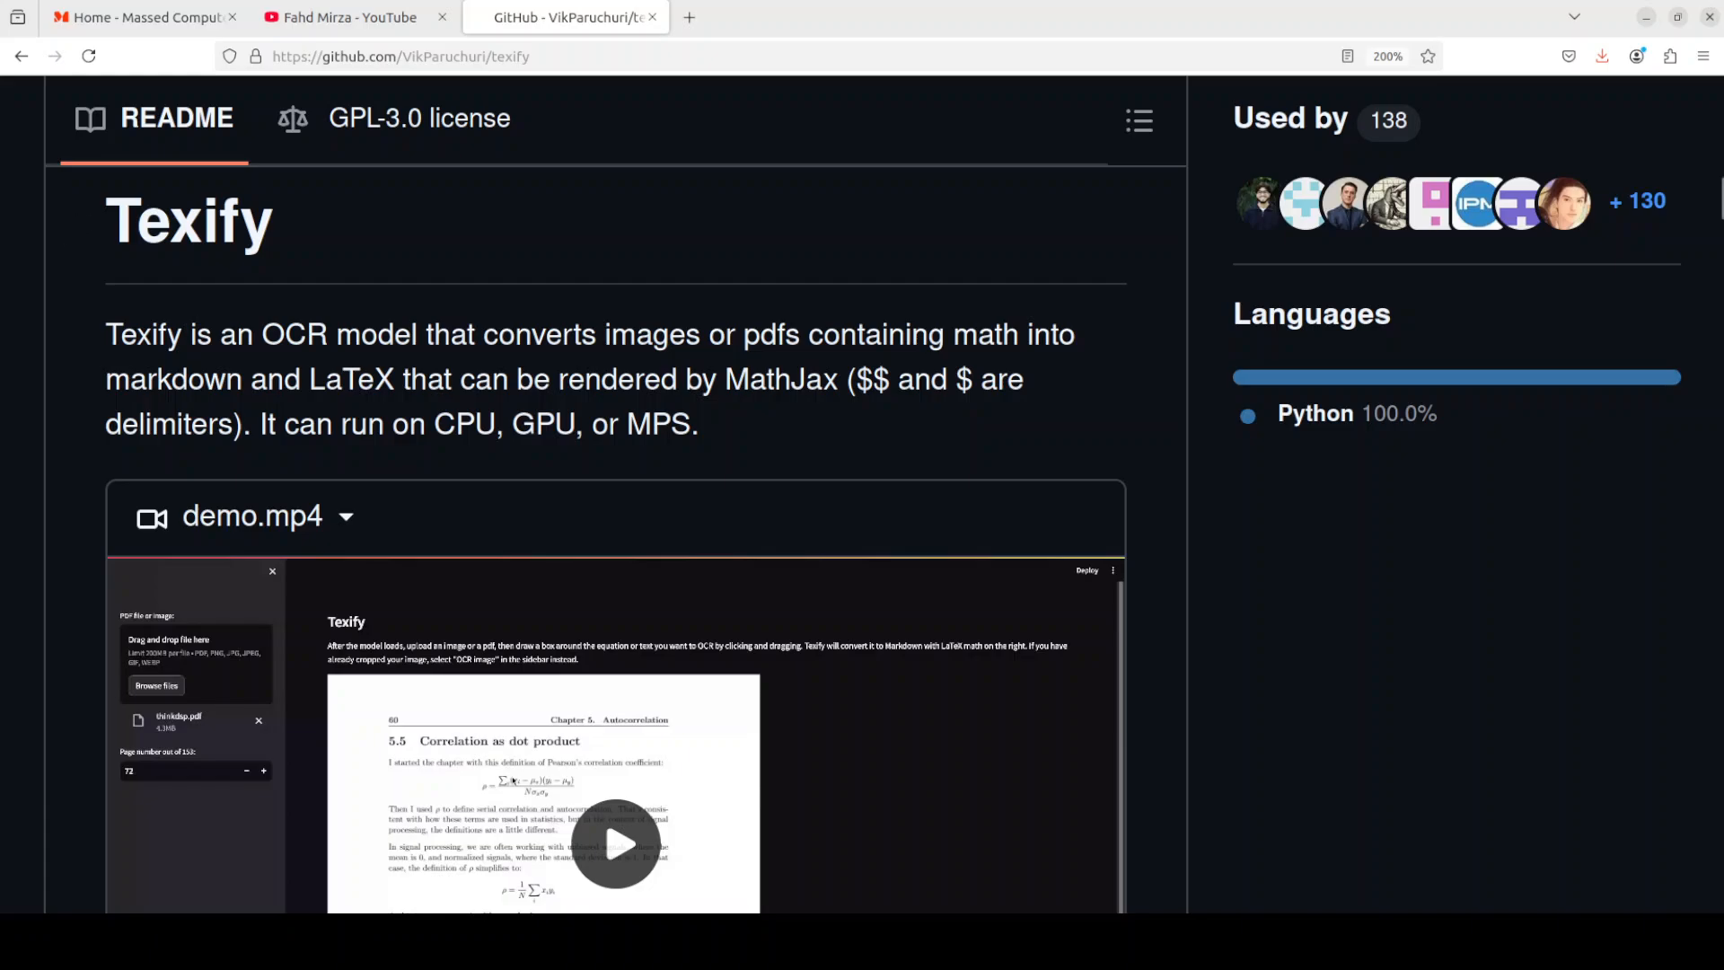
Step: Switch to the 'Home - Massed Compute' browser tab
left_click(135, 18)
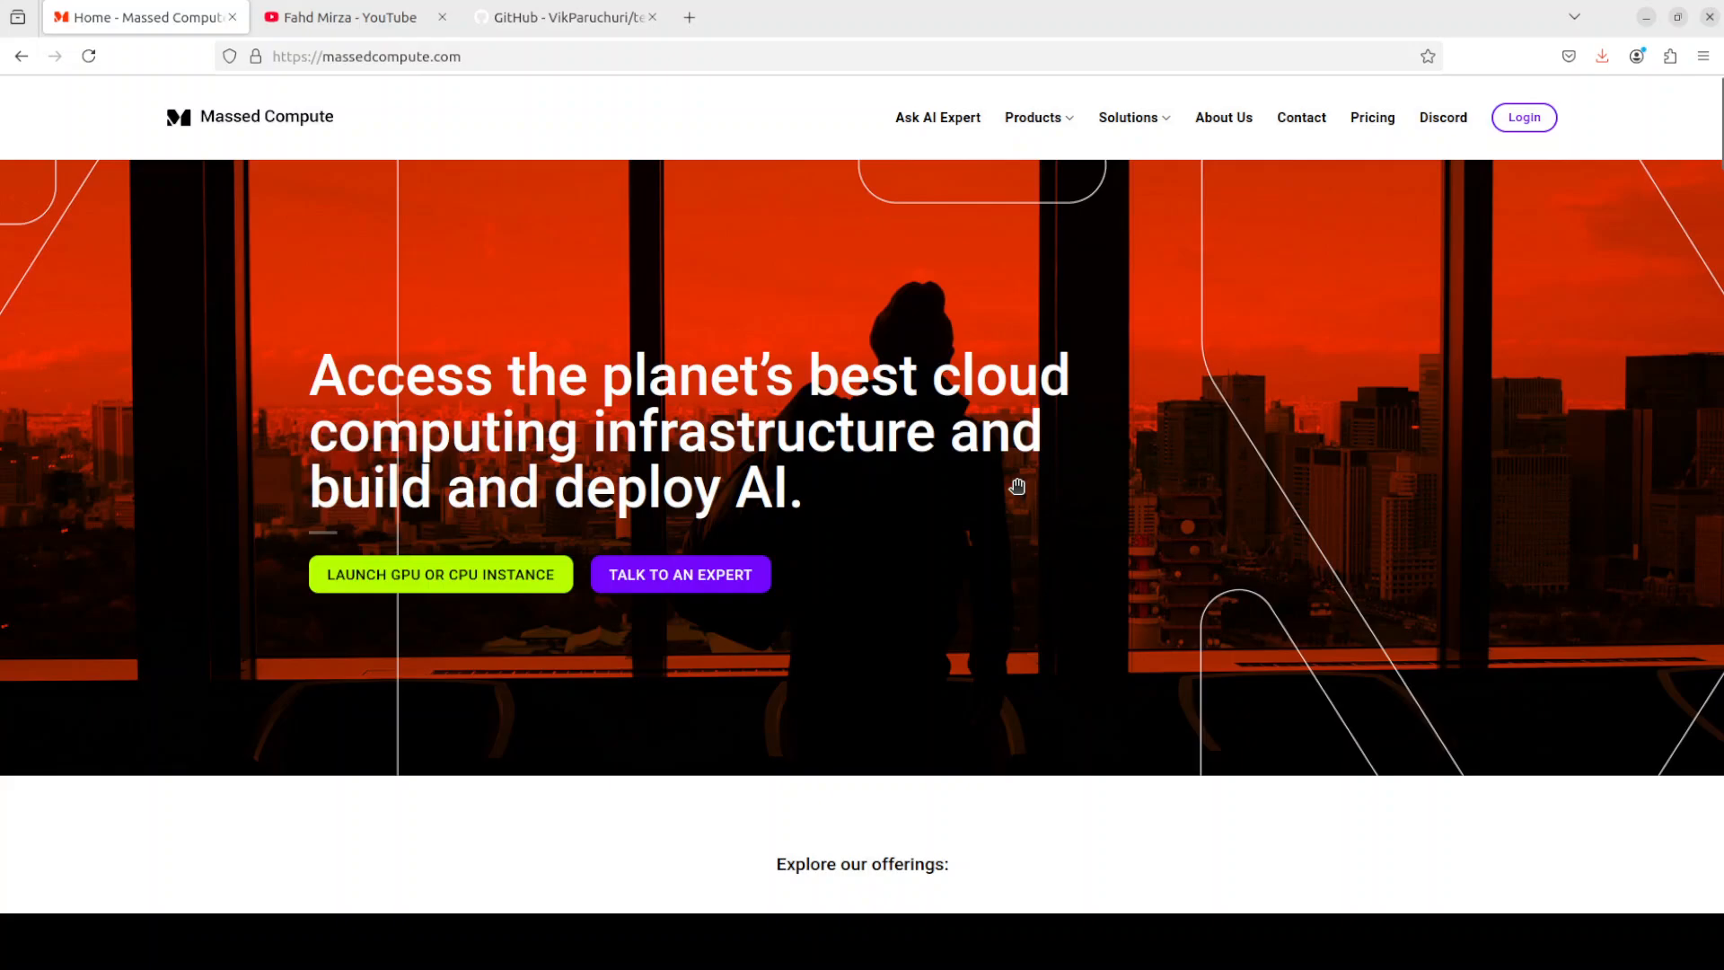
mouse_move(937, 296)
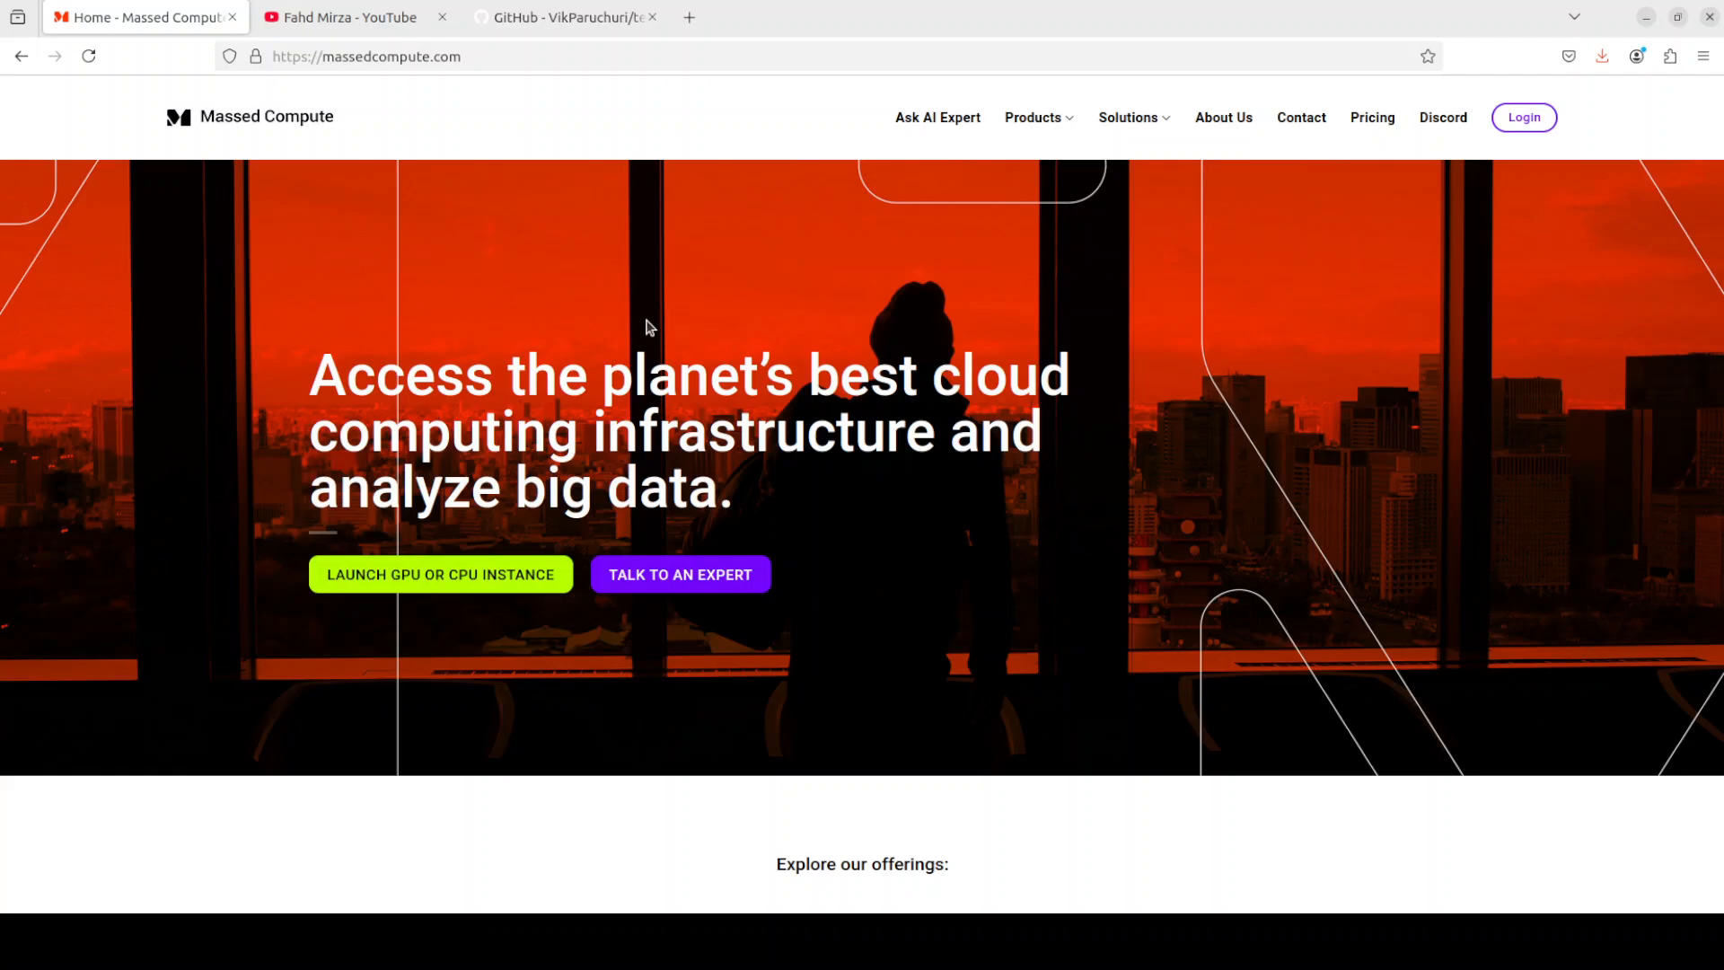
mouse_move(1354, 435)
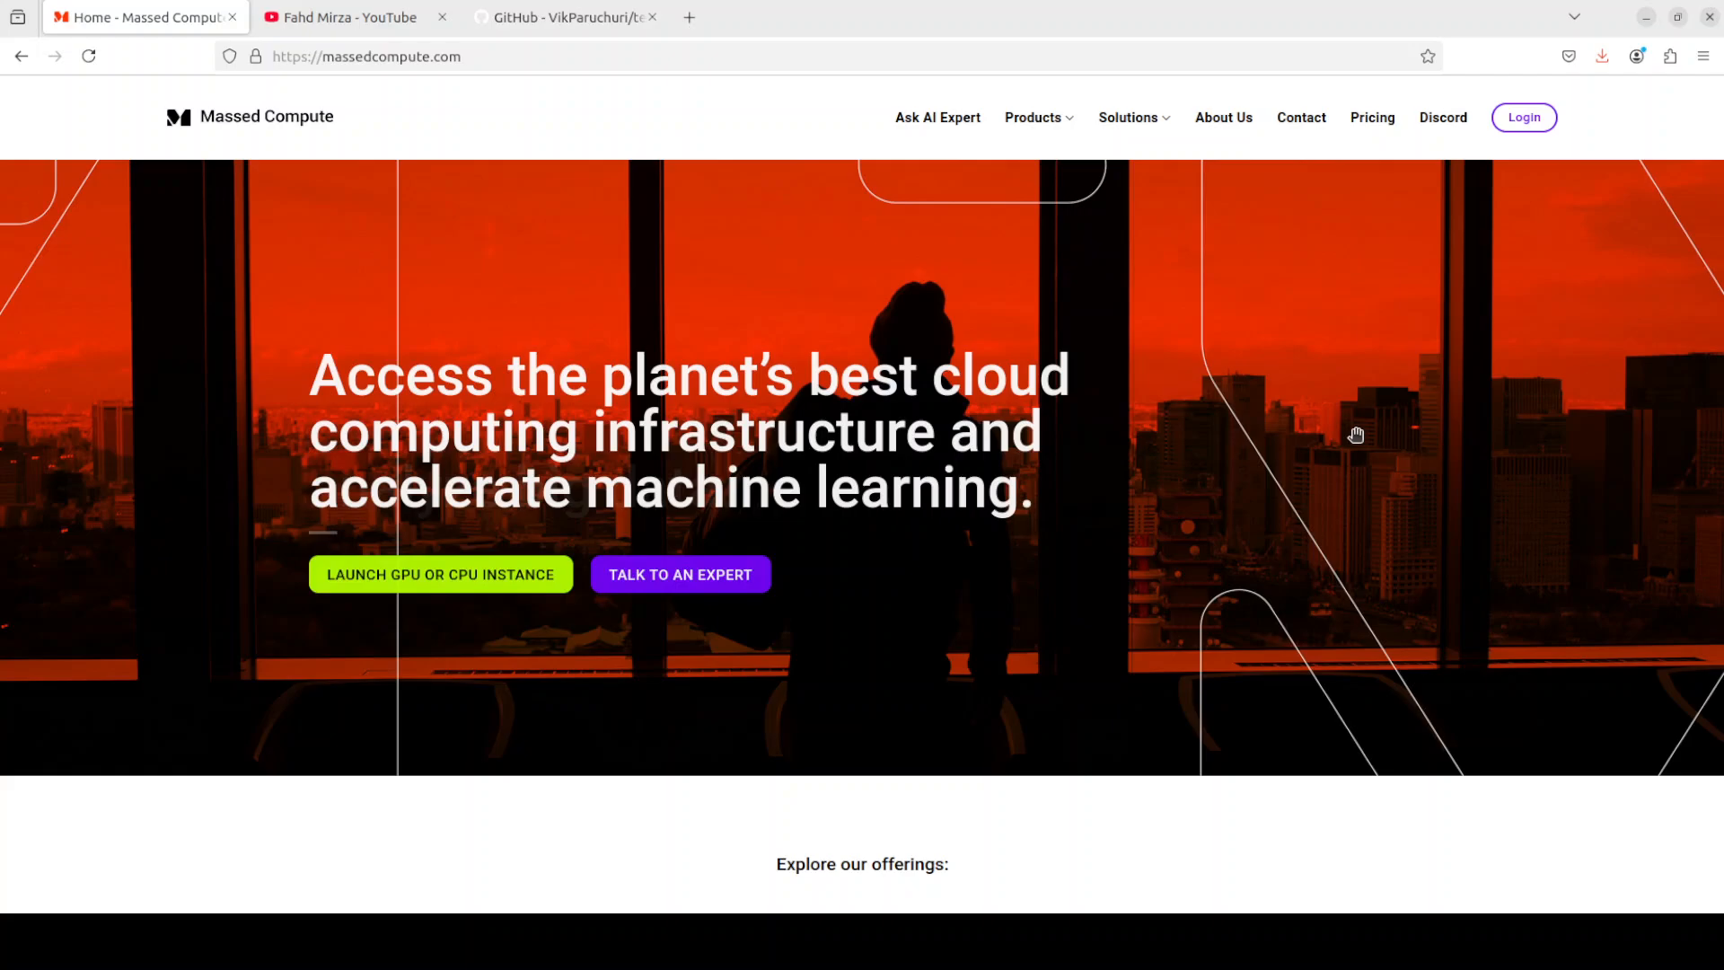
mouse_move(1249, 420)
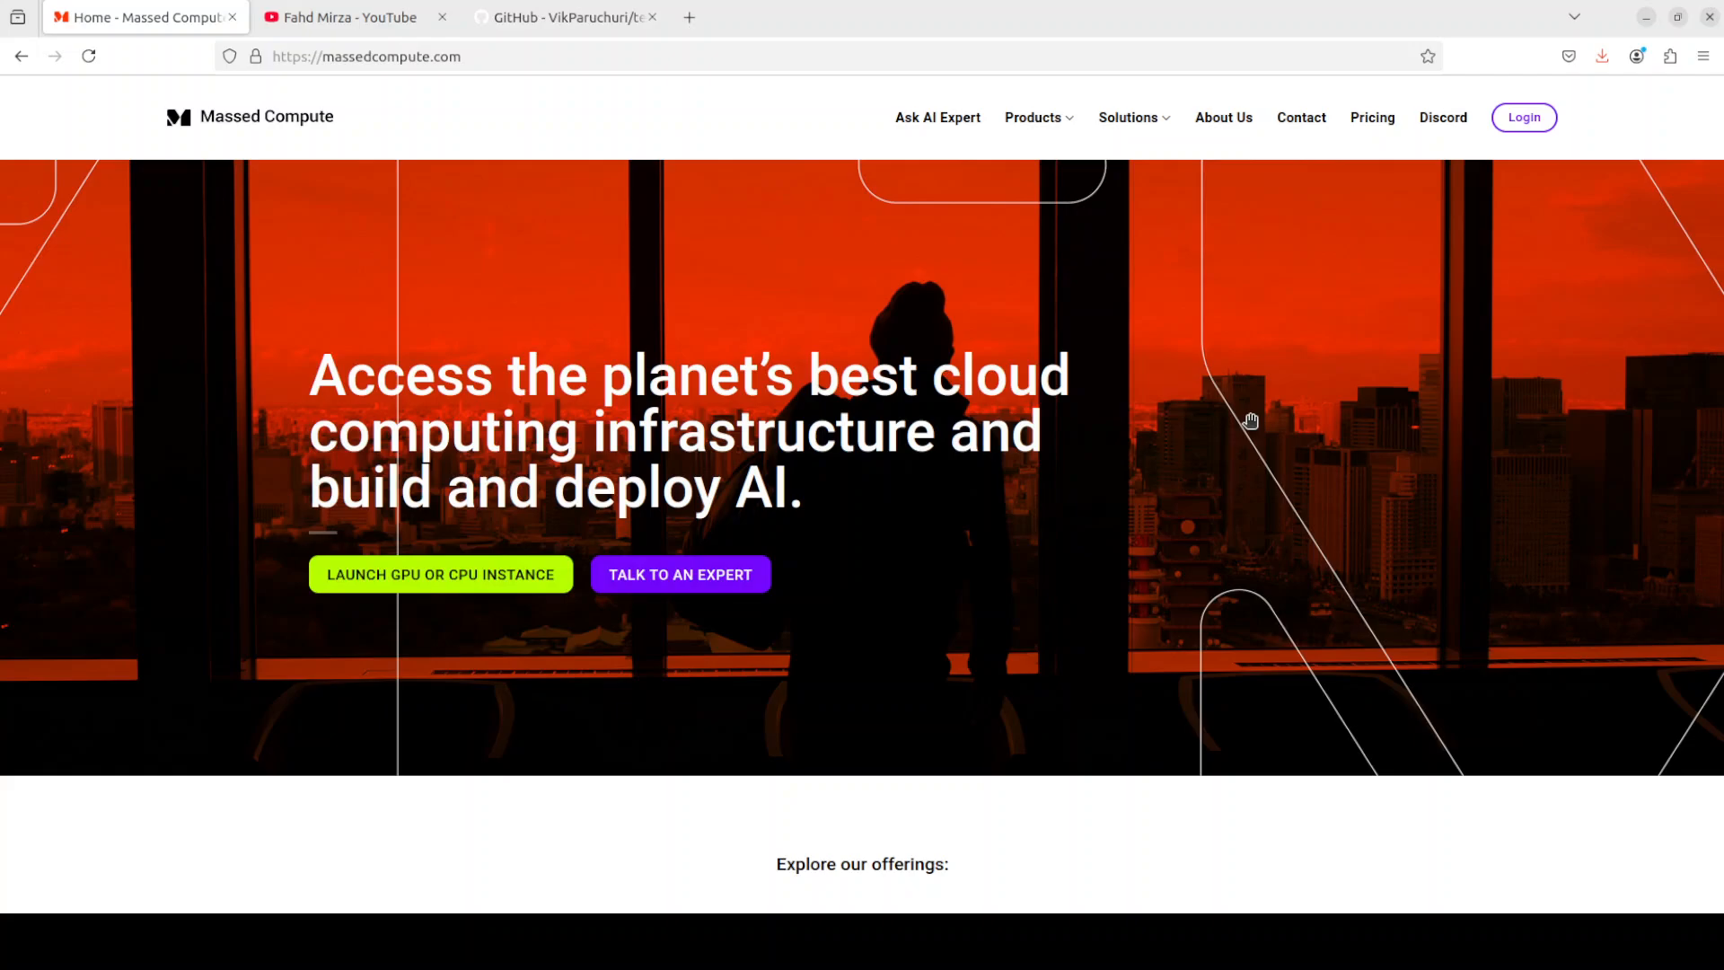
mouse_move(983, 394)
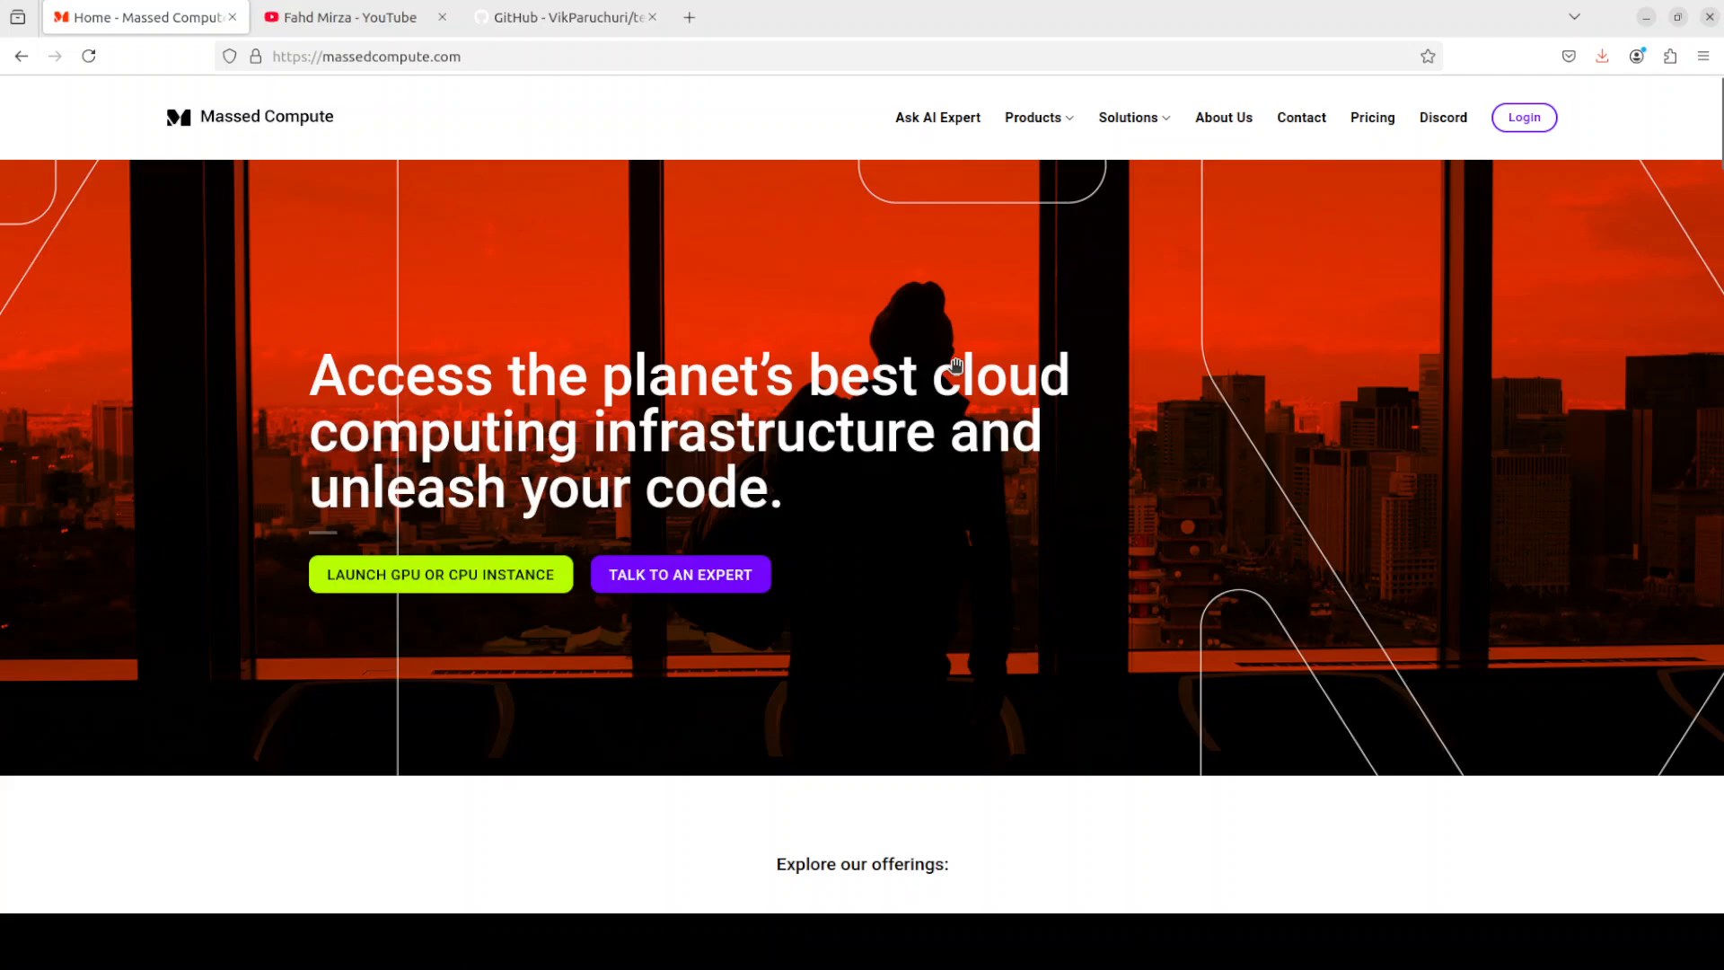
mouse_move(840, 282)
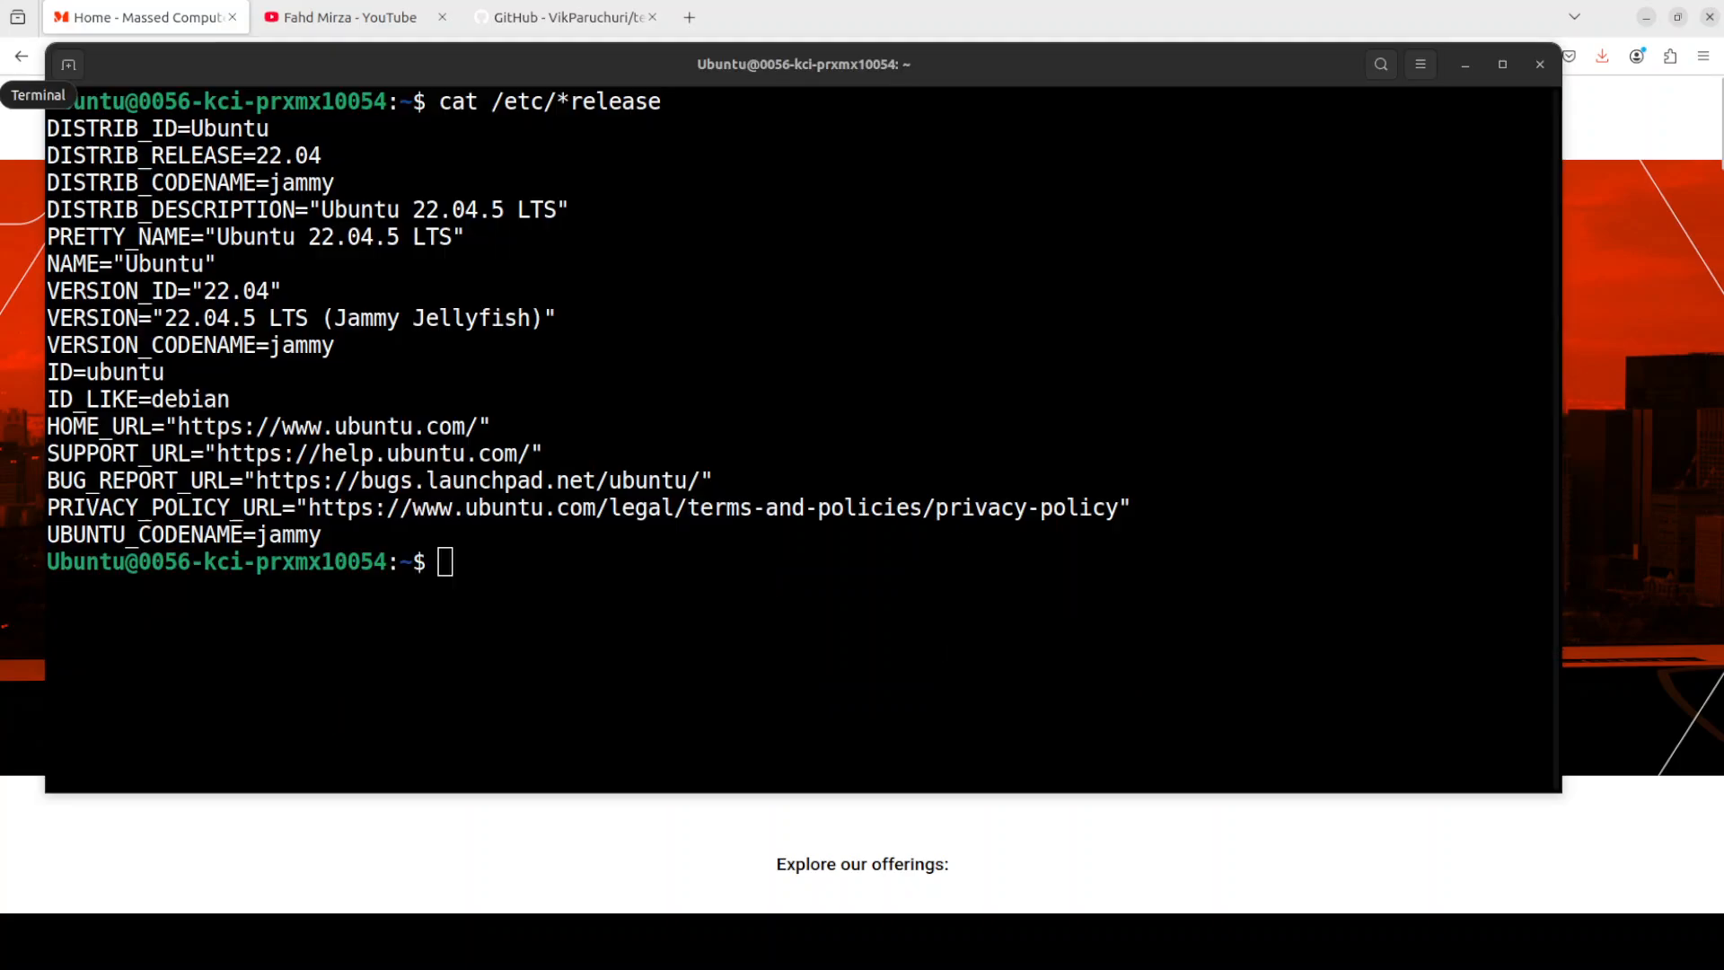
Step: Check the GPU with nvidia-smi, then create and activate the ai conda environment
type("nvidia-smi")
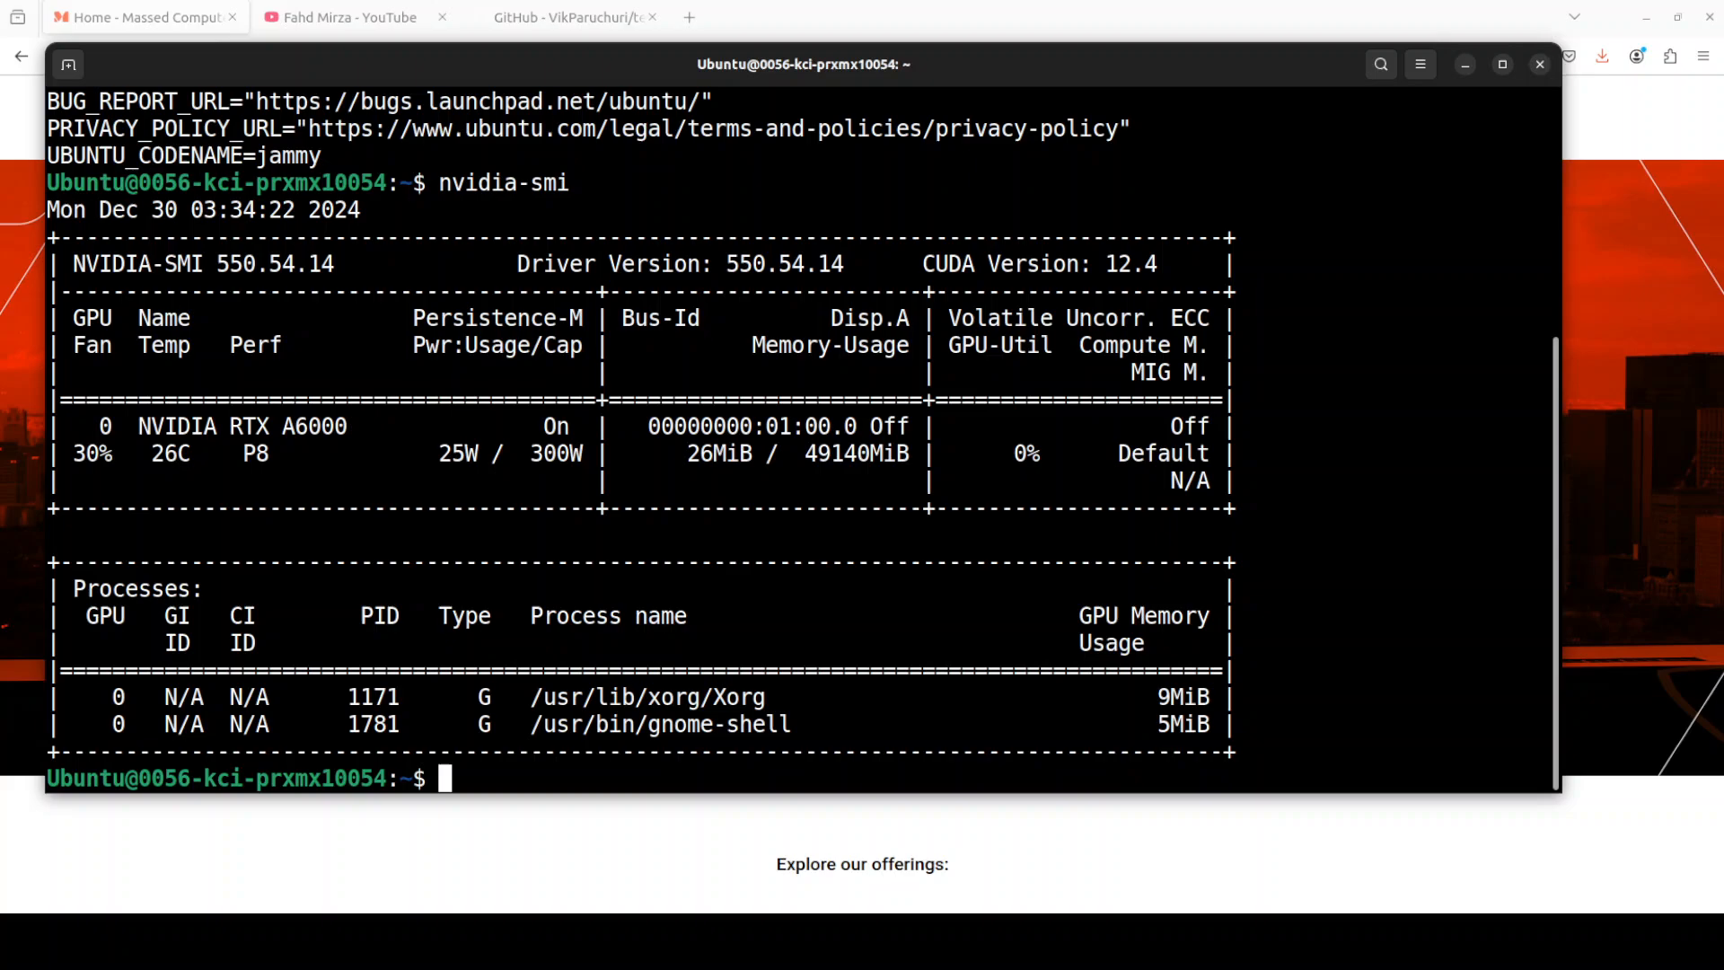
right_click(845, 535)
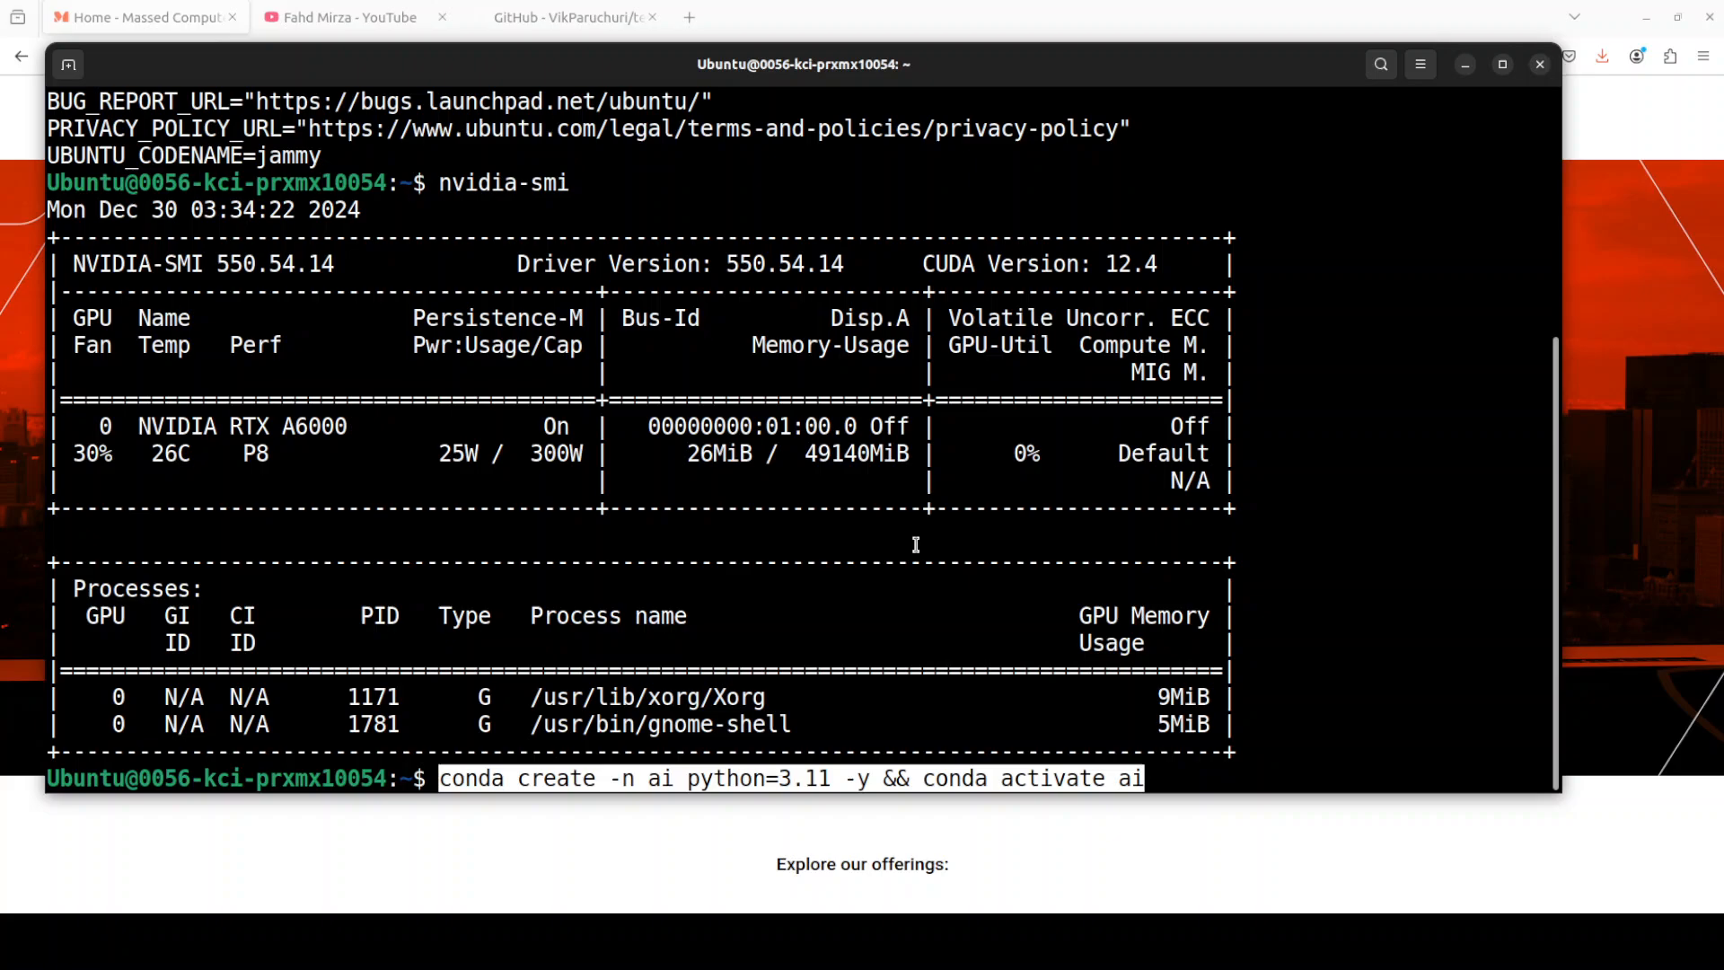
key("Return")
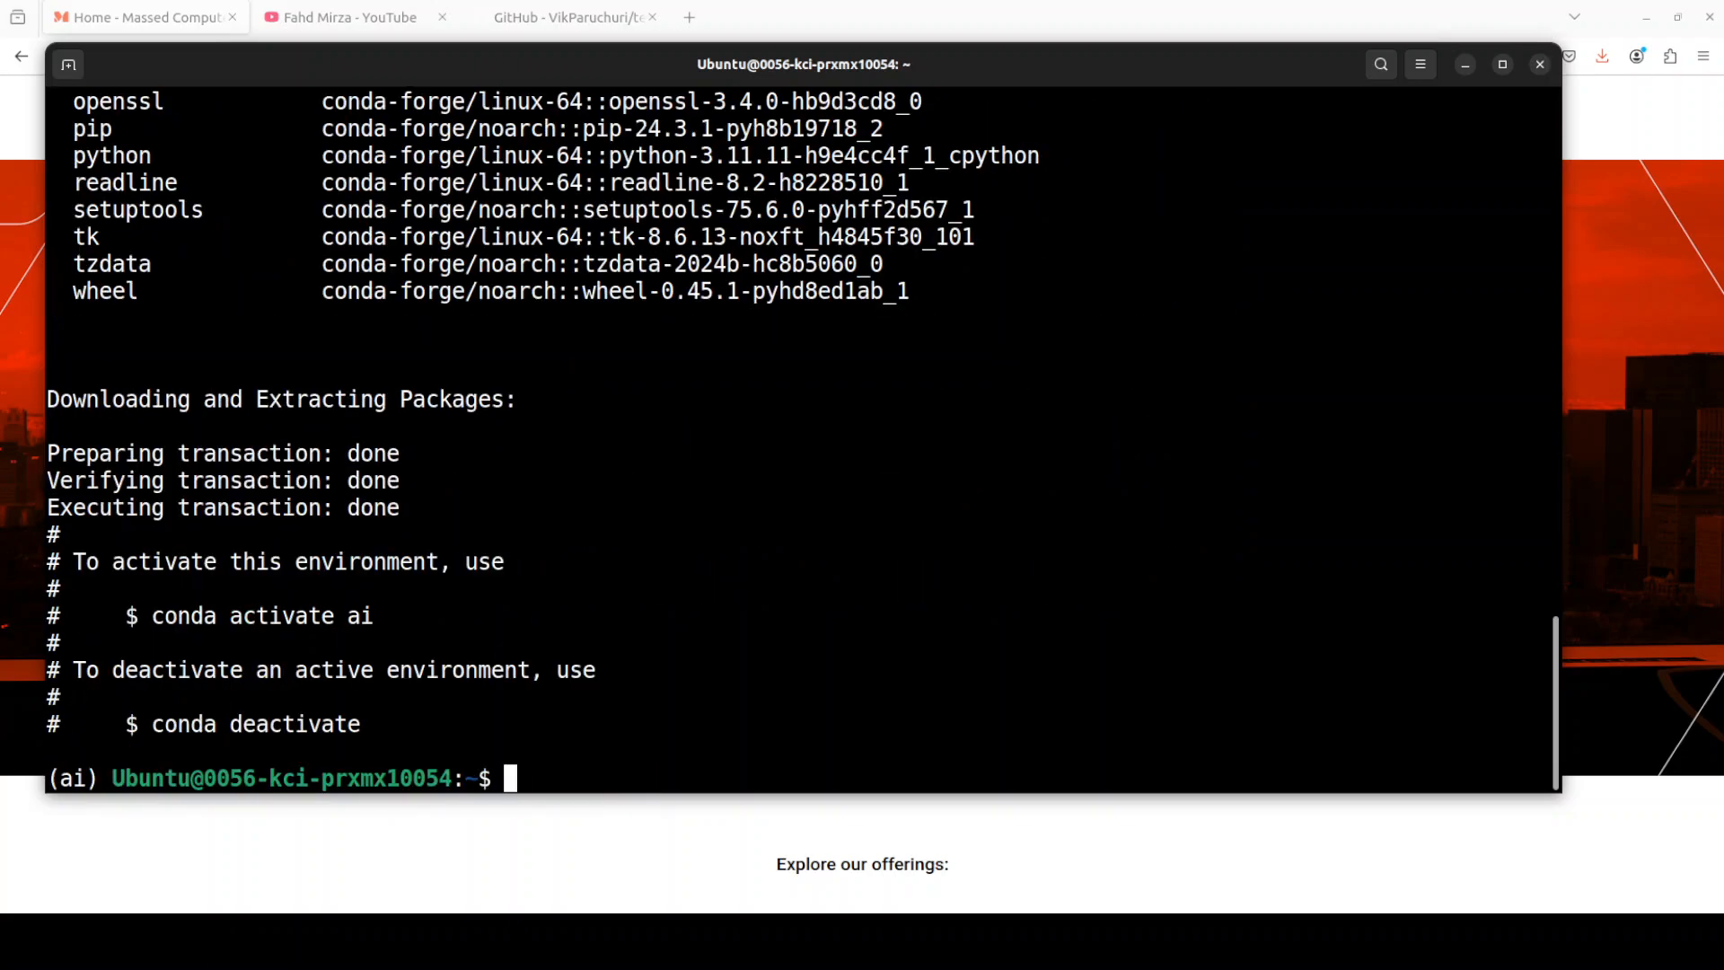
Step: Install torch, texify and streamlit, then launch texify_gui
right_click(697, 514)
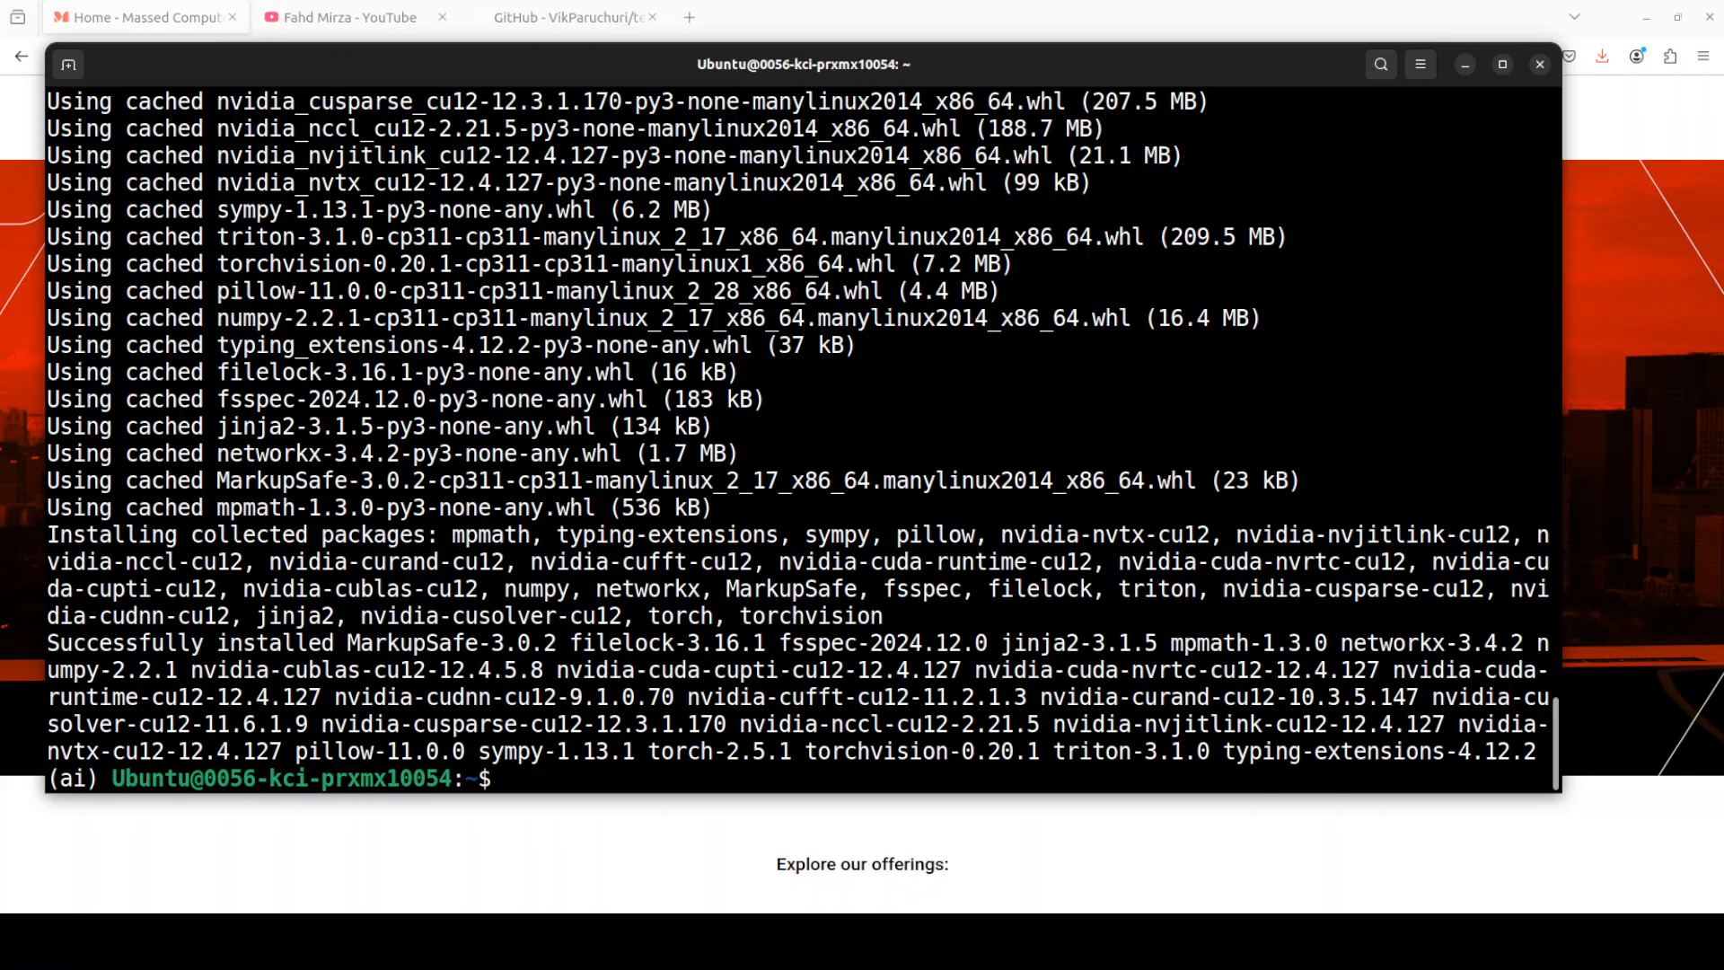
type("pip install texify")
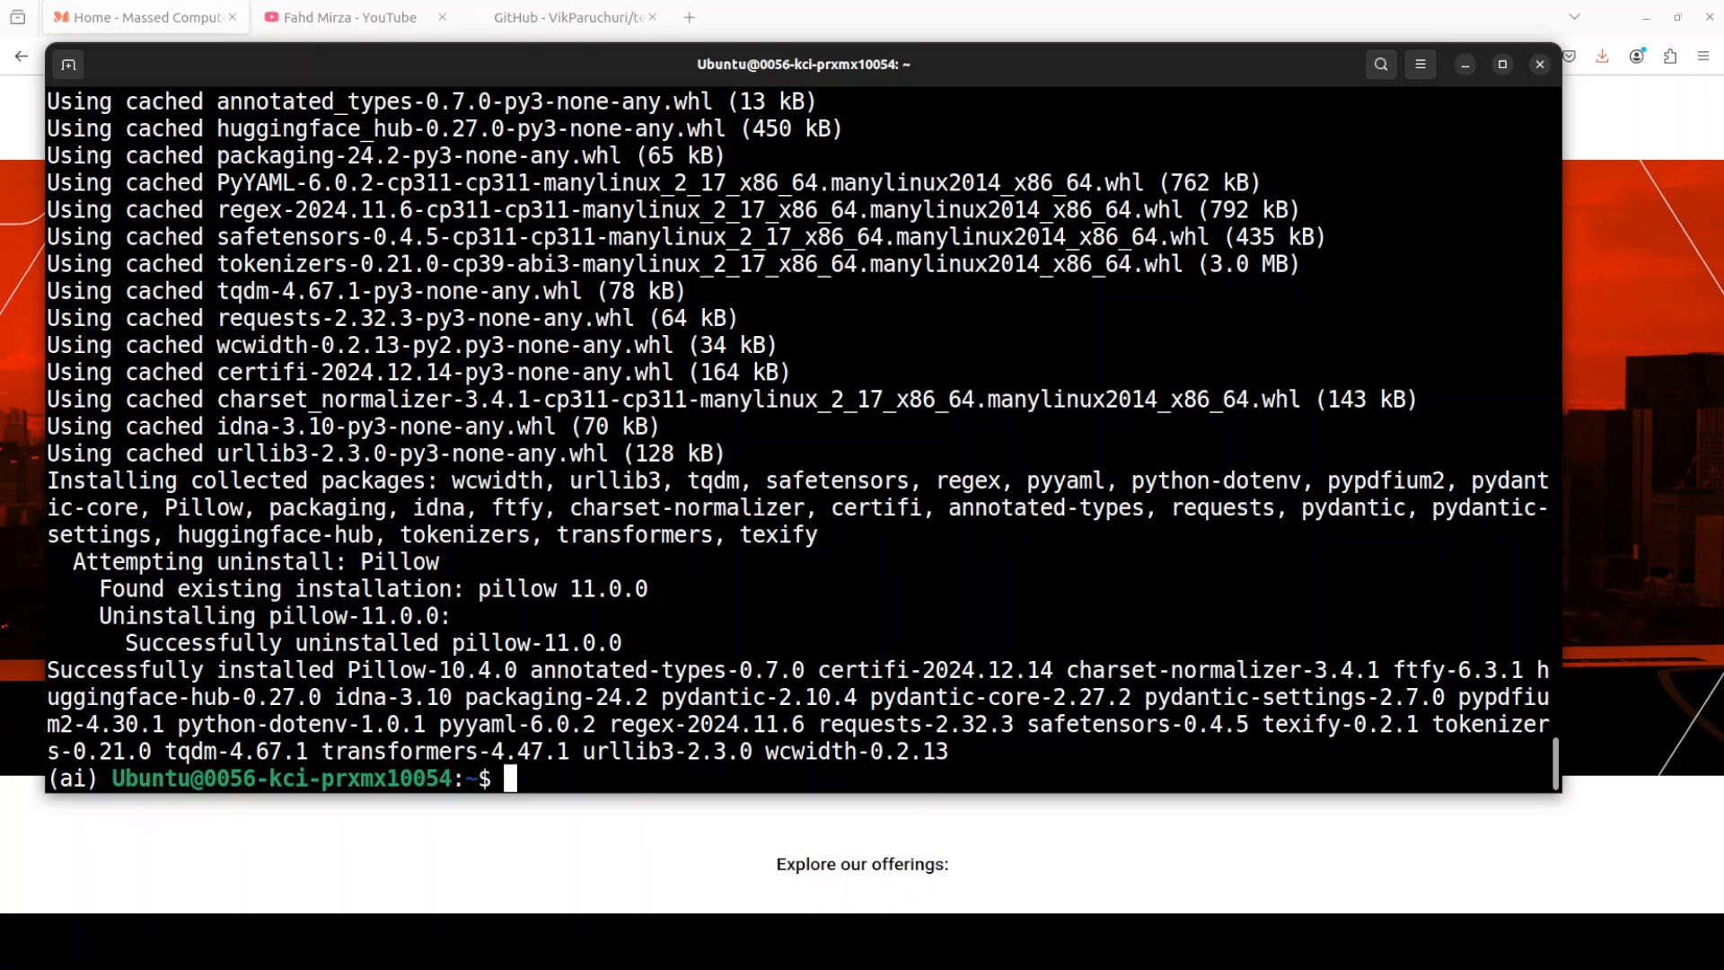
right_click(966, 615)
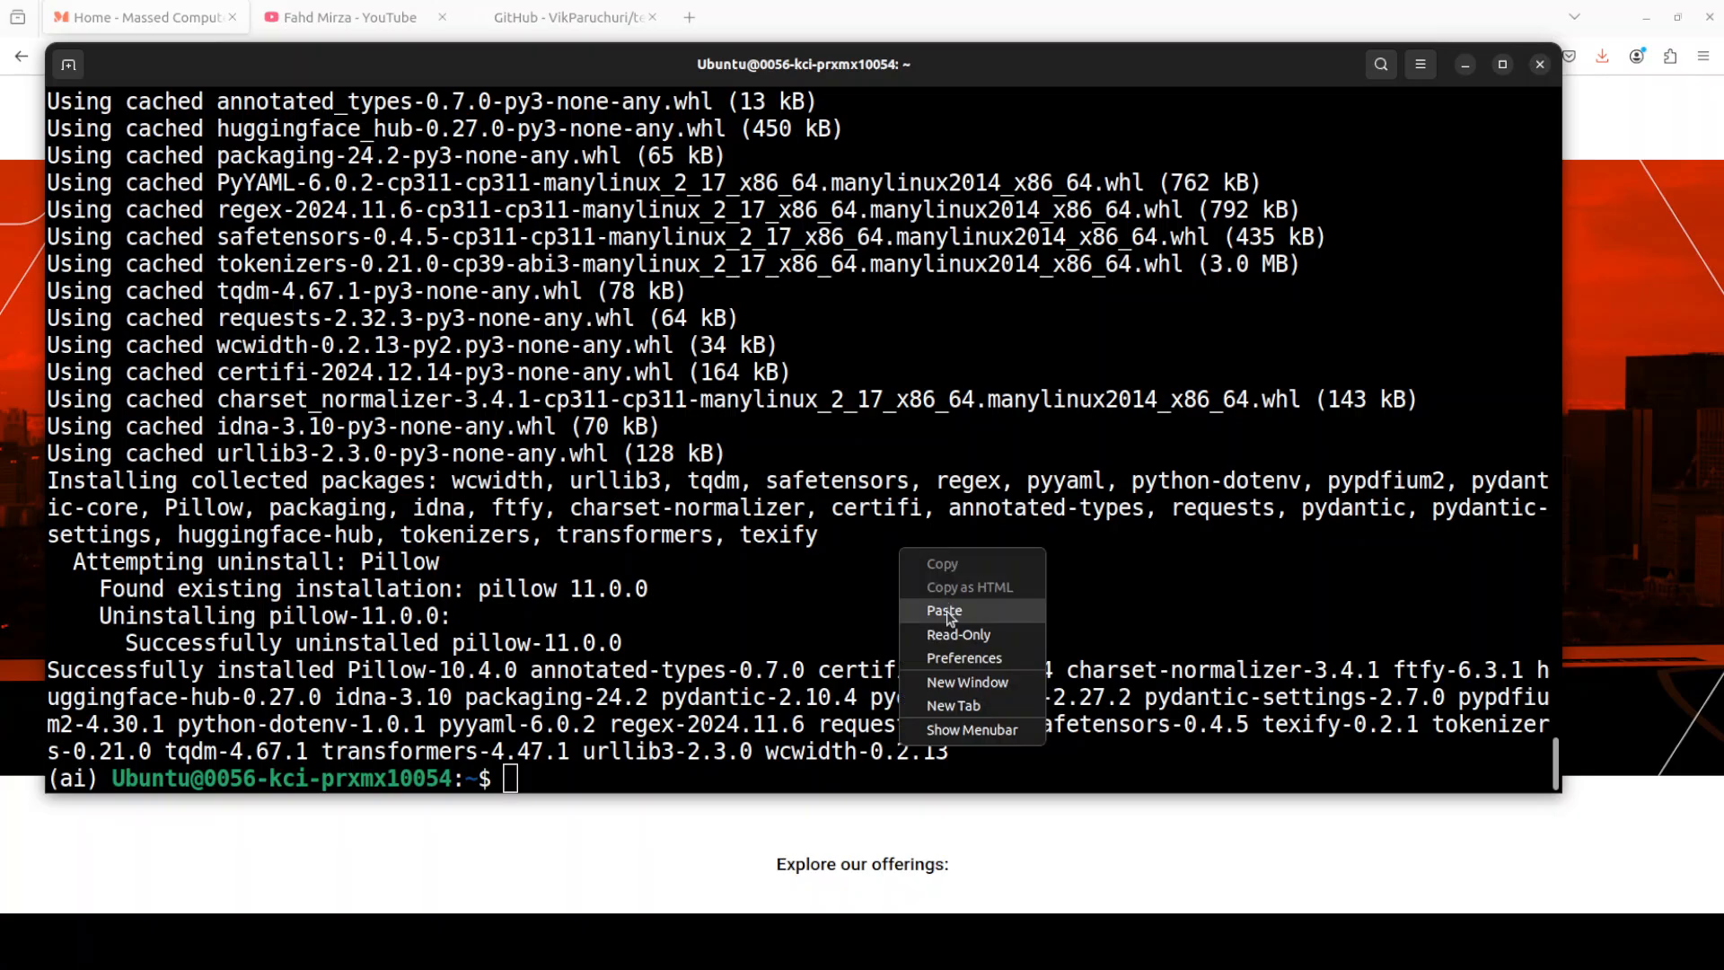
left_click(943, 611)
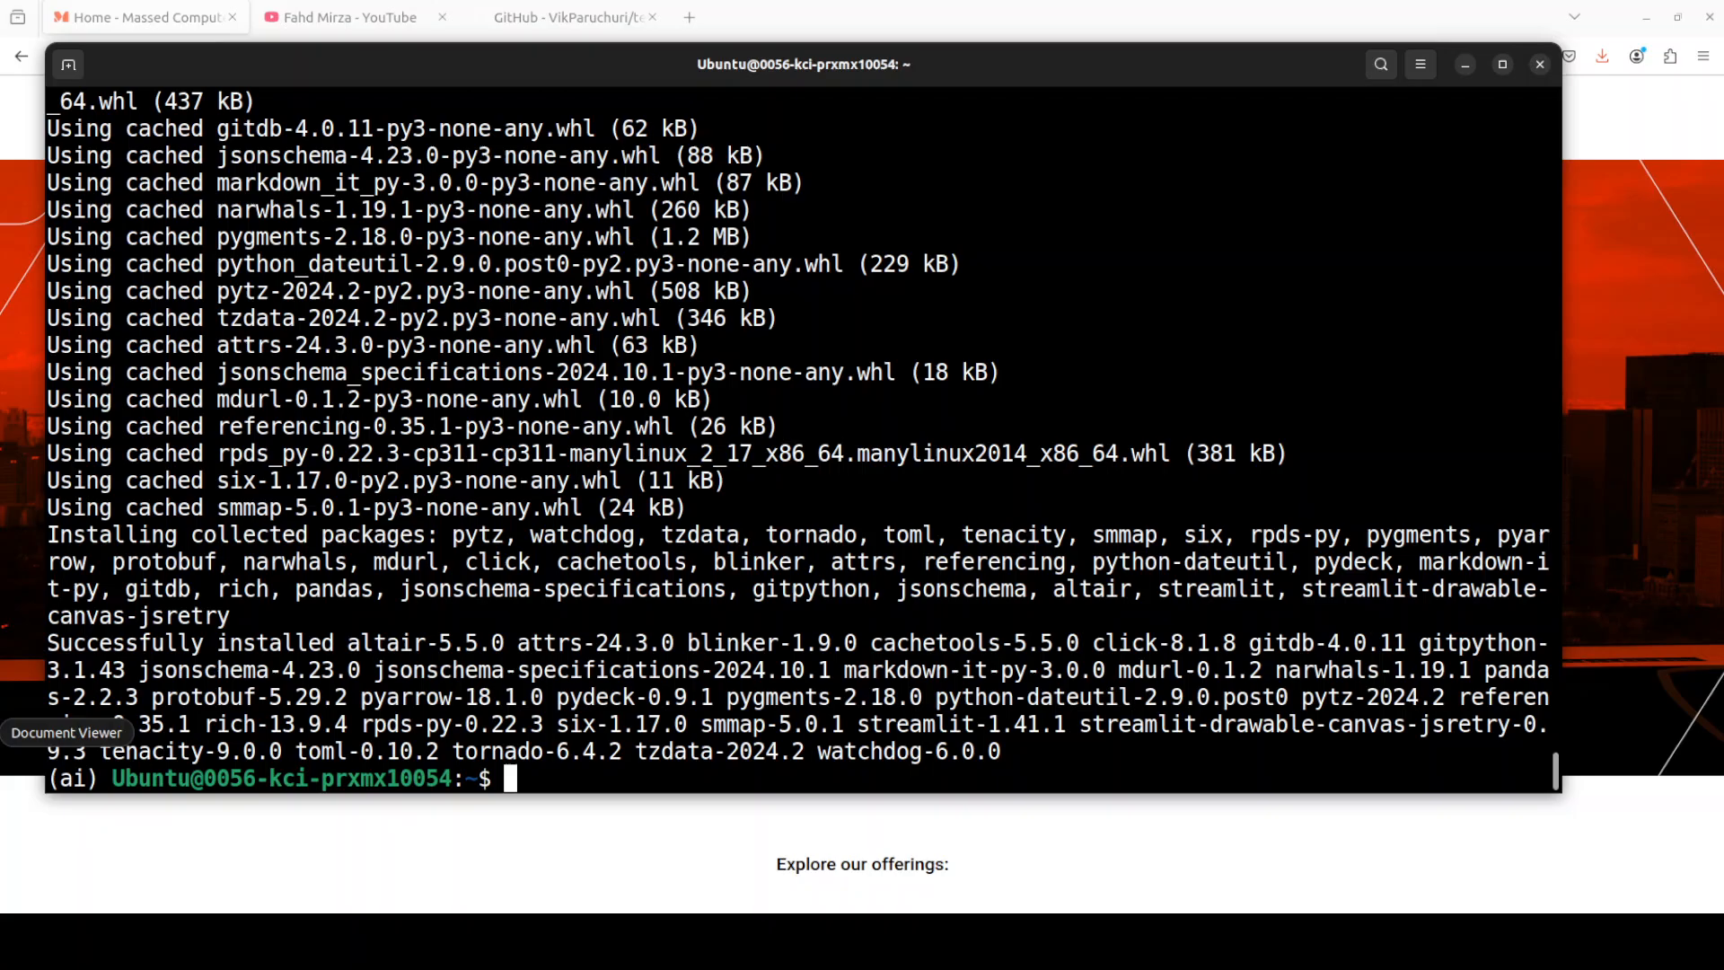
type("texify_gui")
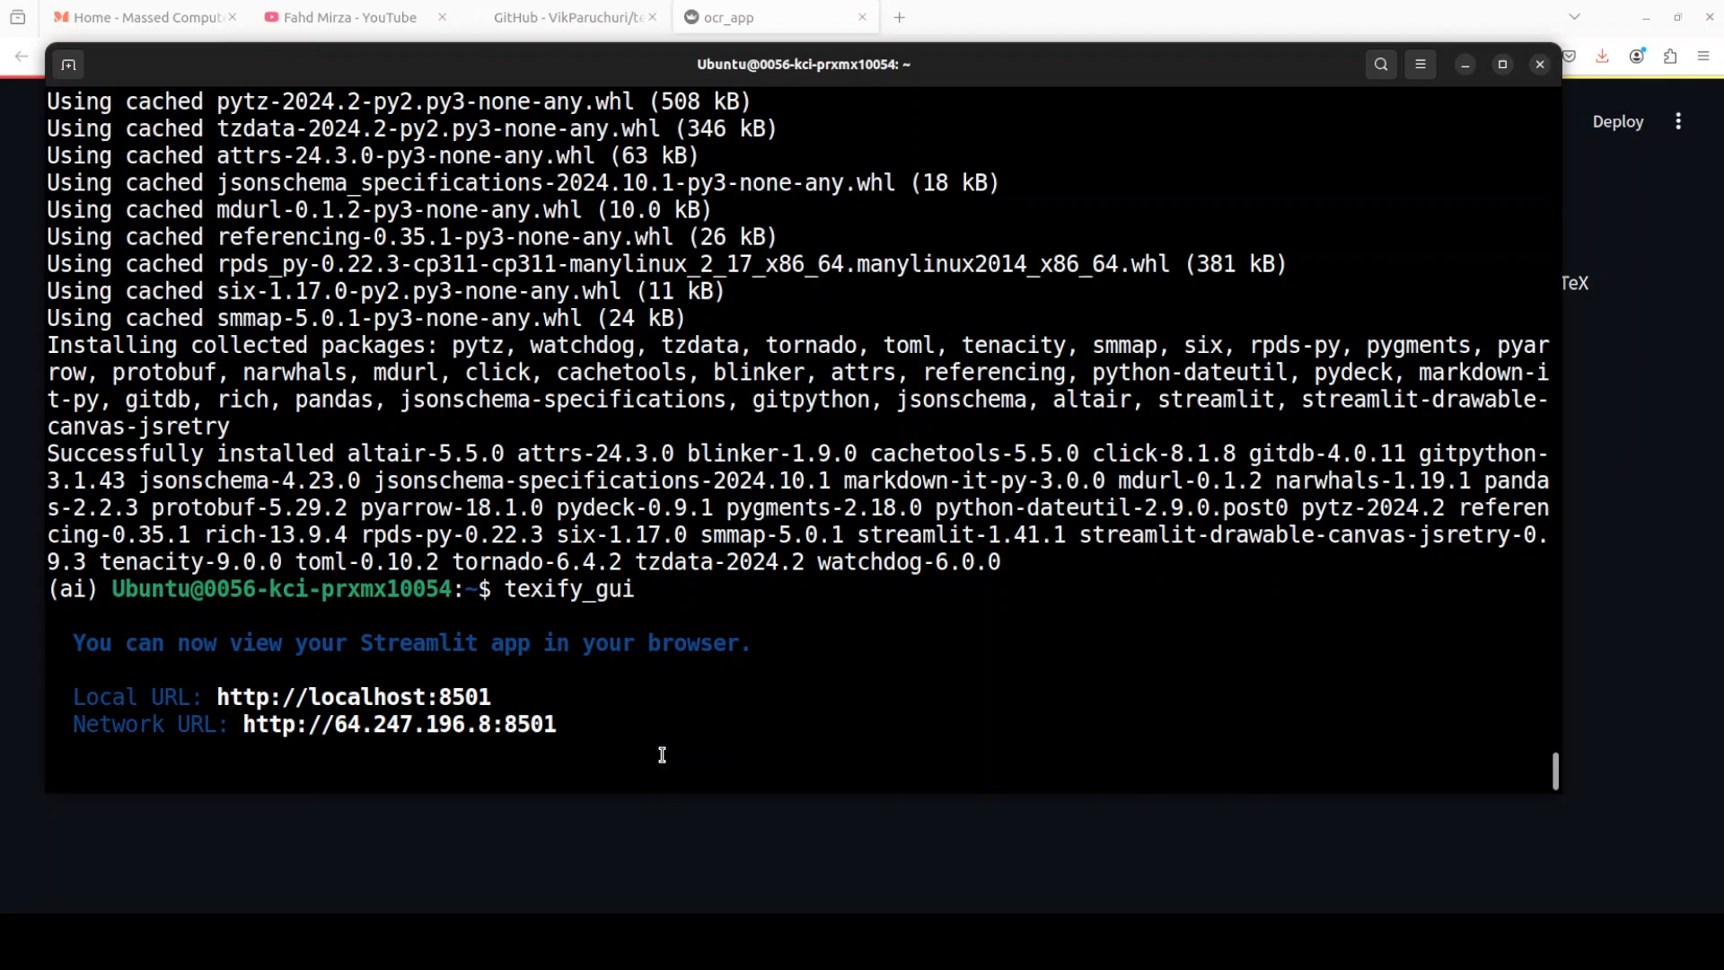
mouse_move(1465, 64)
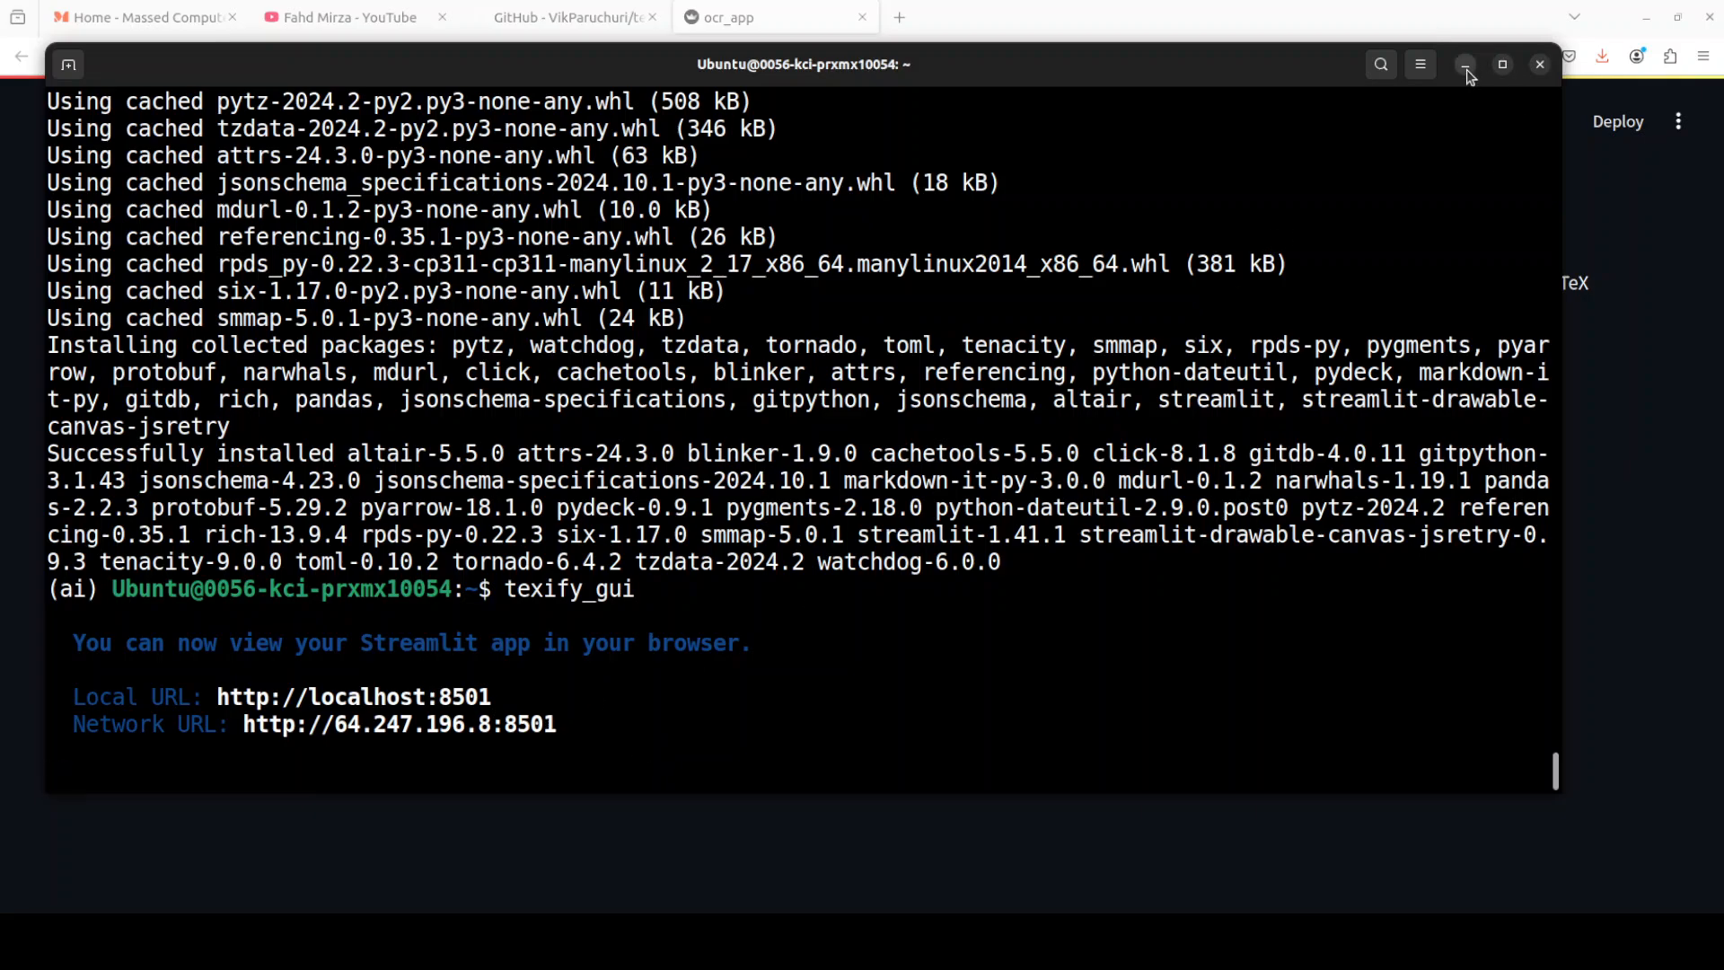
Step: Minimize the terminal to show the Texify app loading at localhost:8501
left_click(739, 17)
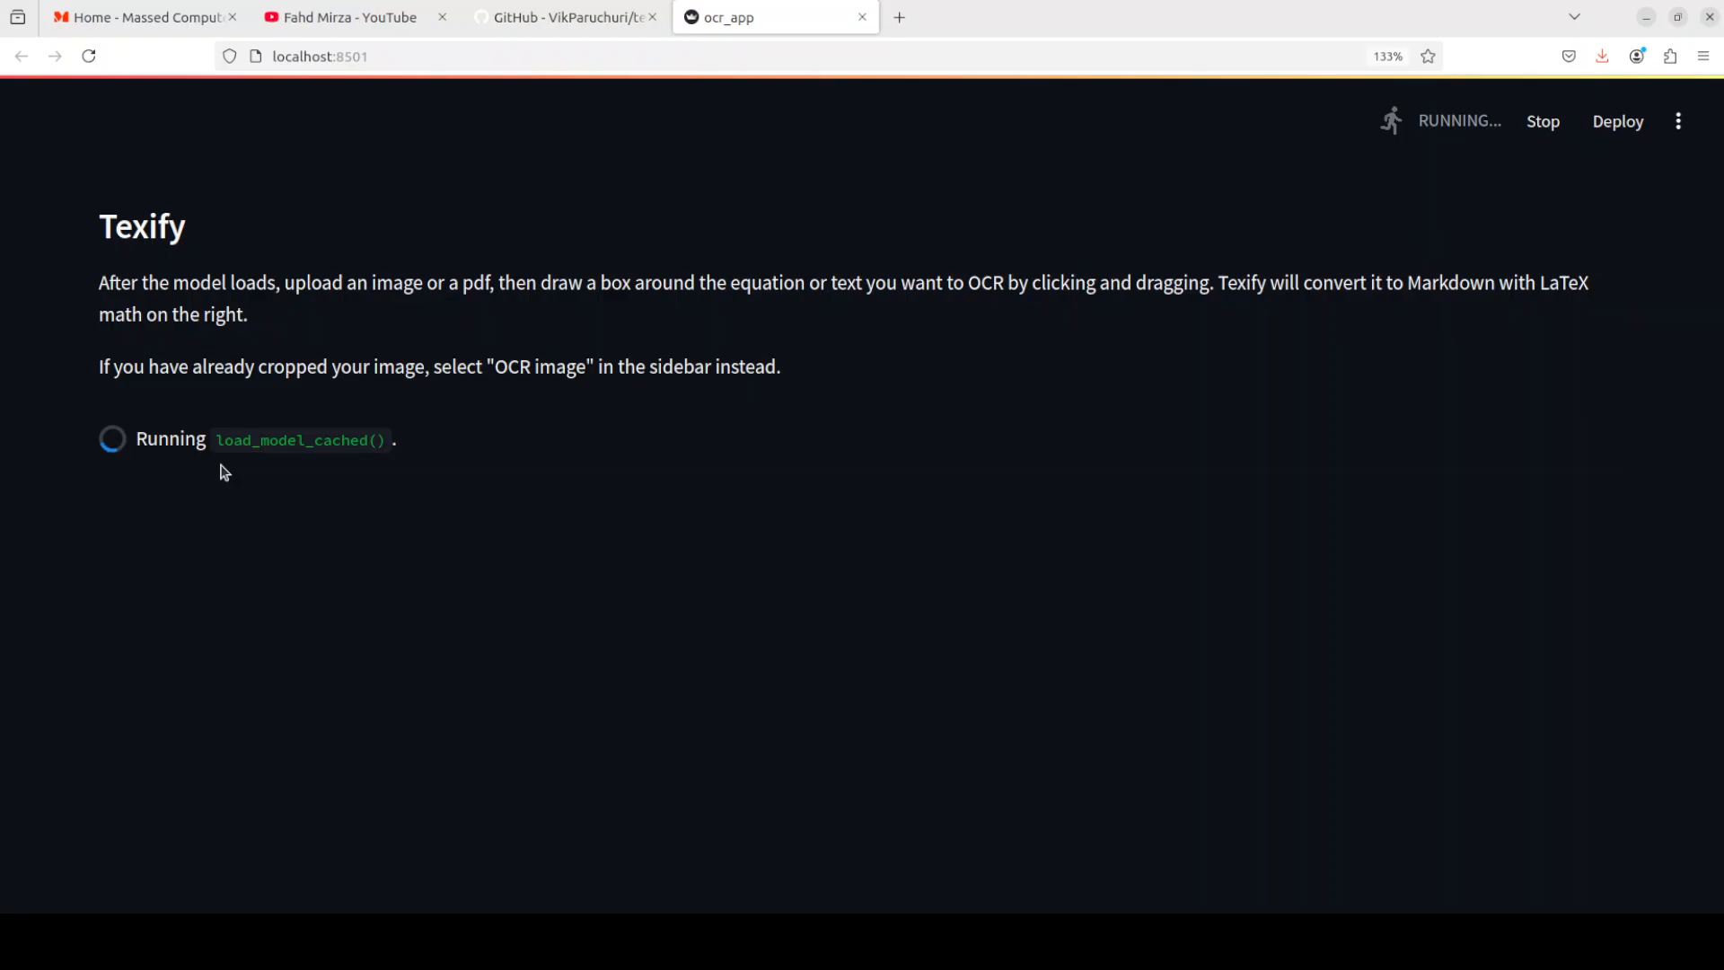
mouse_move(285, 456)
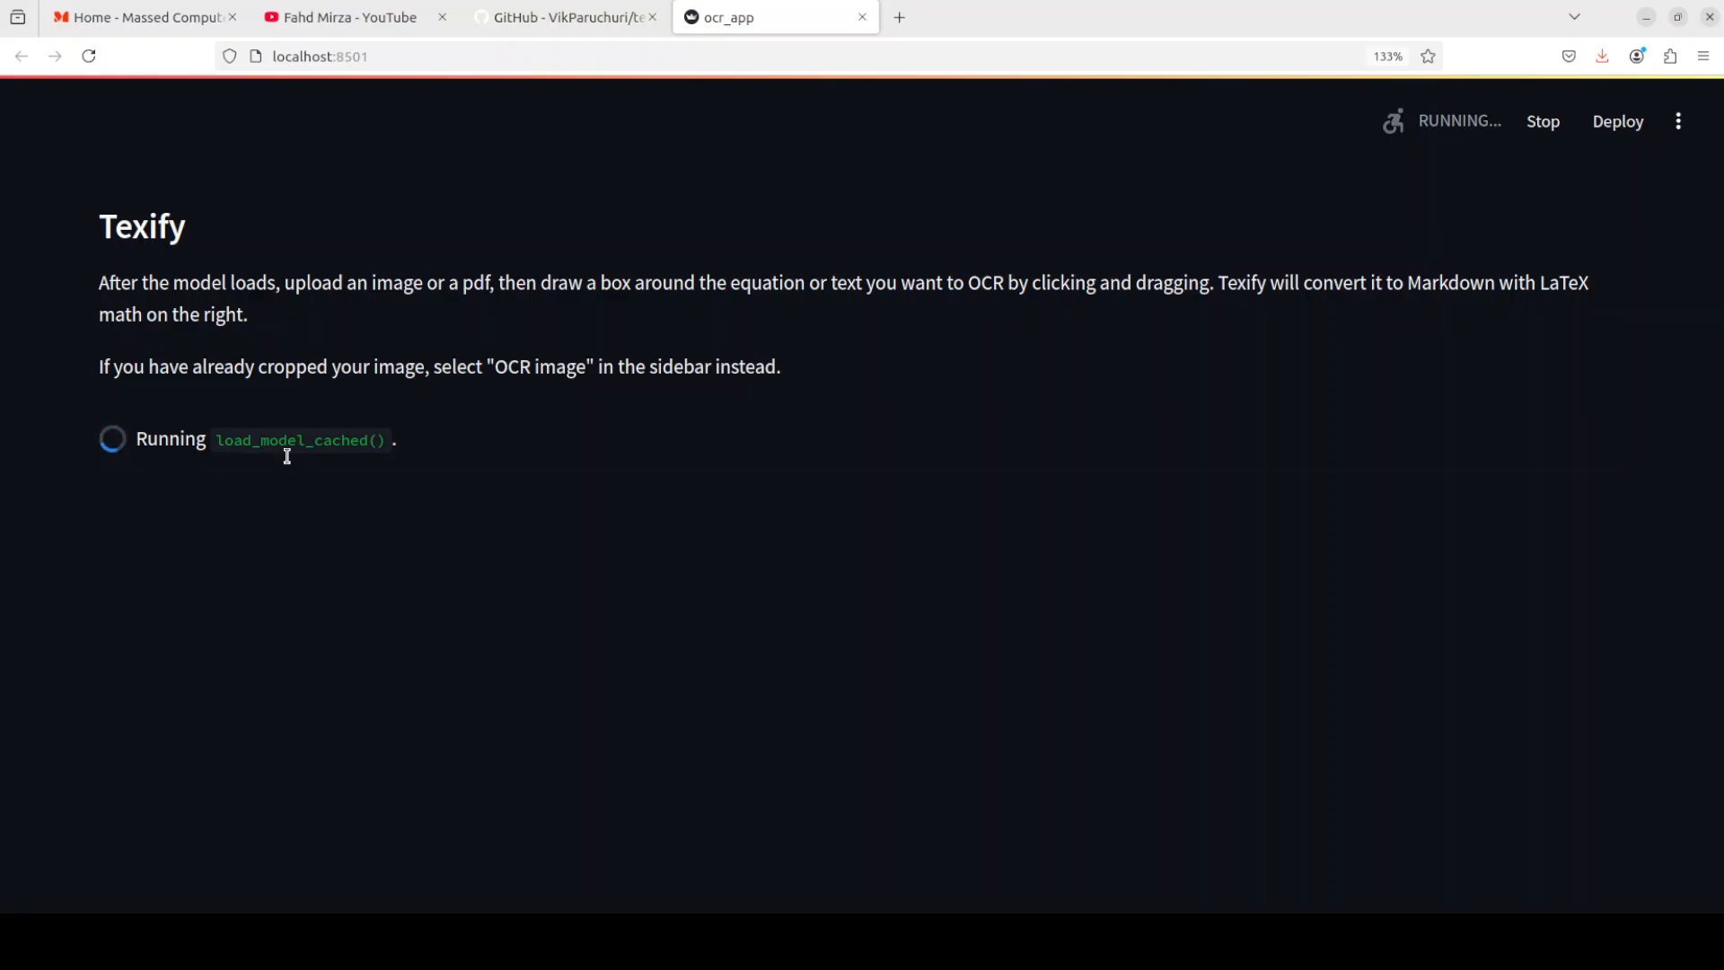
mouse_move(176, 301)
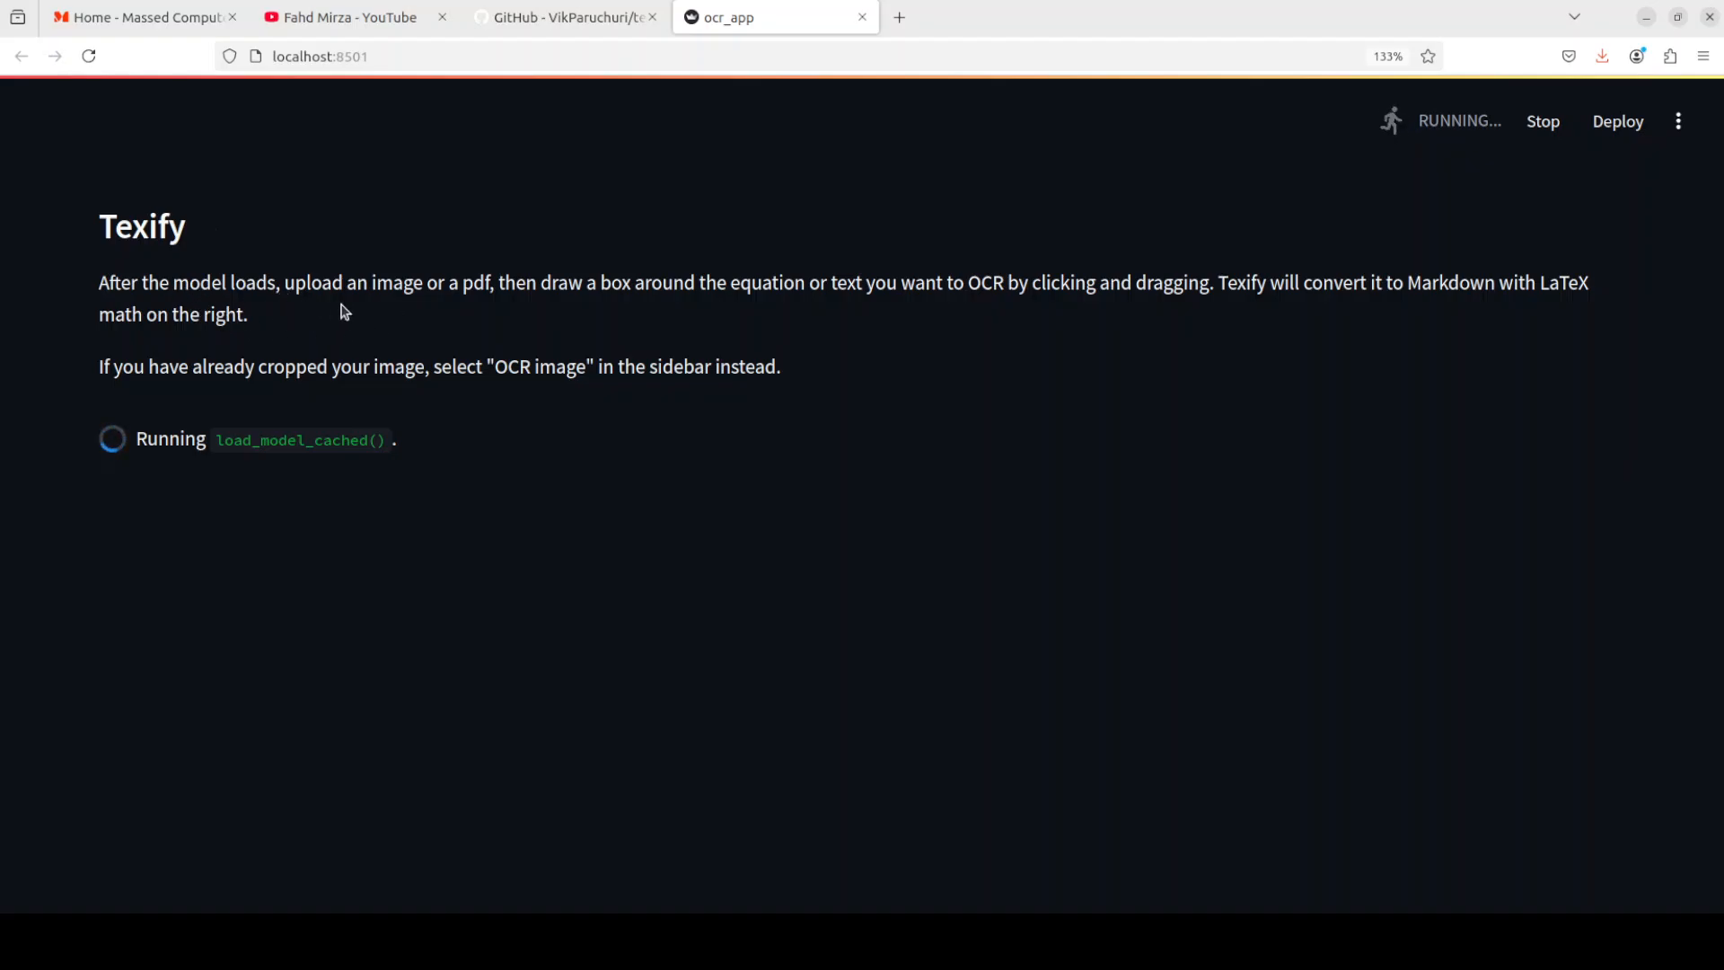
mouse_move(672, 331)
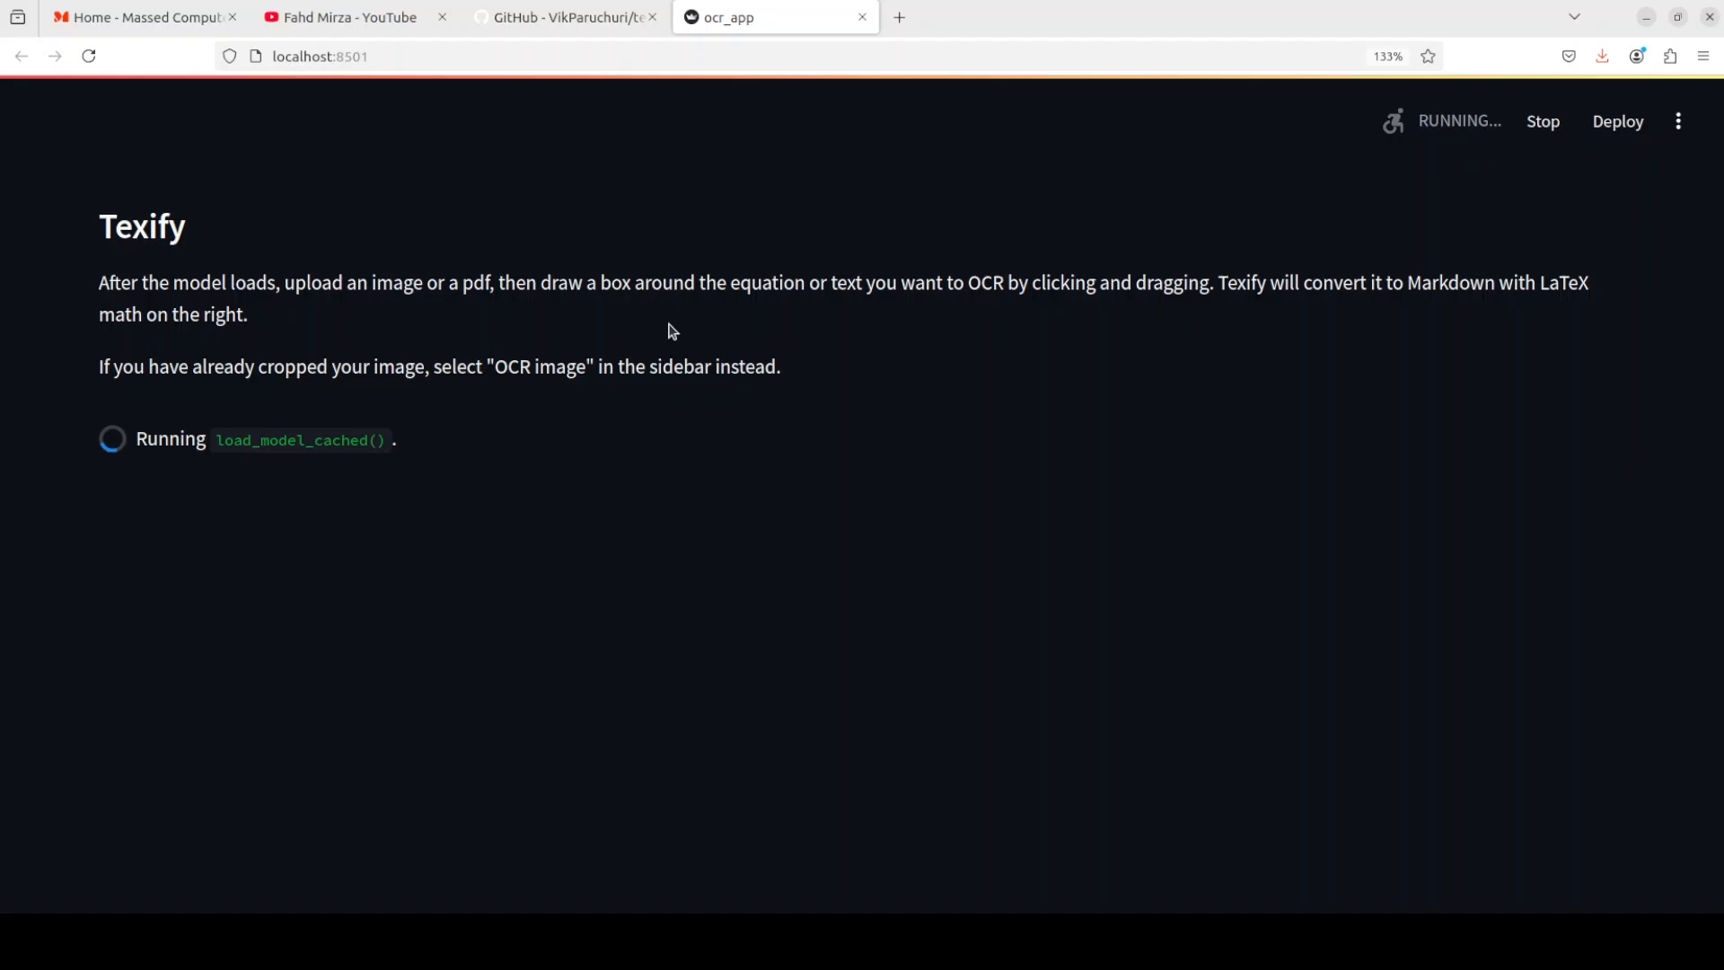
mouse_move(916, 318)
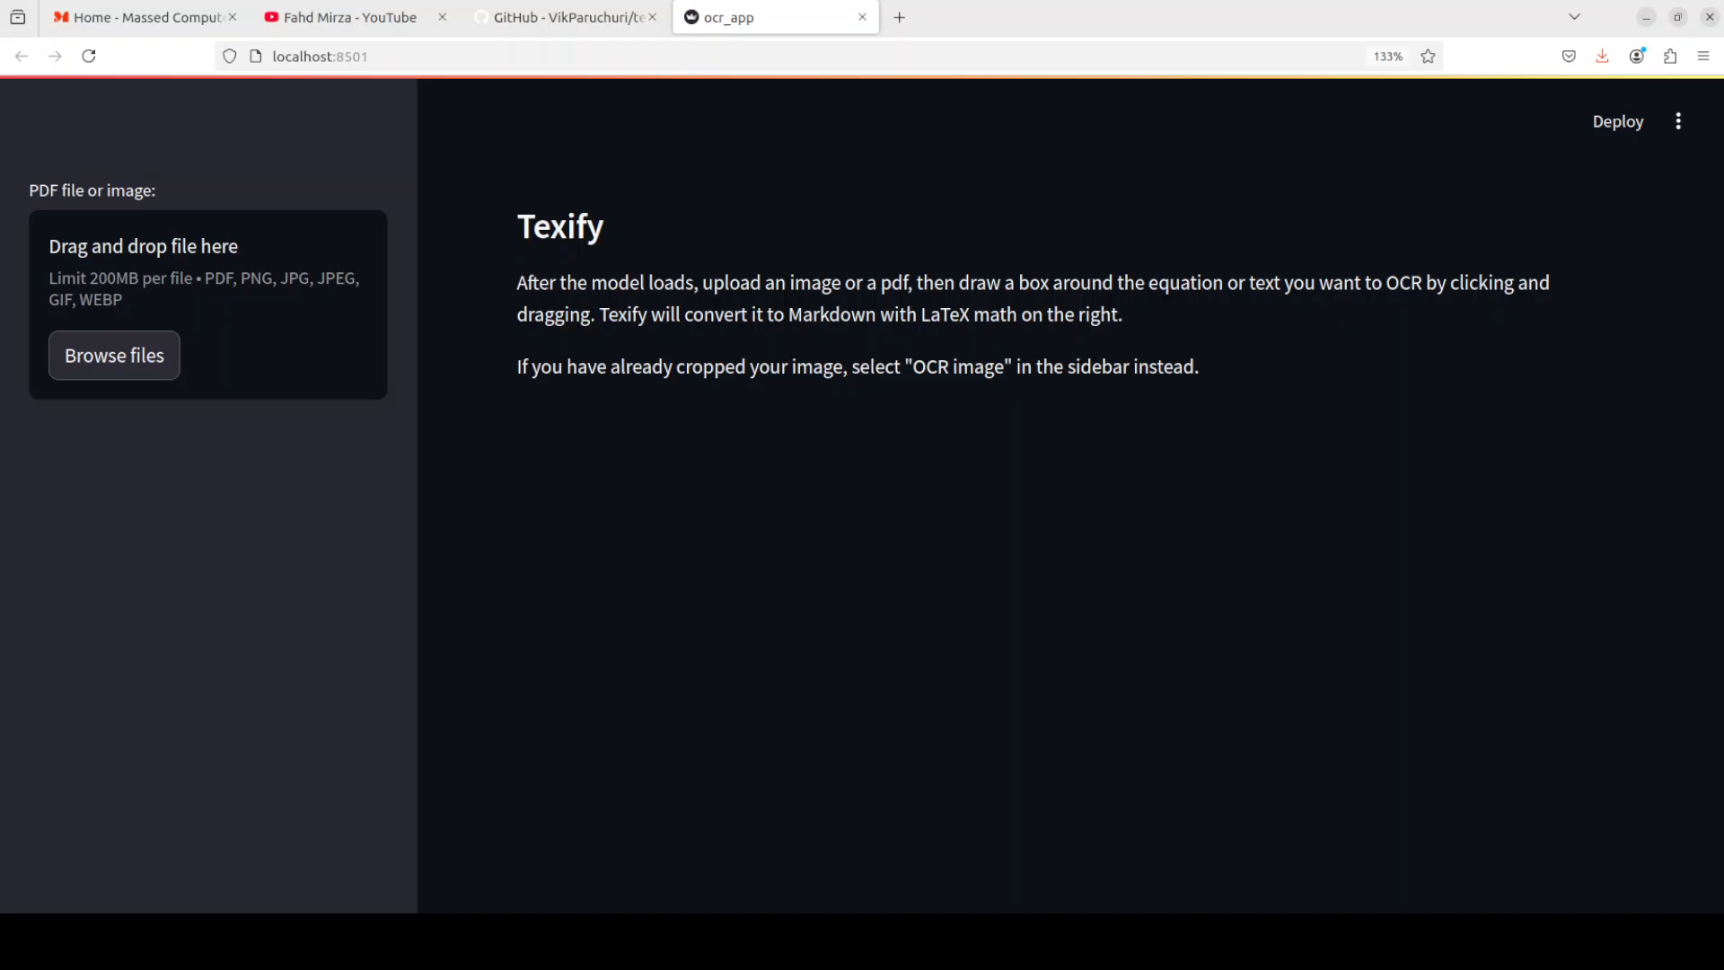
mouse_move(1185, 409)
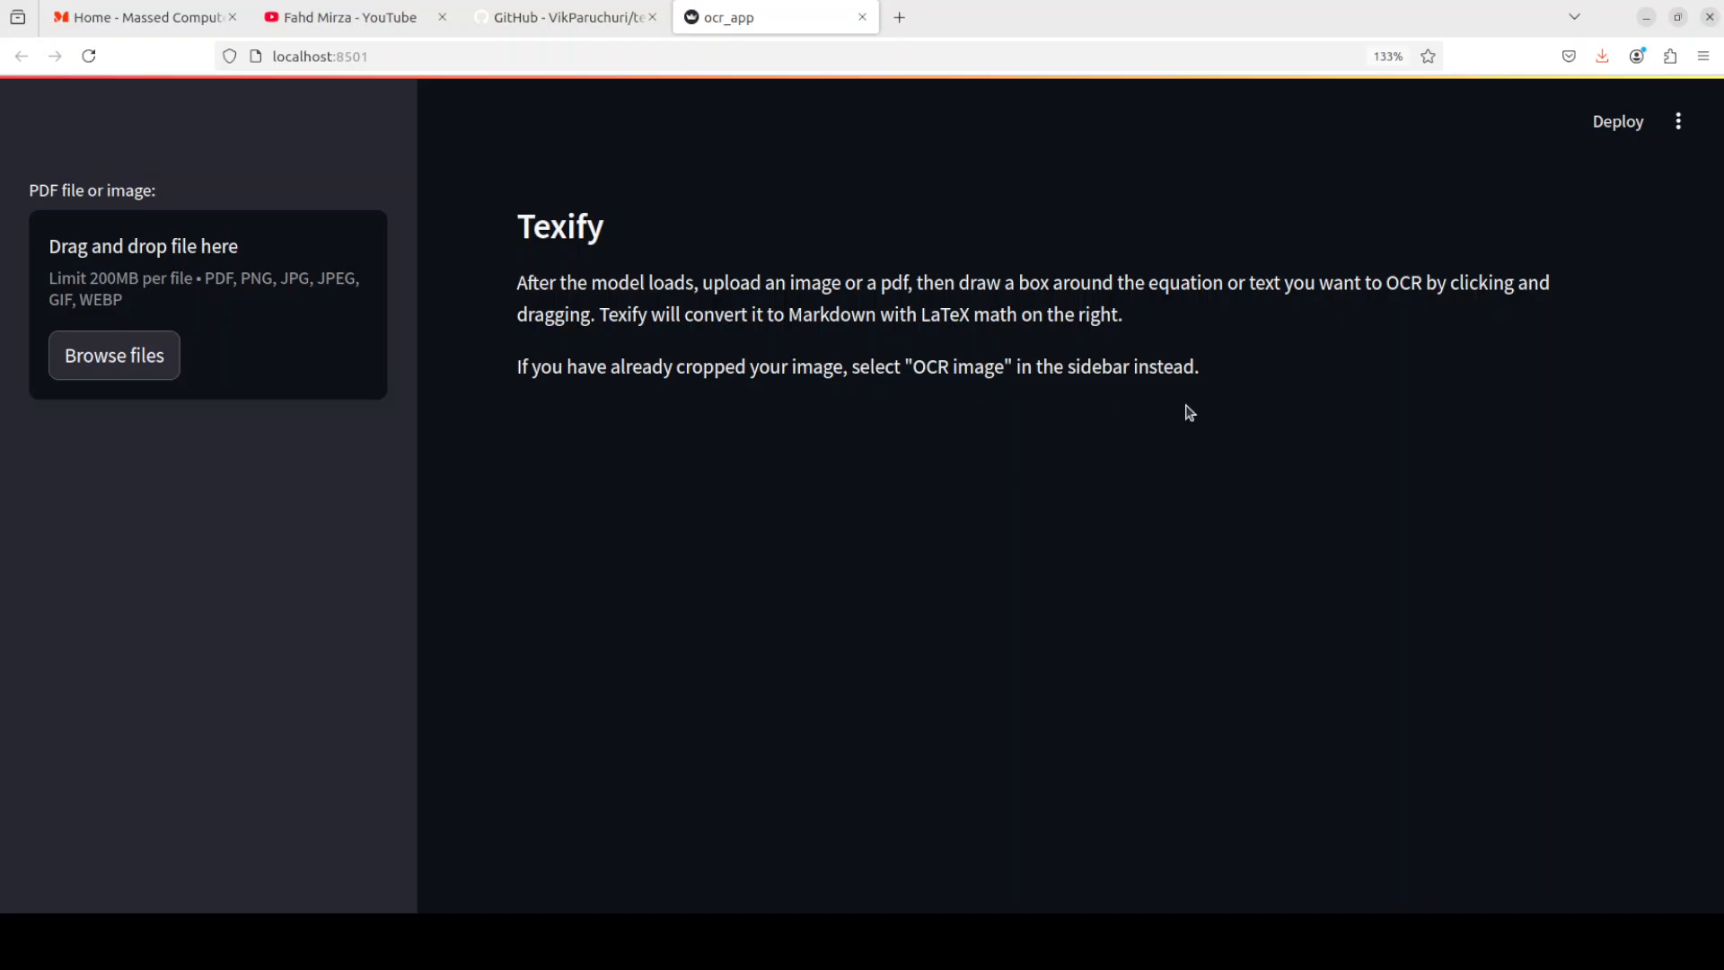
mouse_move(1004, 402)
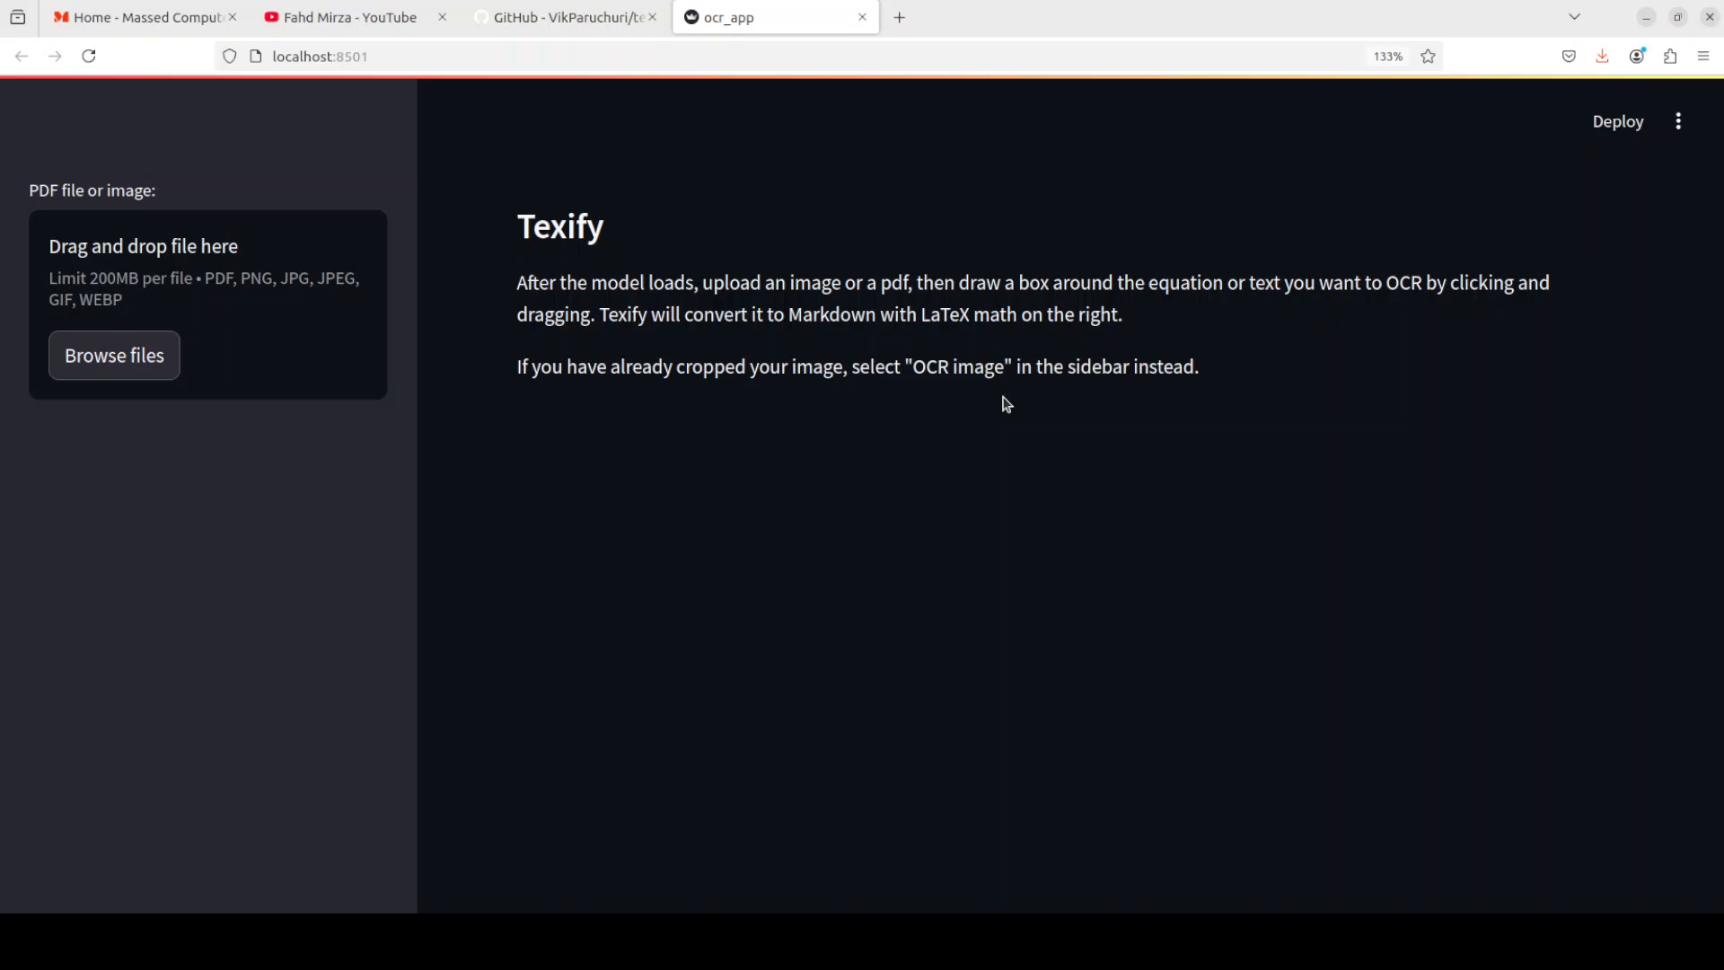
mouse_move(1192, 403)
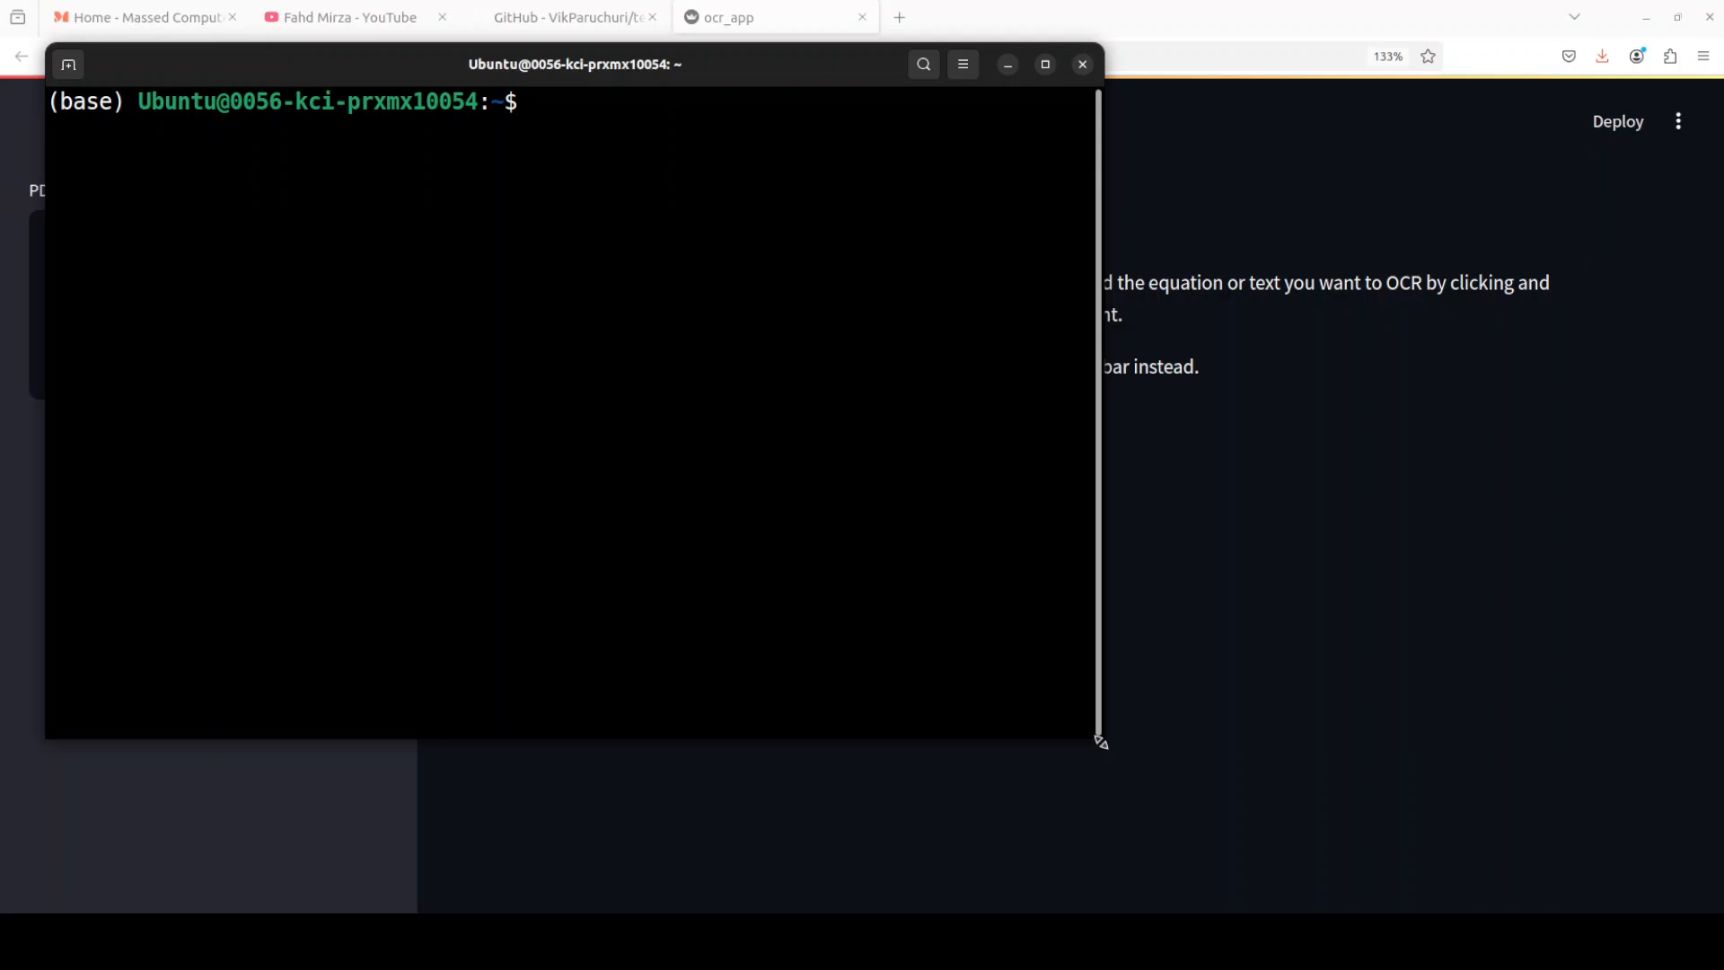
Step: Run nvidia-smi in the terminal while Texify's model finishes loading
left_click_drag(1099, 740, 1506, 710)
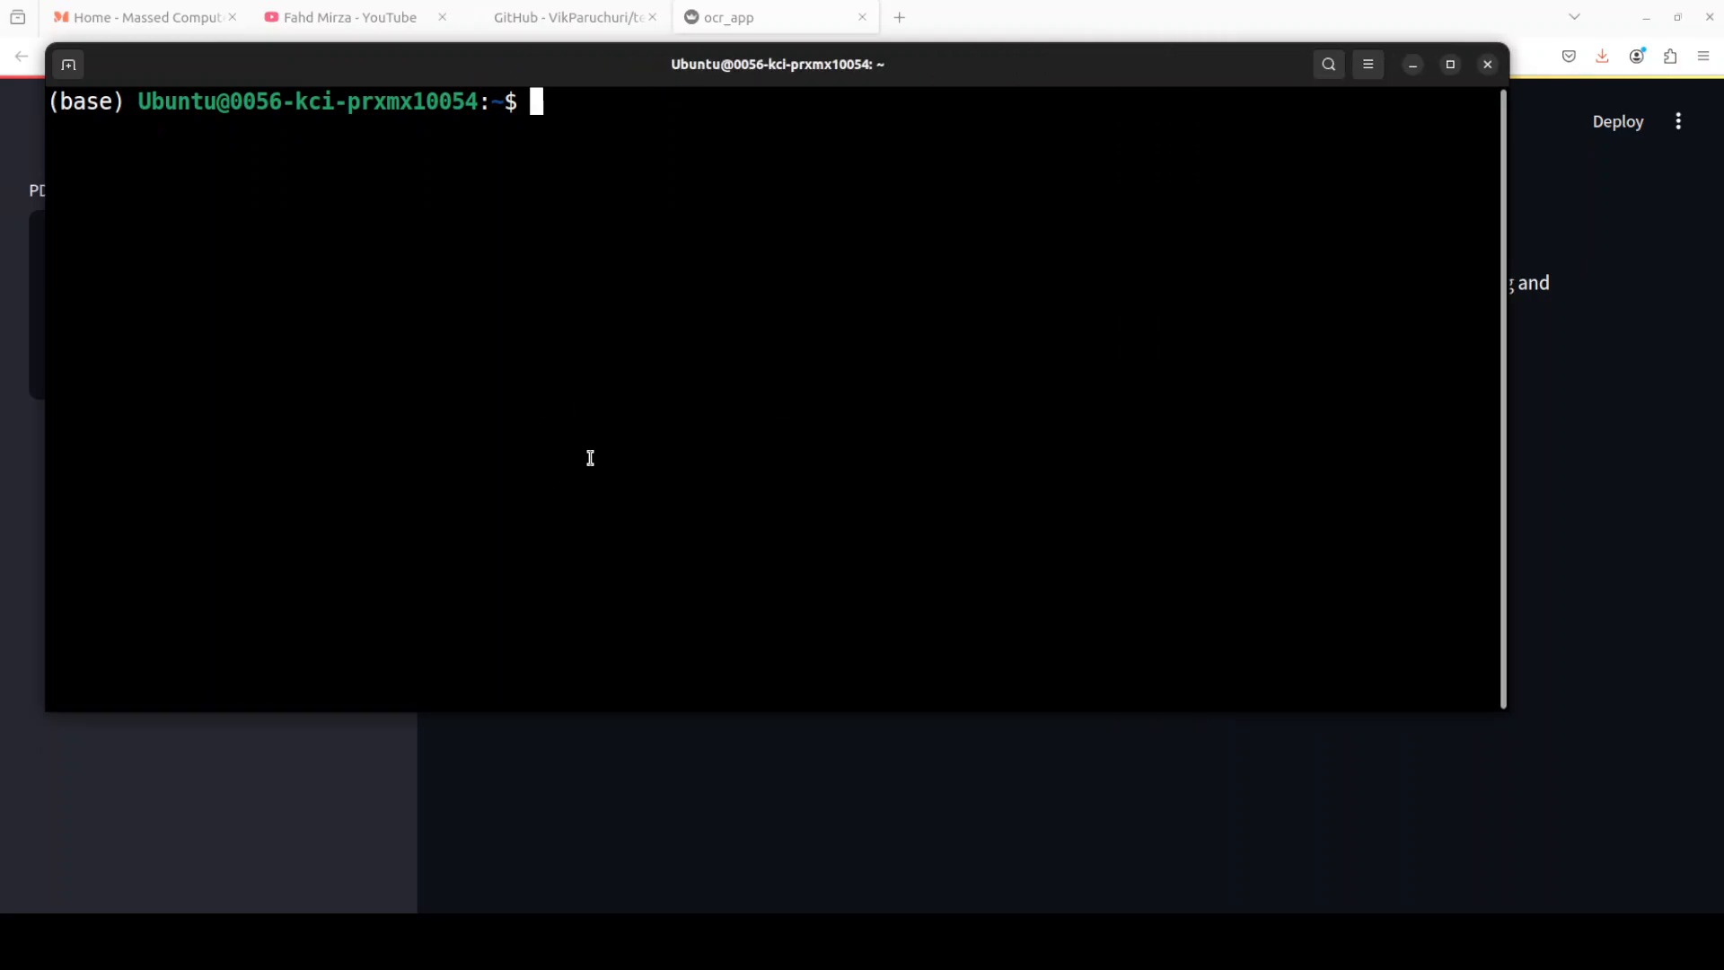
type("nvidia")
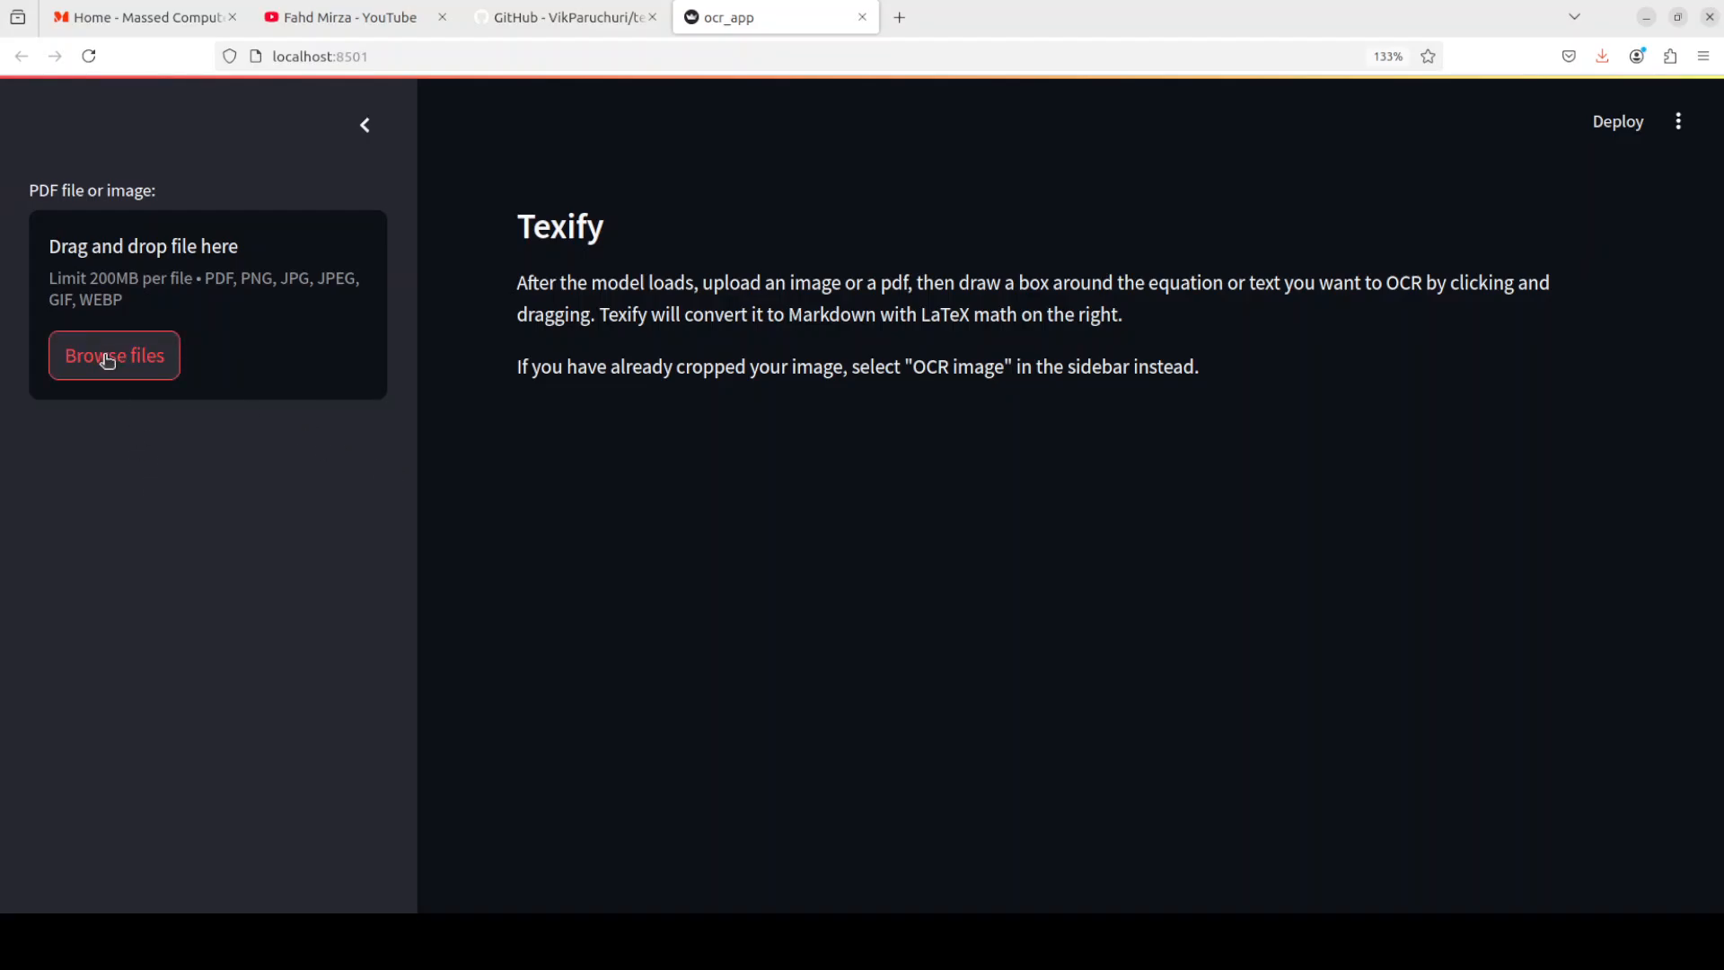
Step: Upload 100.png and OCR the whole image into Markdown with LaTeX
left_click(114, 355)
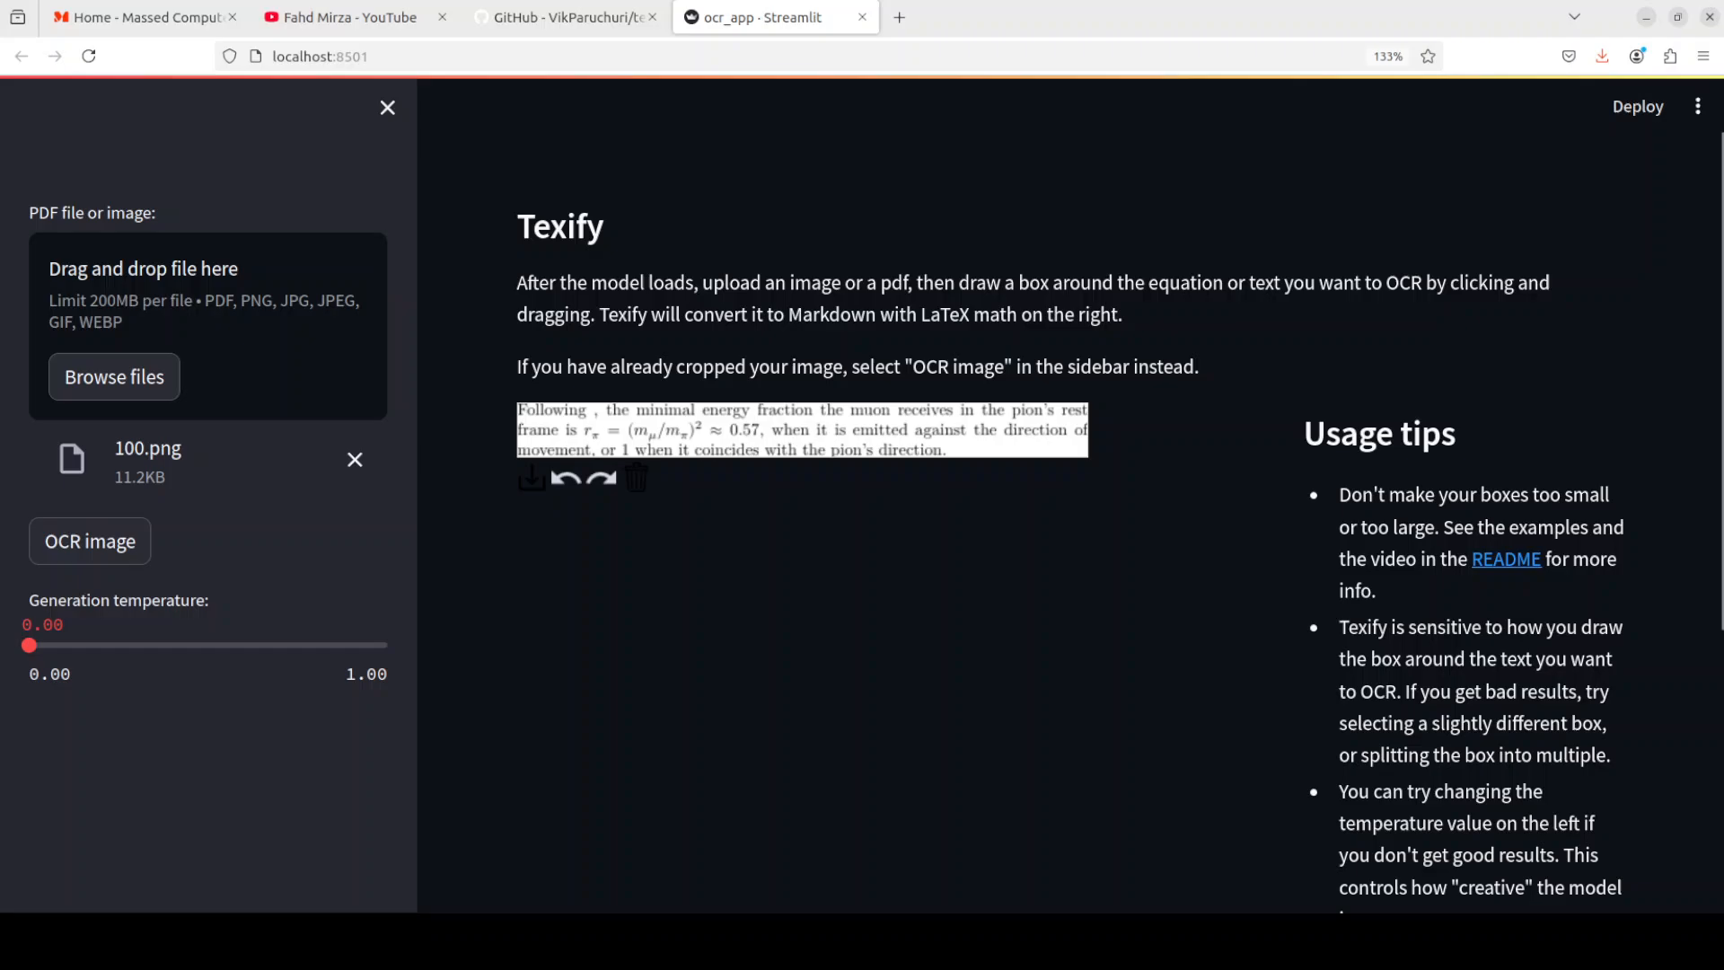
left_click(90, 541)
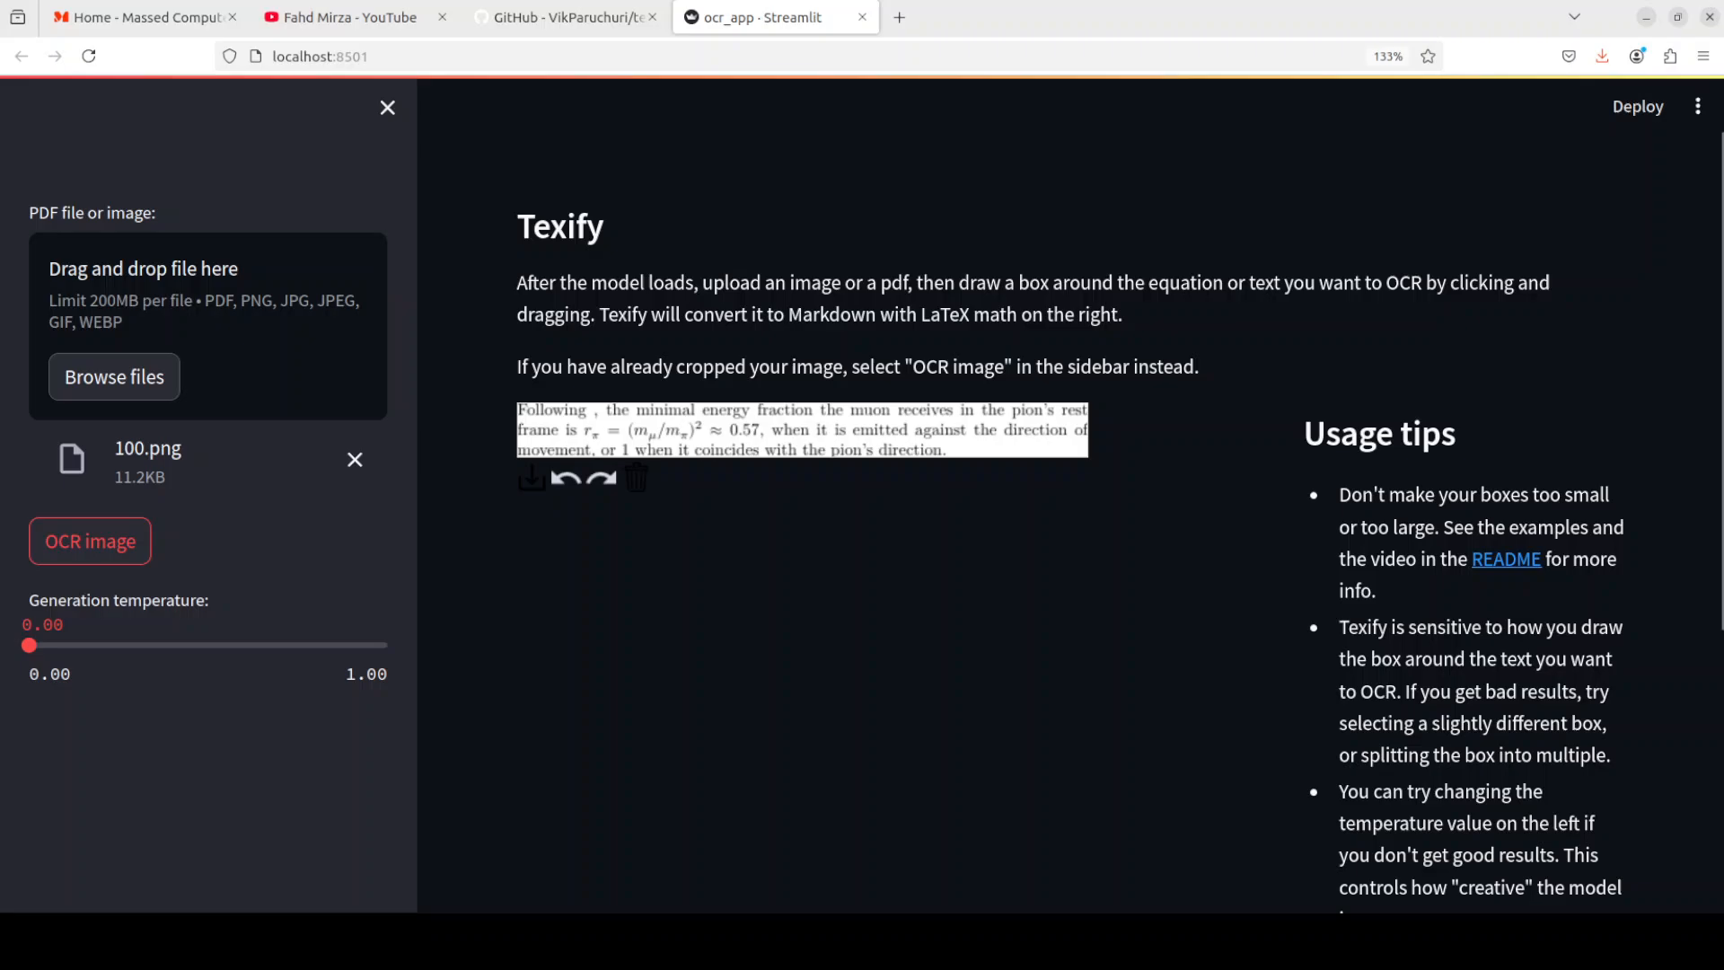
left_click(90, 540)
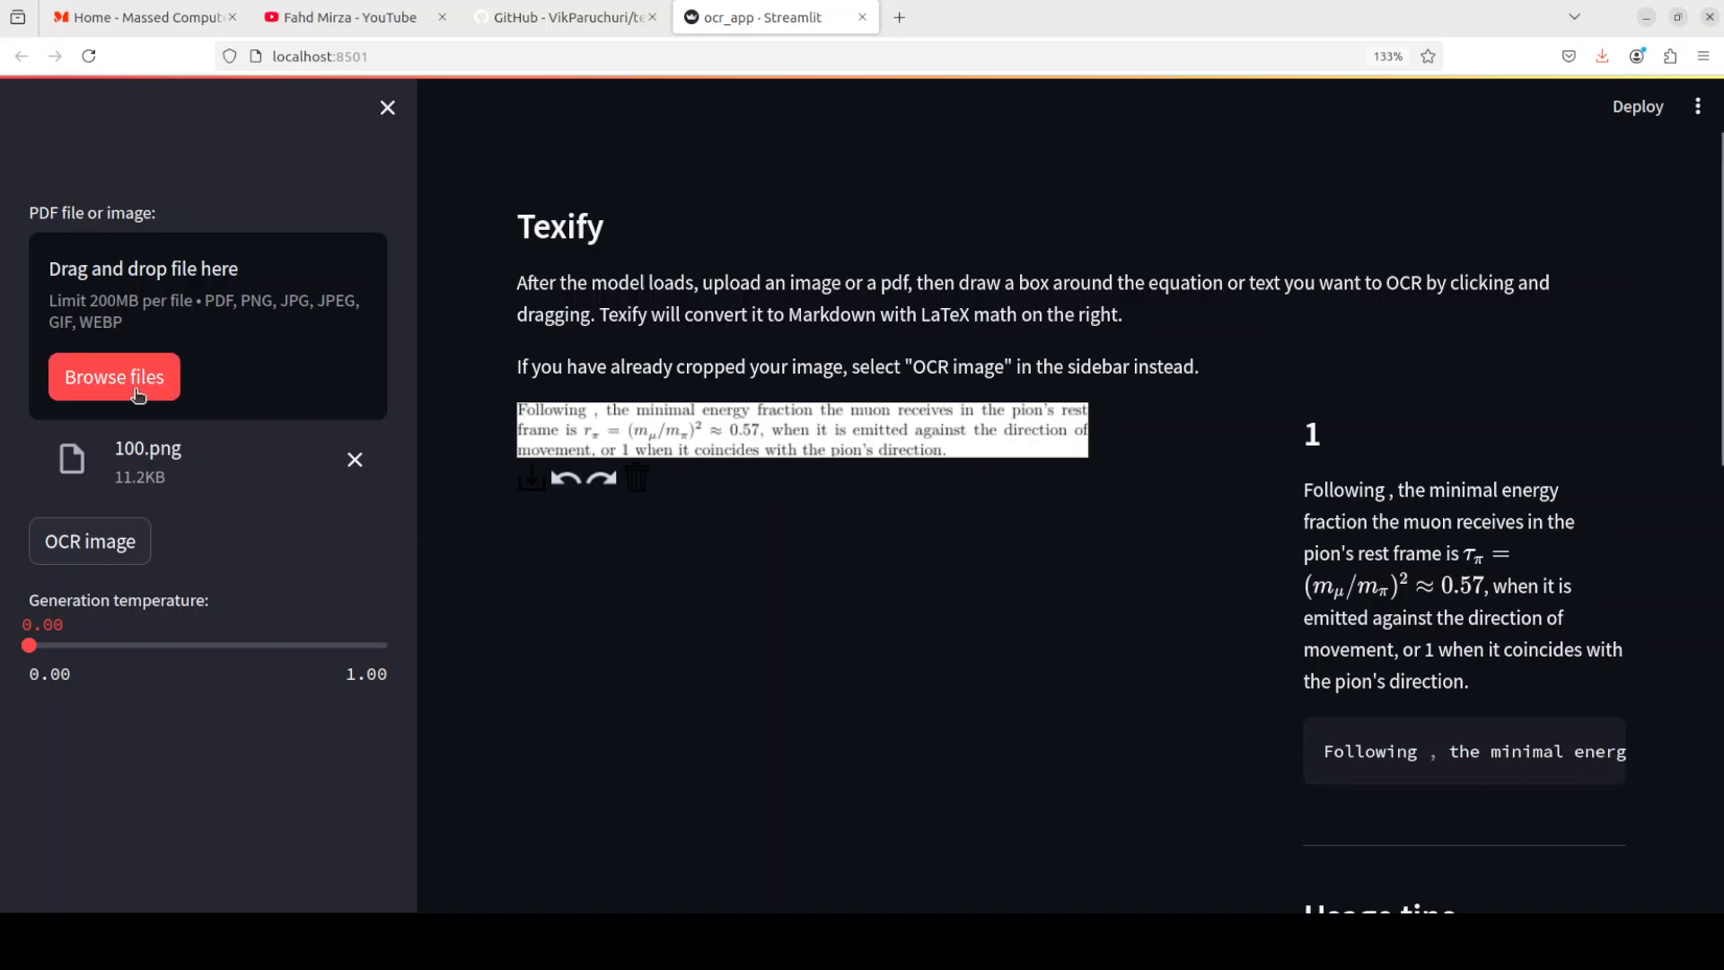
Step: Upload 300.png and OCR its fraction equation and sentence
left_click(114, 376)
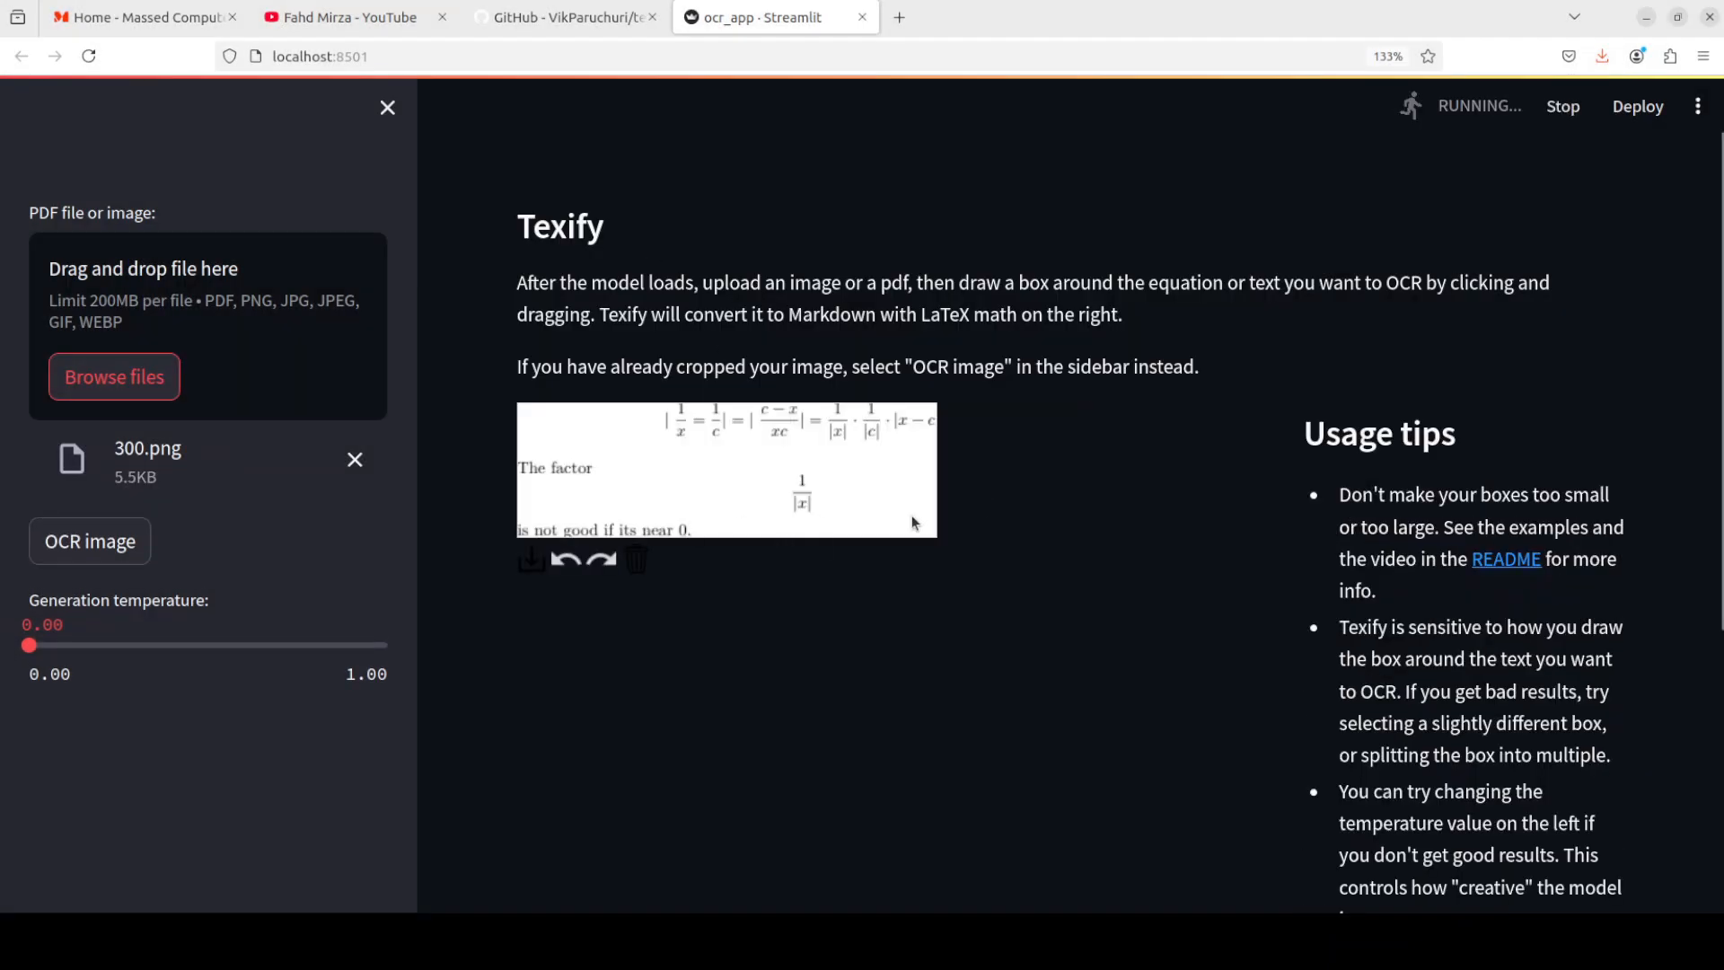
left_click(90, 540)
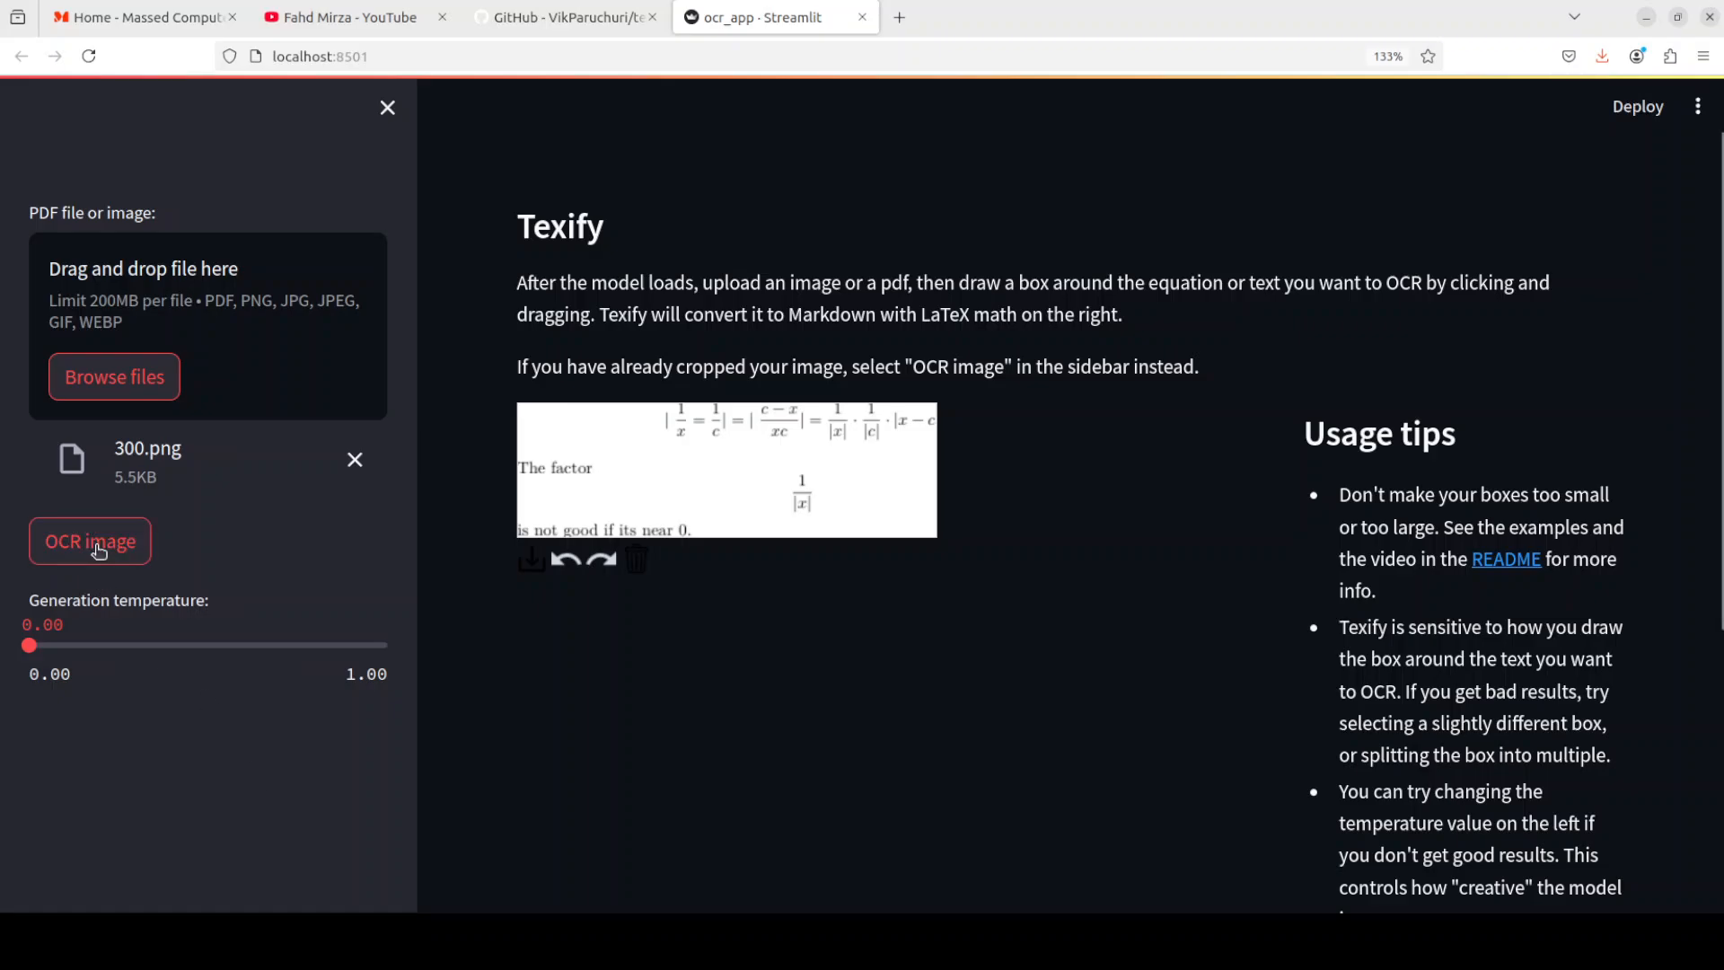
left_click(90, 541)
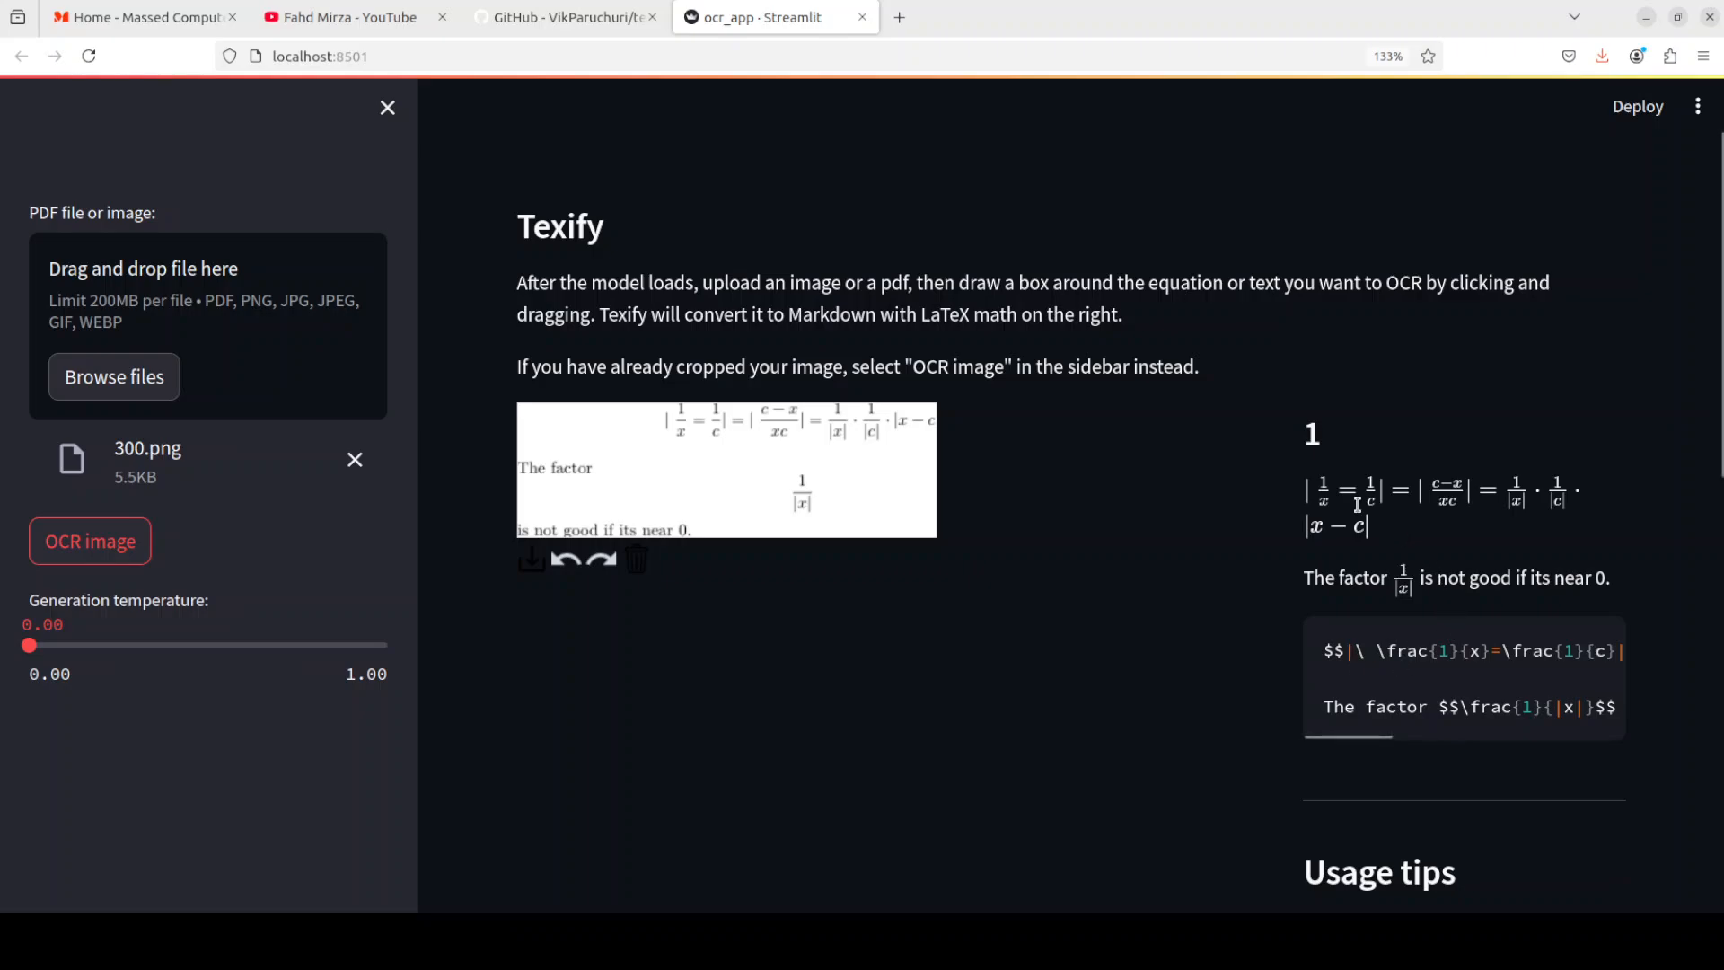
mouse_move(1595, 530)
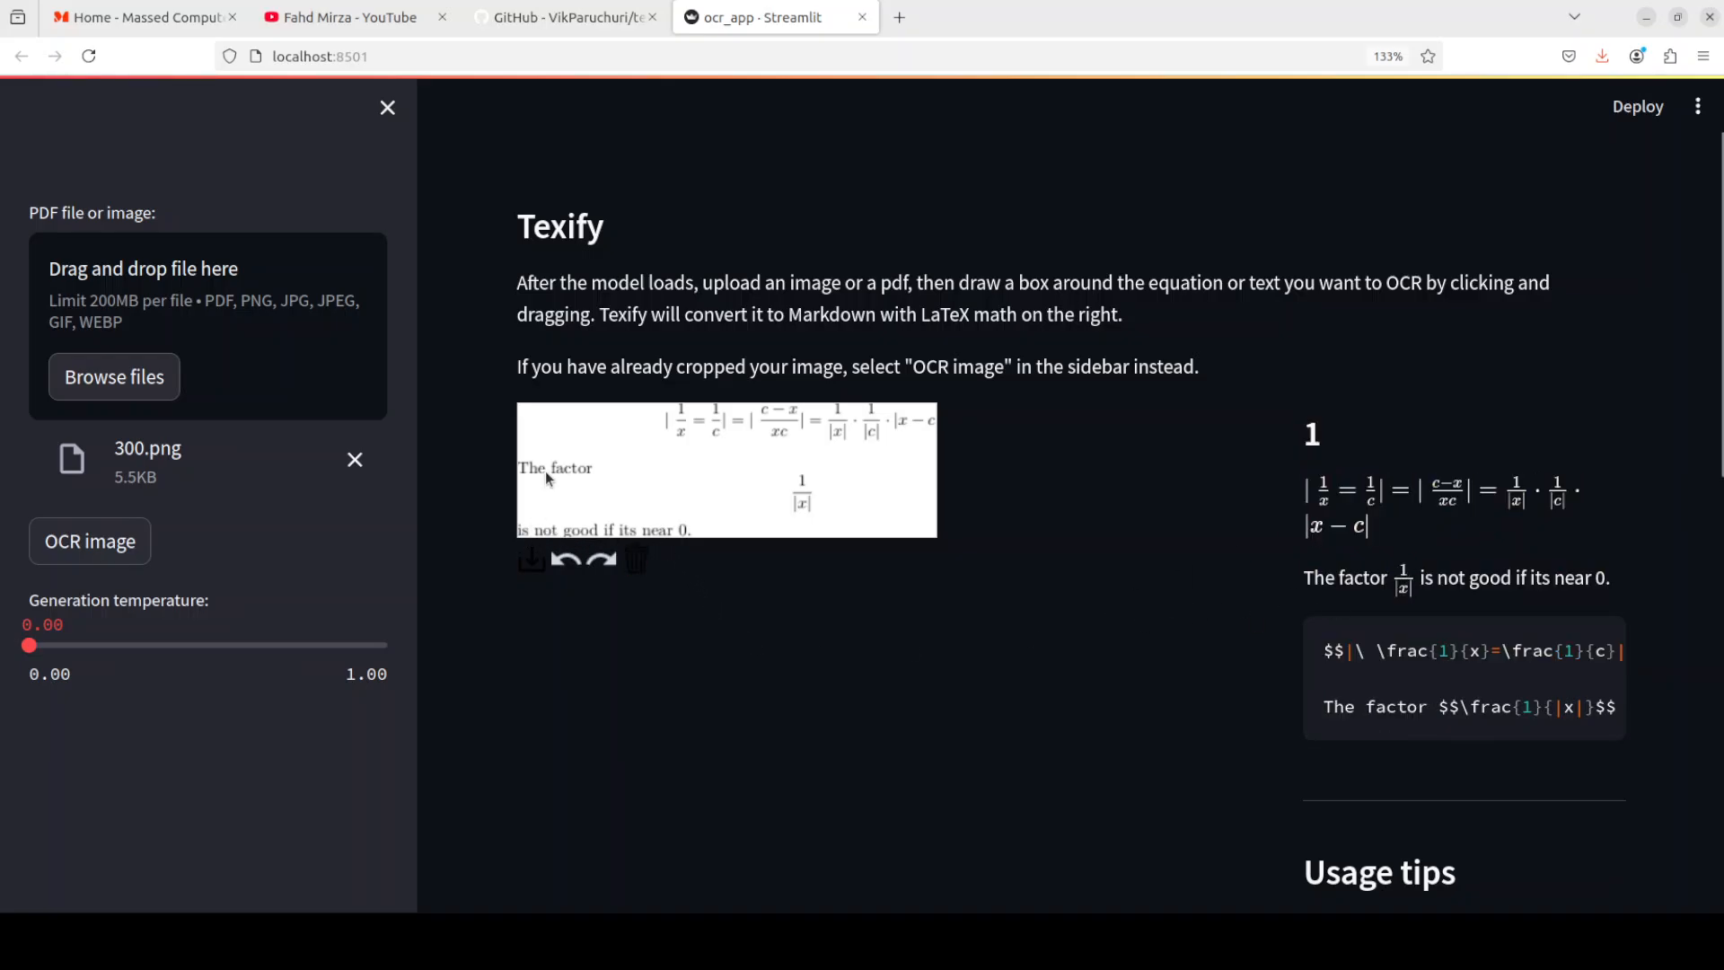
mouse_move(1688, 587)
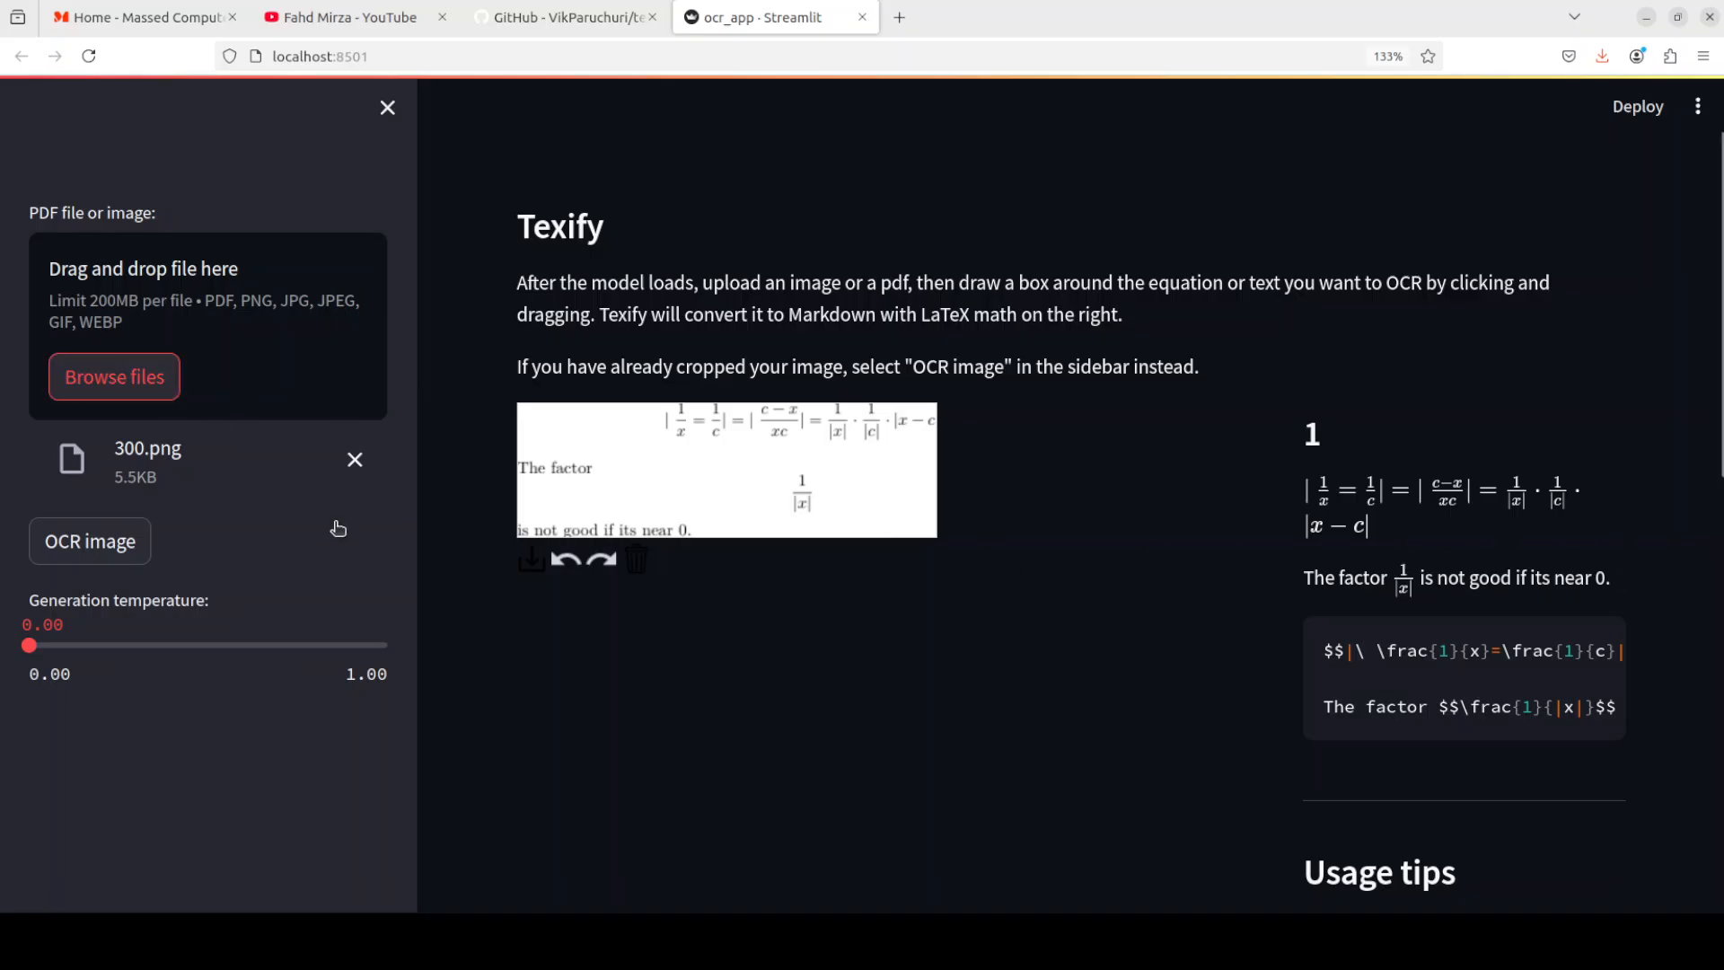
Step: Upload 400.png, OCR it, and scroll through the rendered and raw Markdown output
left_click(114, 376)
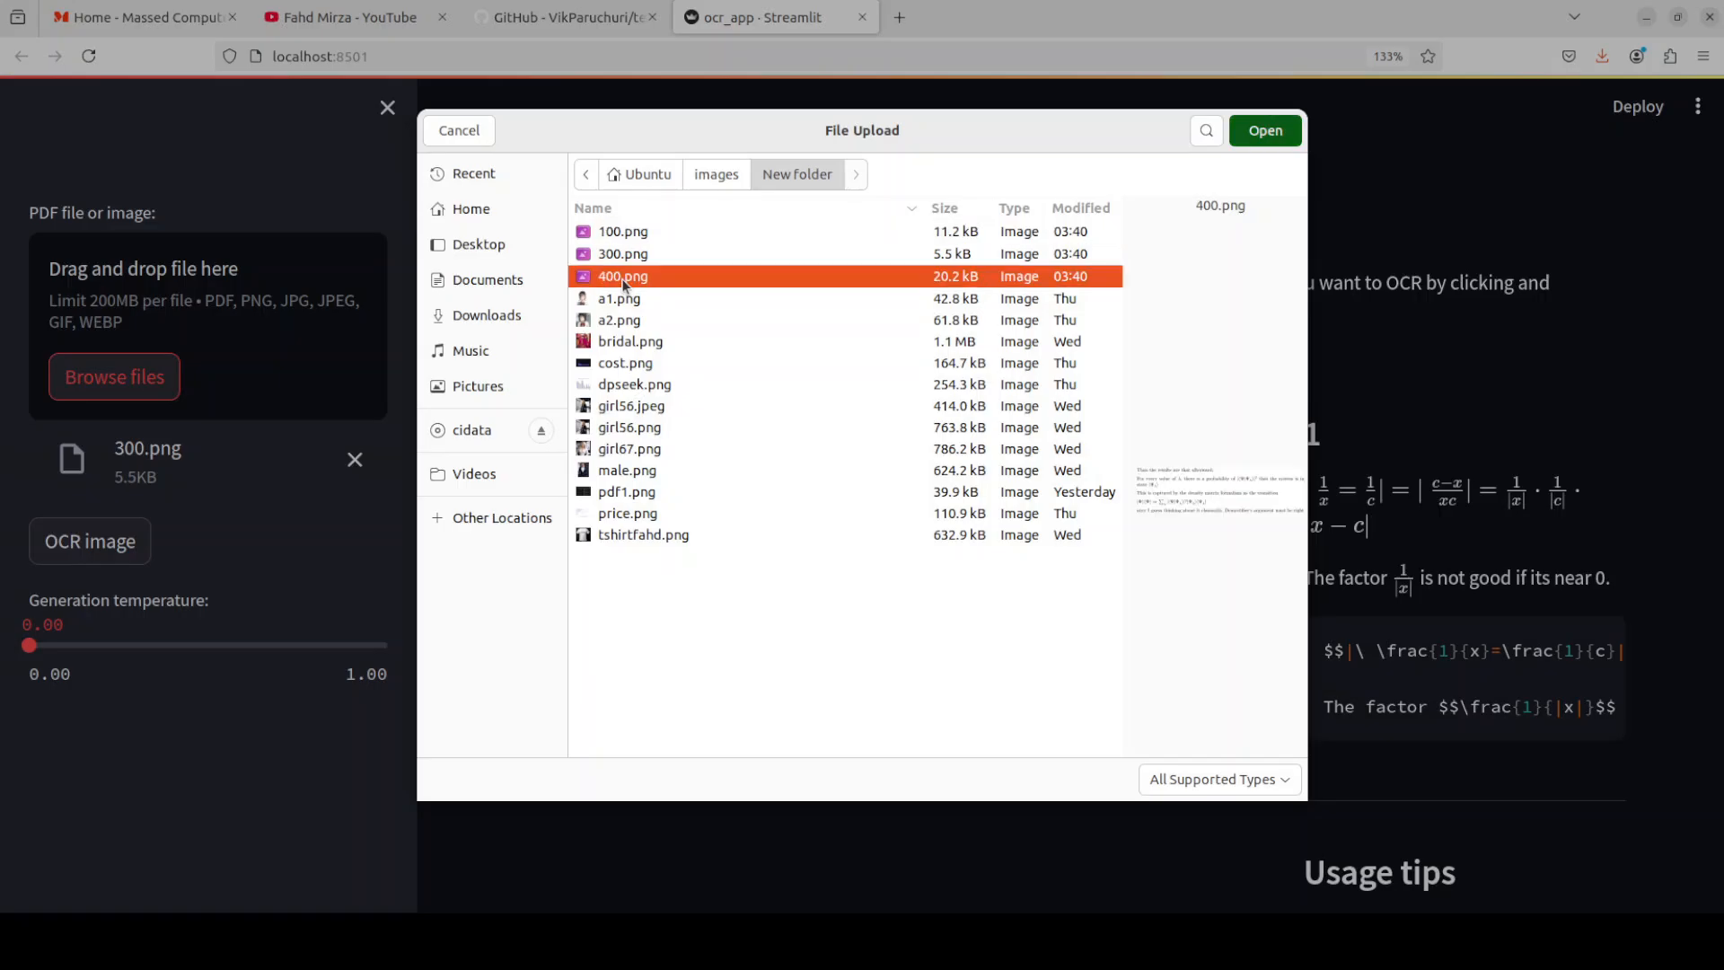
left_click(1265, 130)
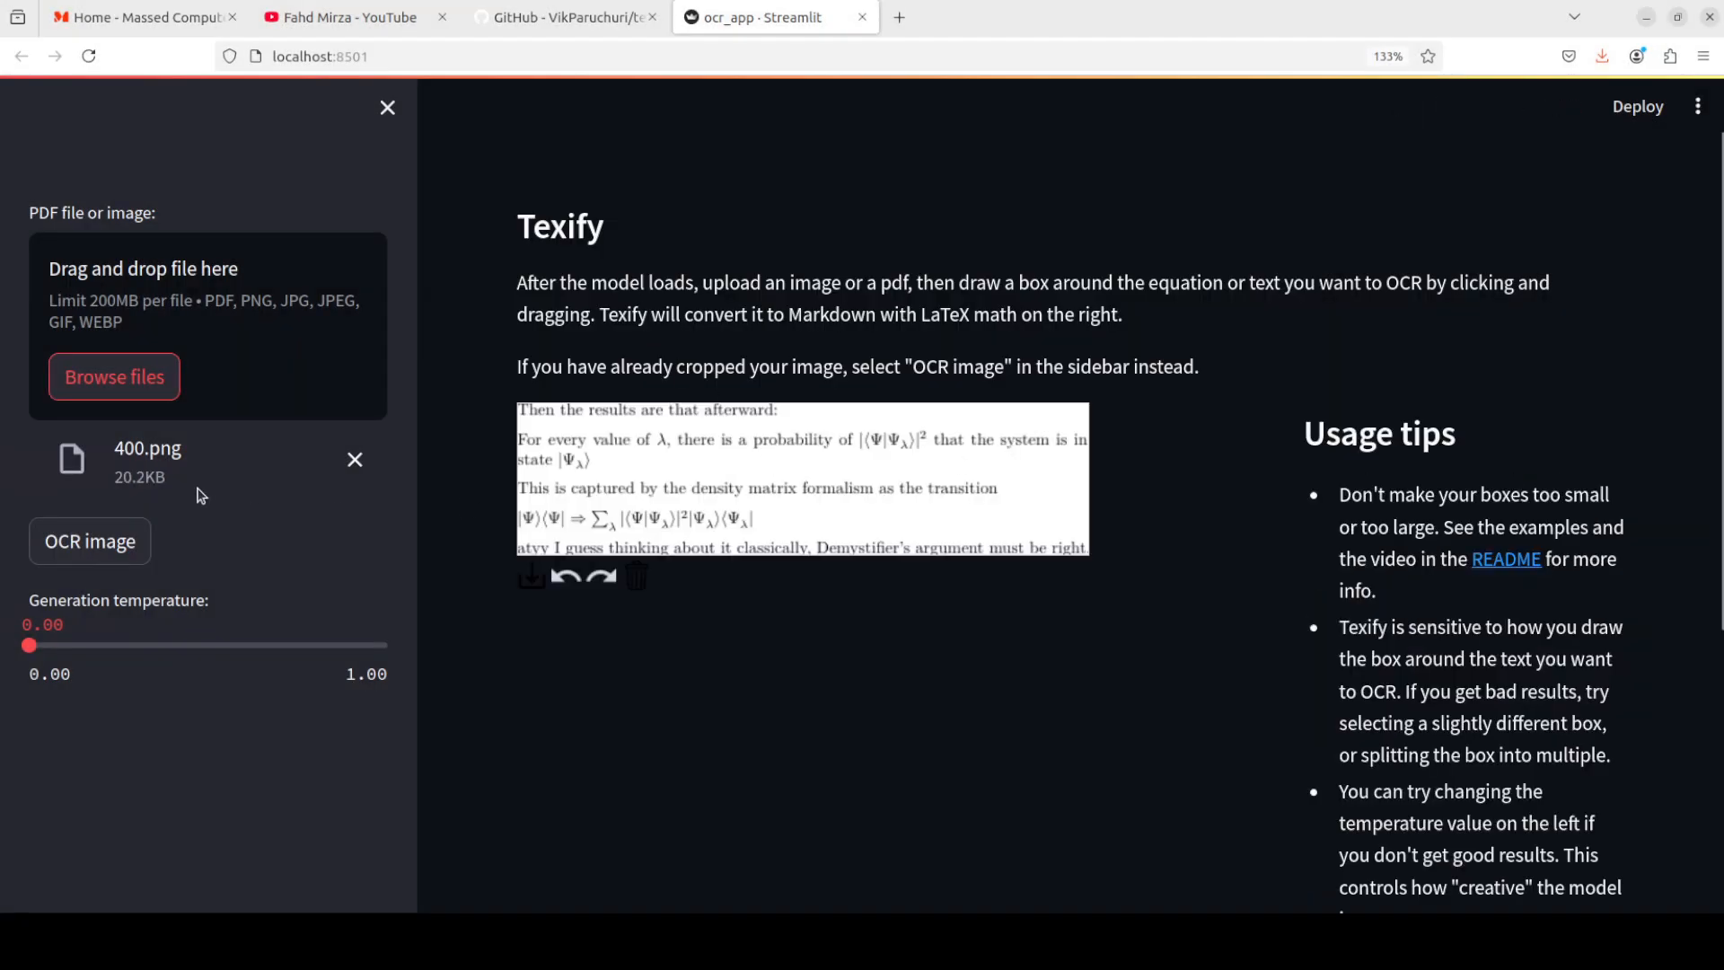
left_click(89, 540)
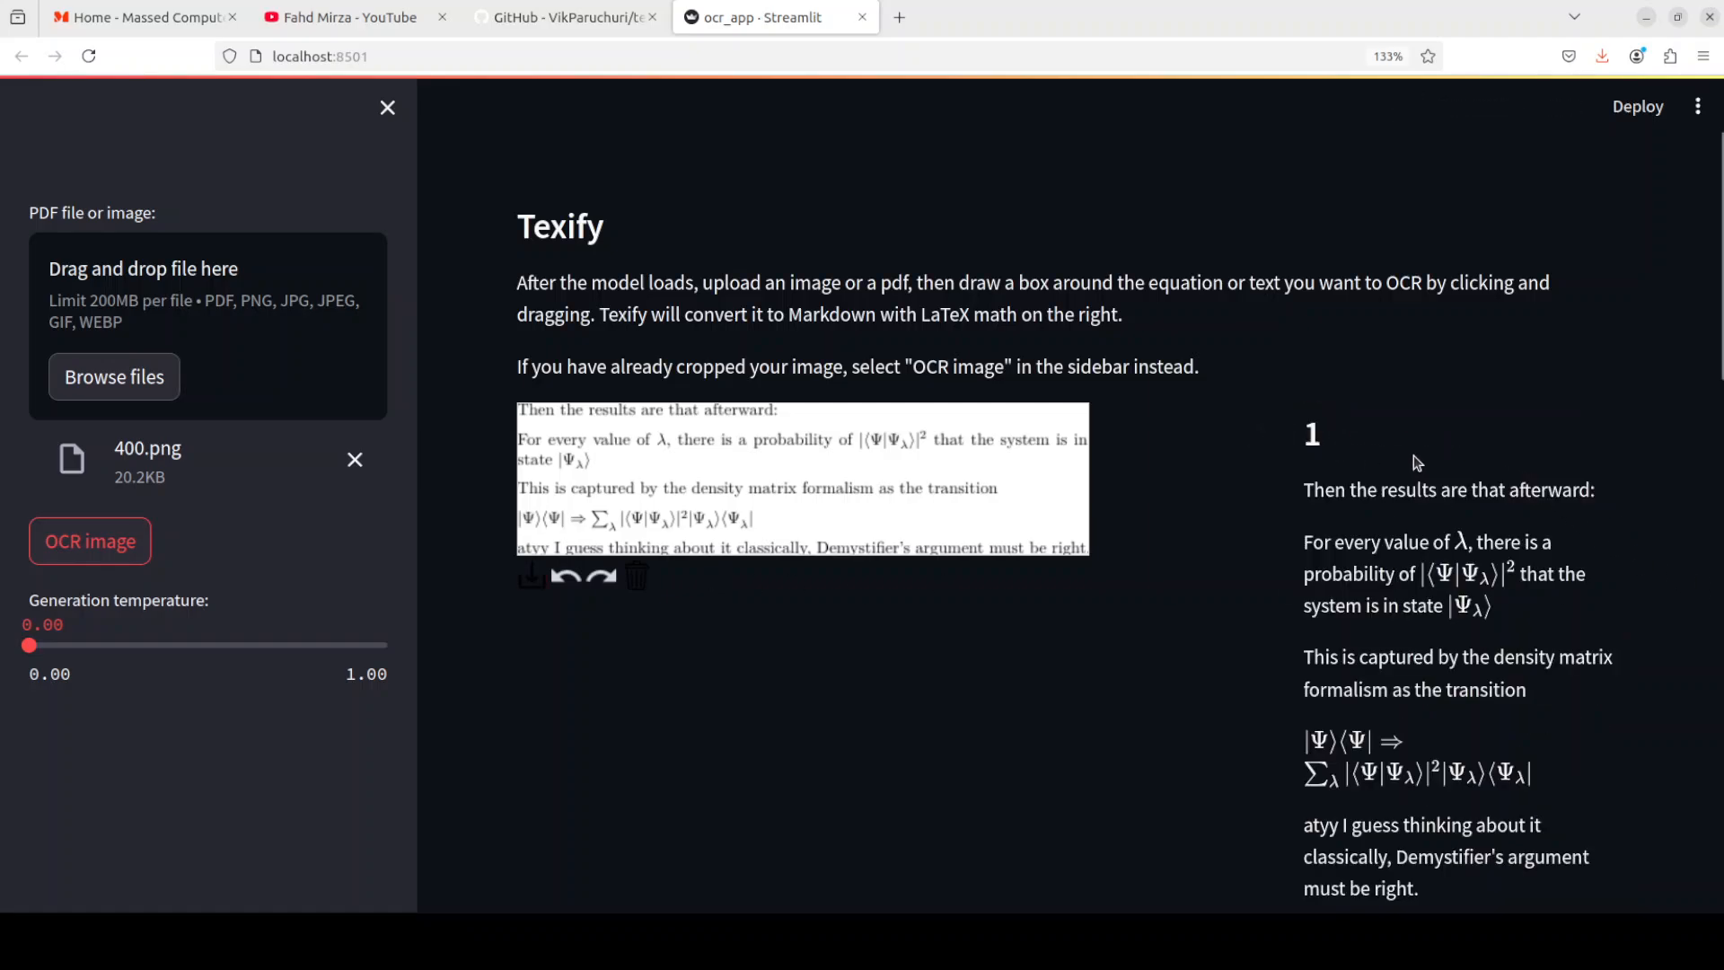
mouse_move(1586, 502)
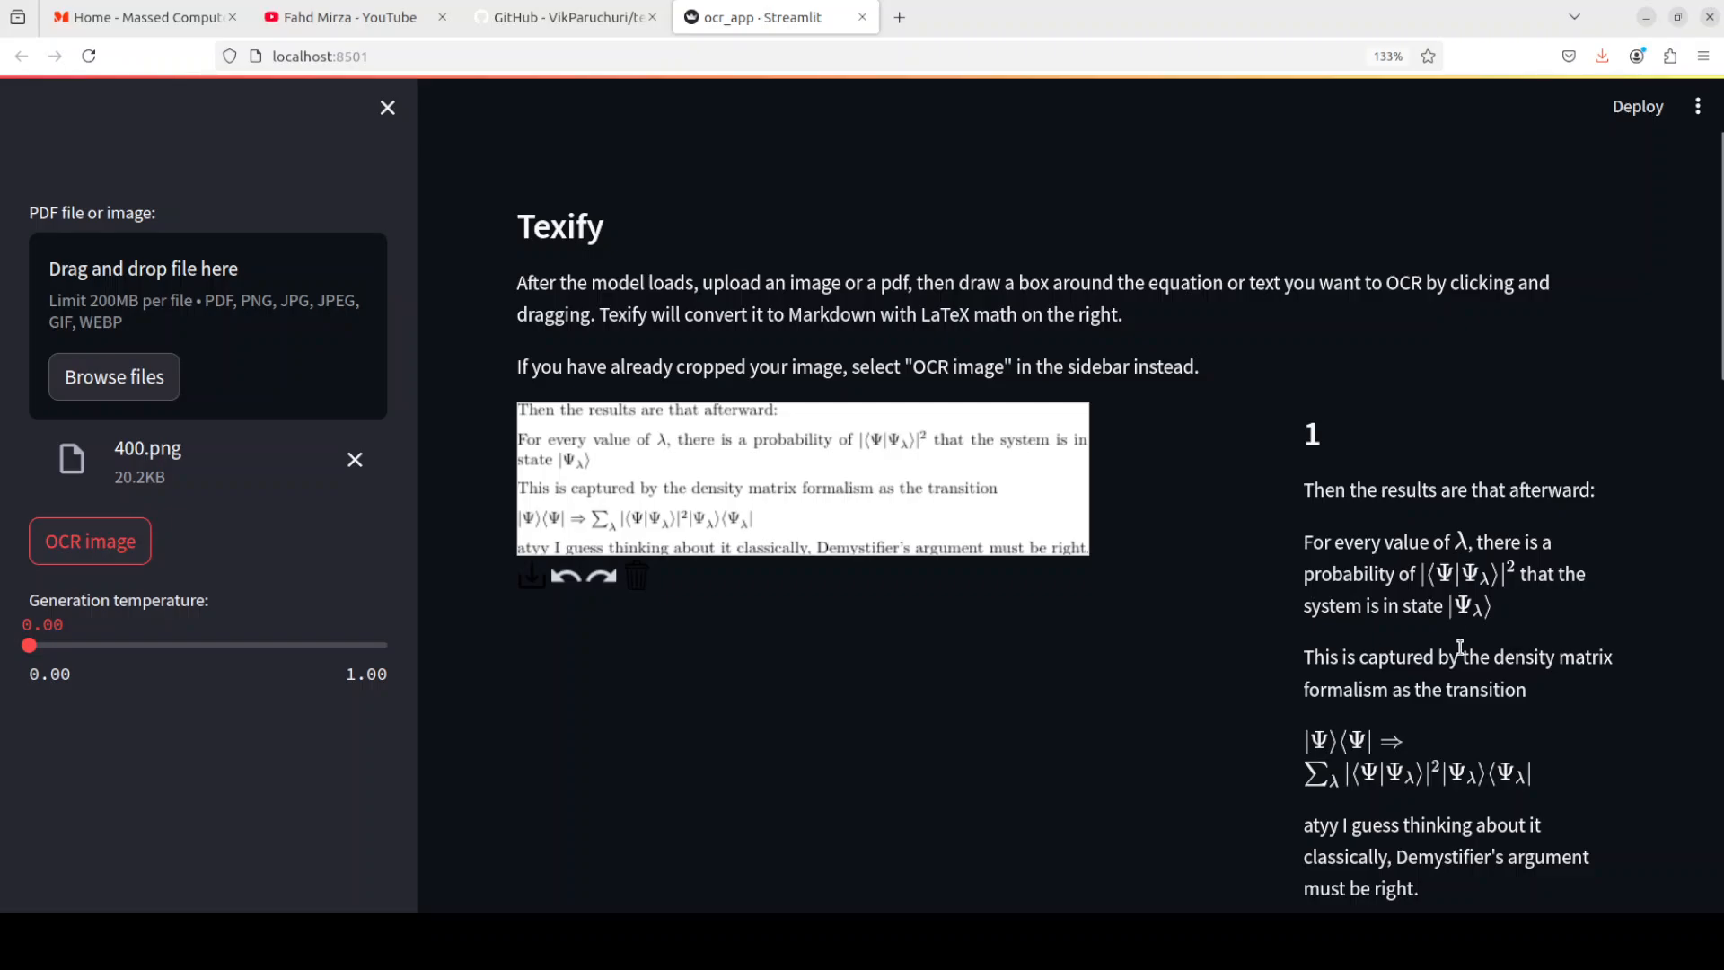
mouse_move(1489, 596)
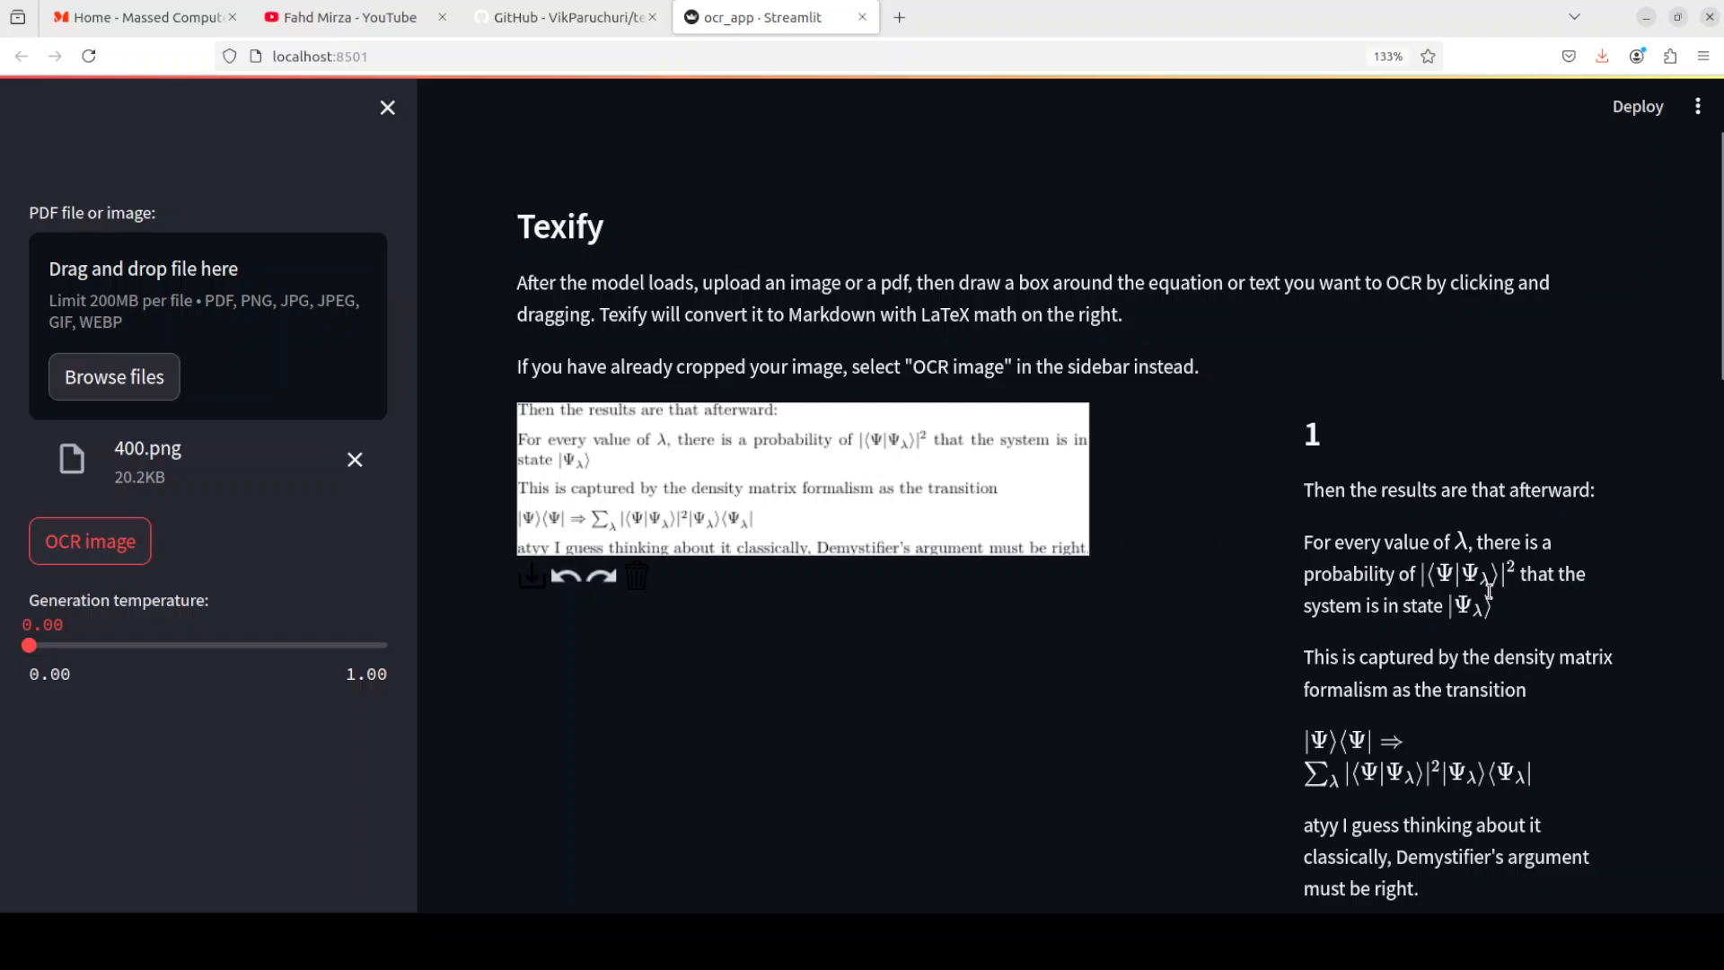
scroll("down", 3)
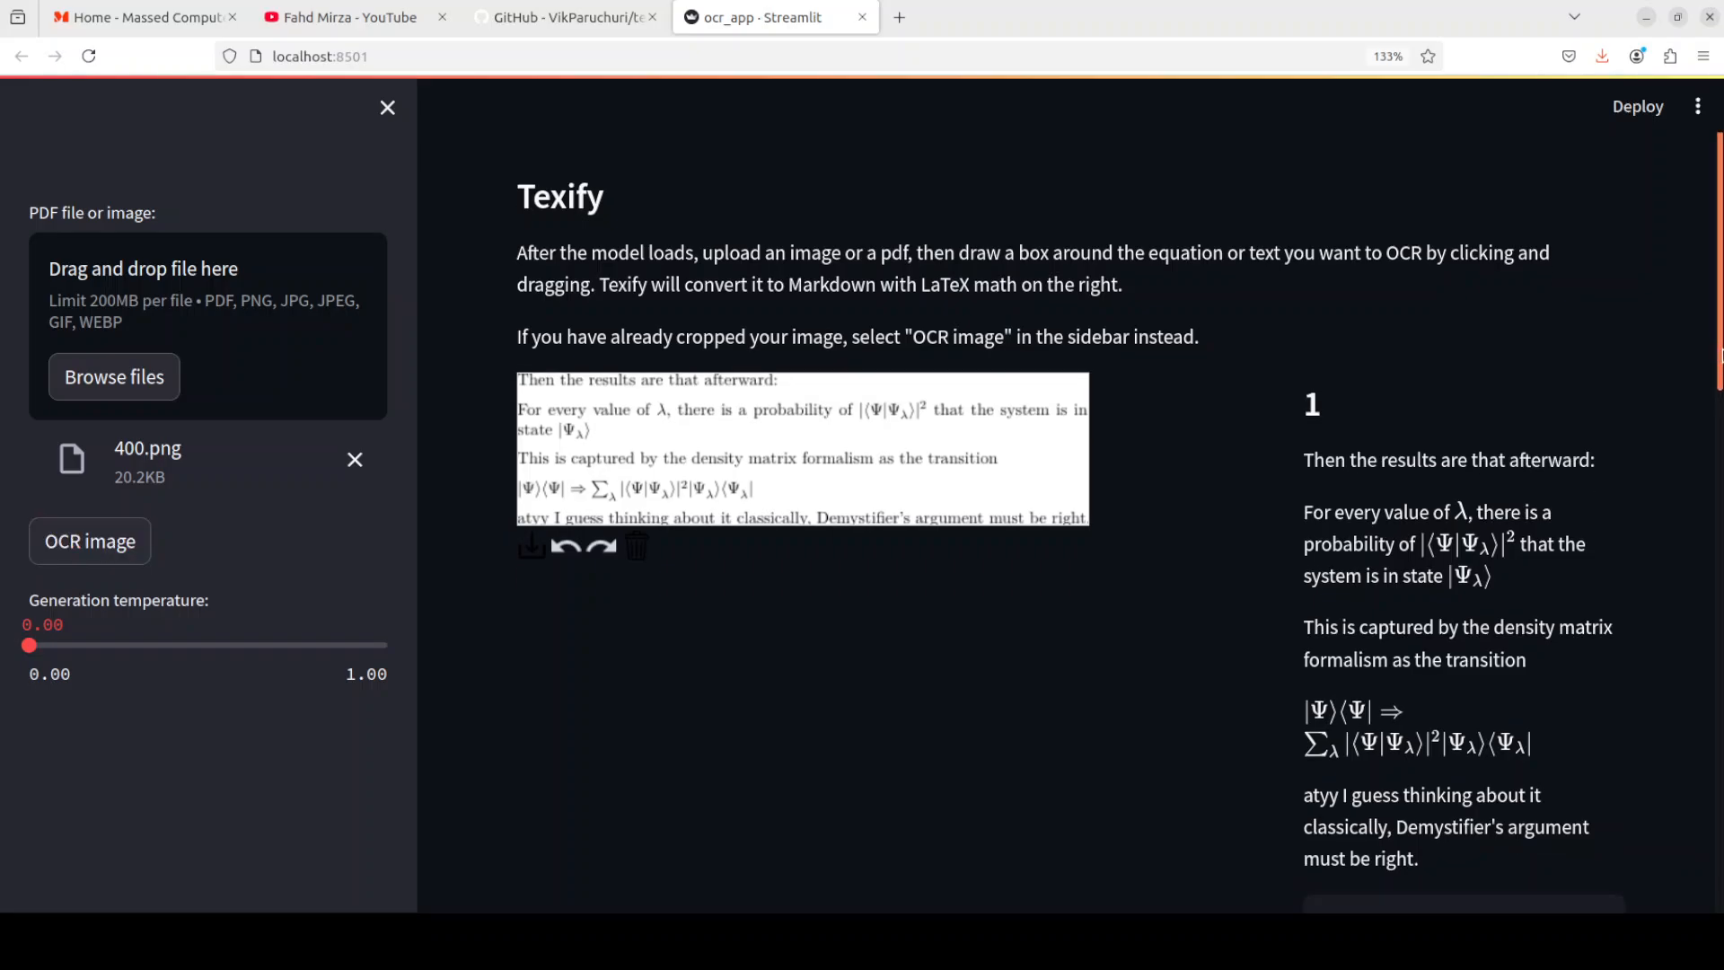
scroll("down", 3)
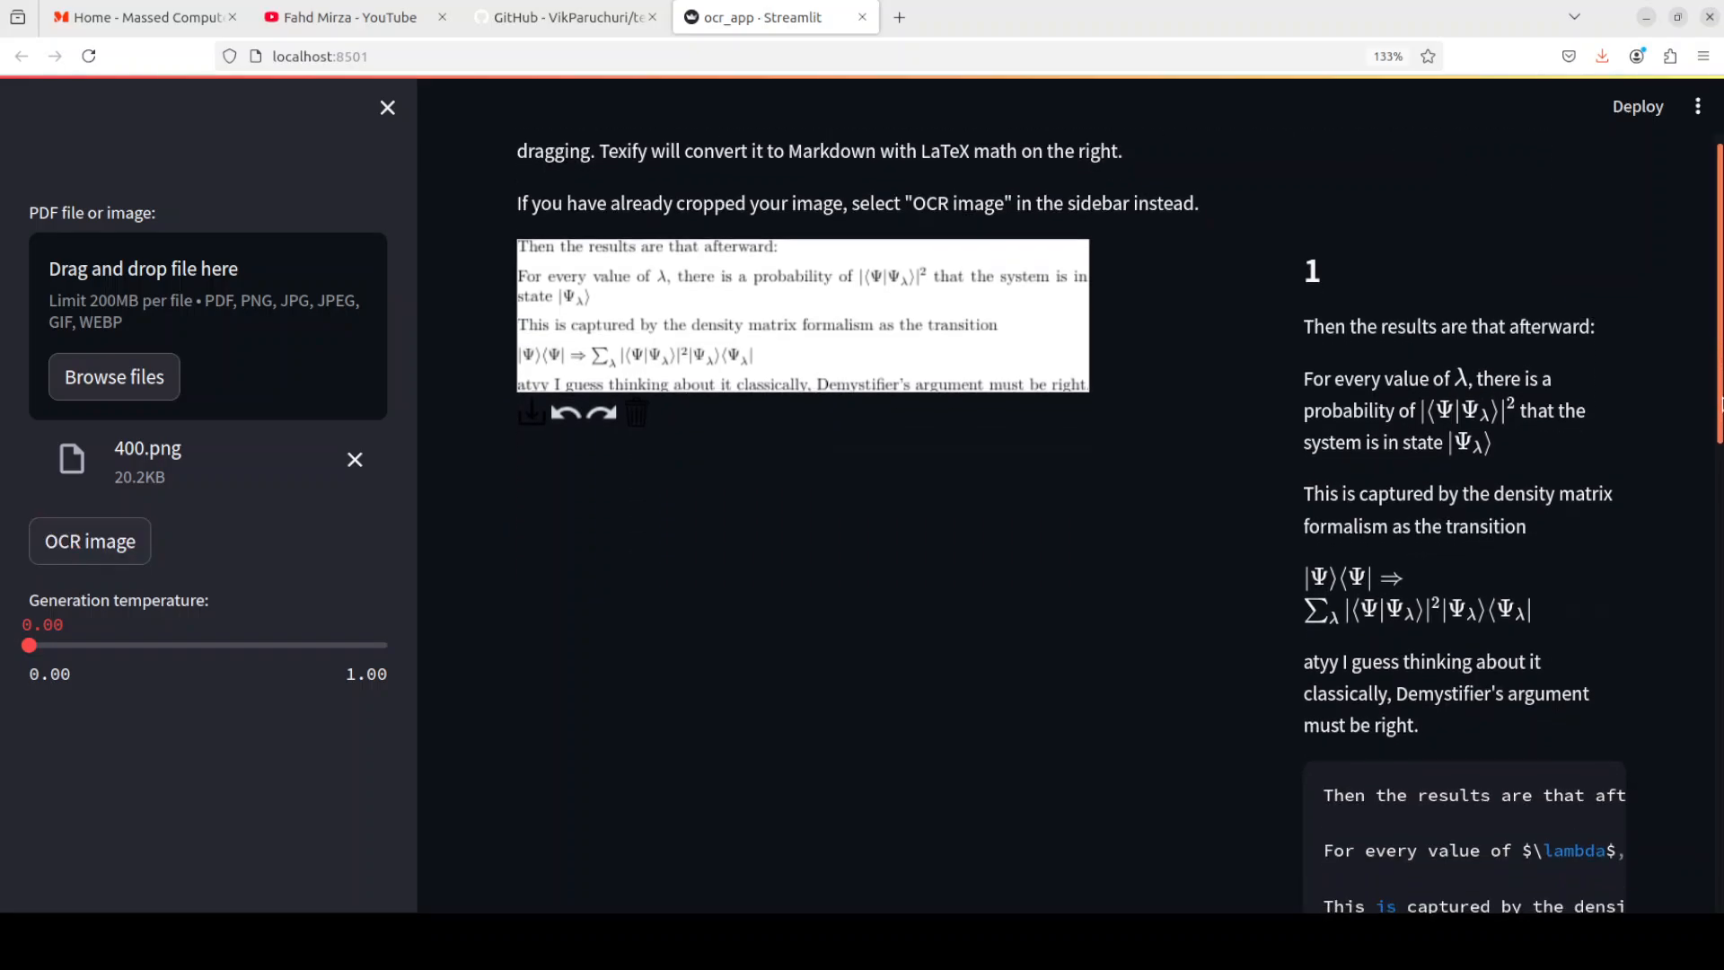
scroll("down", 3)
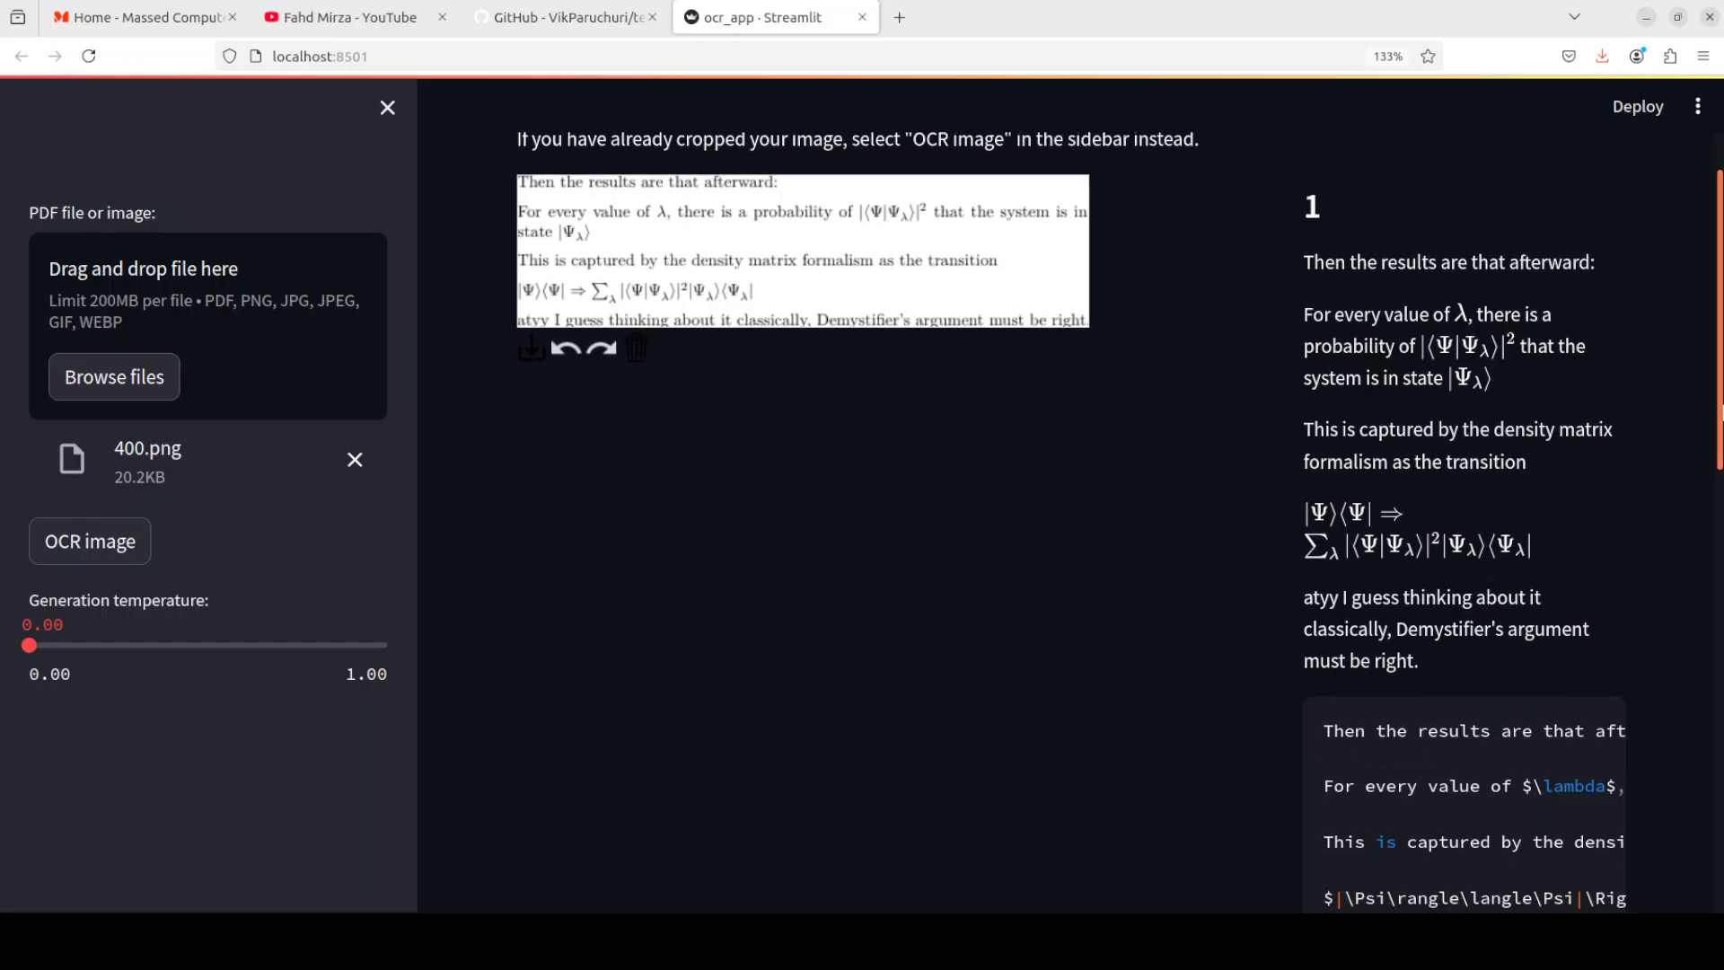
scroll("down", 3)
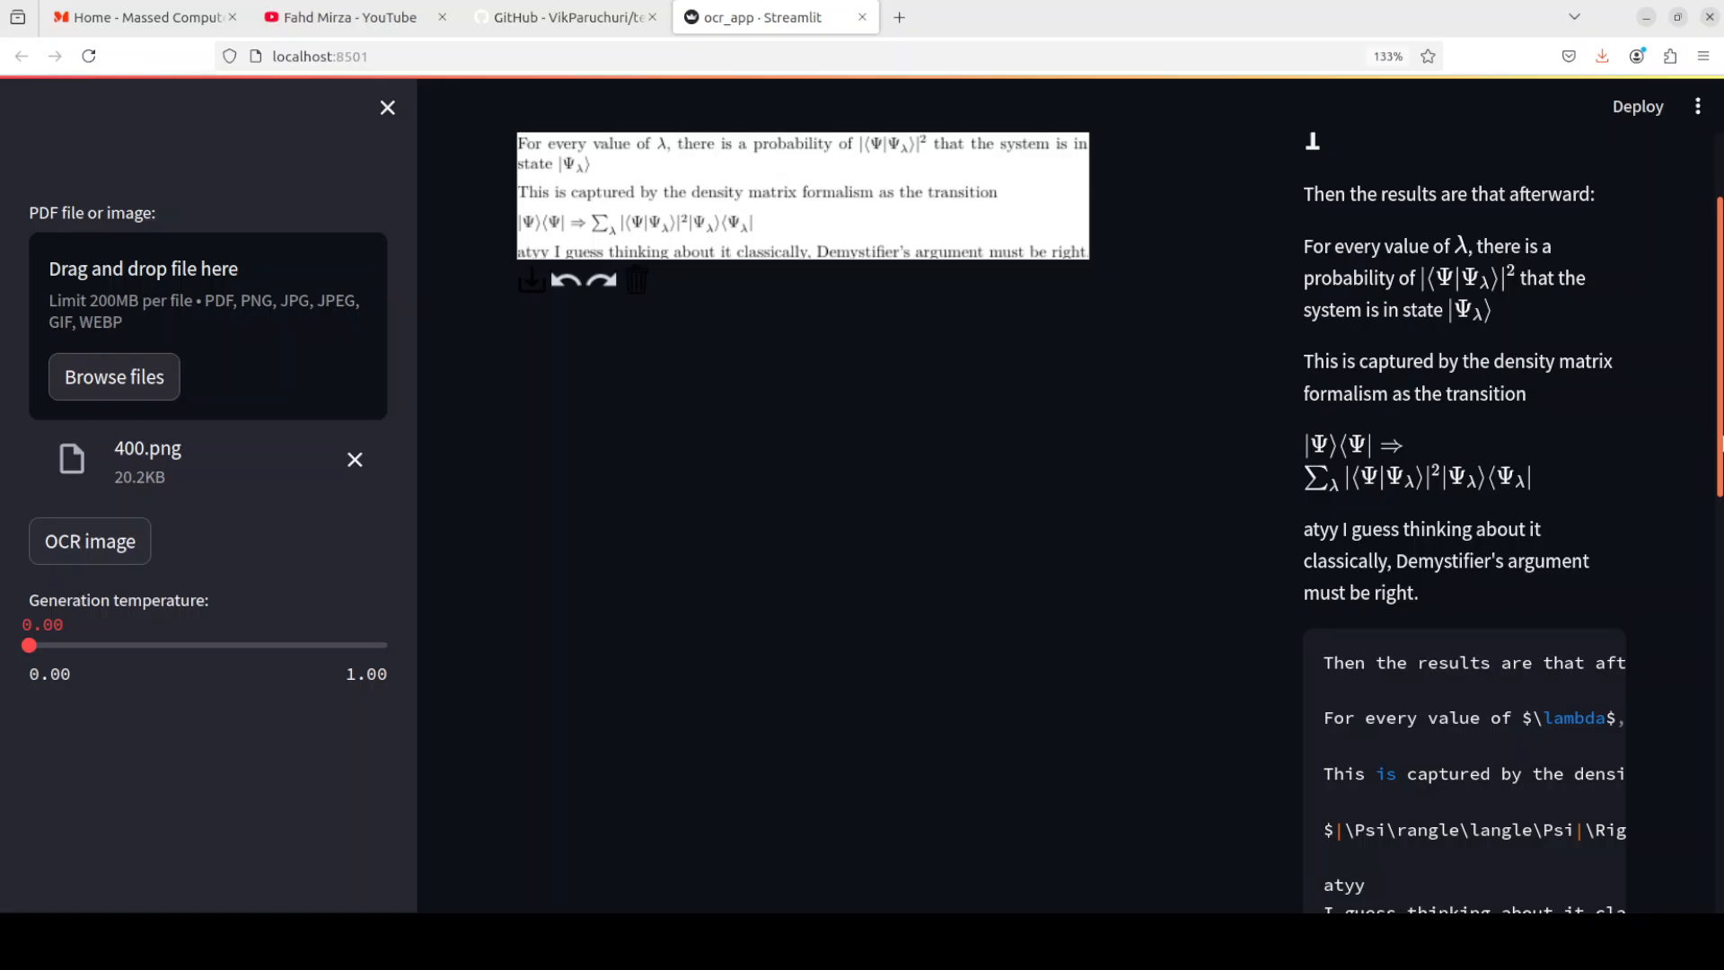
mouse_move(1092, 270)
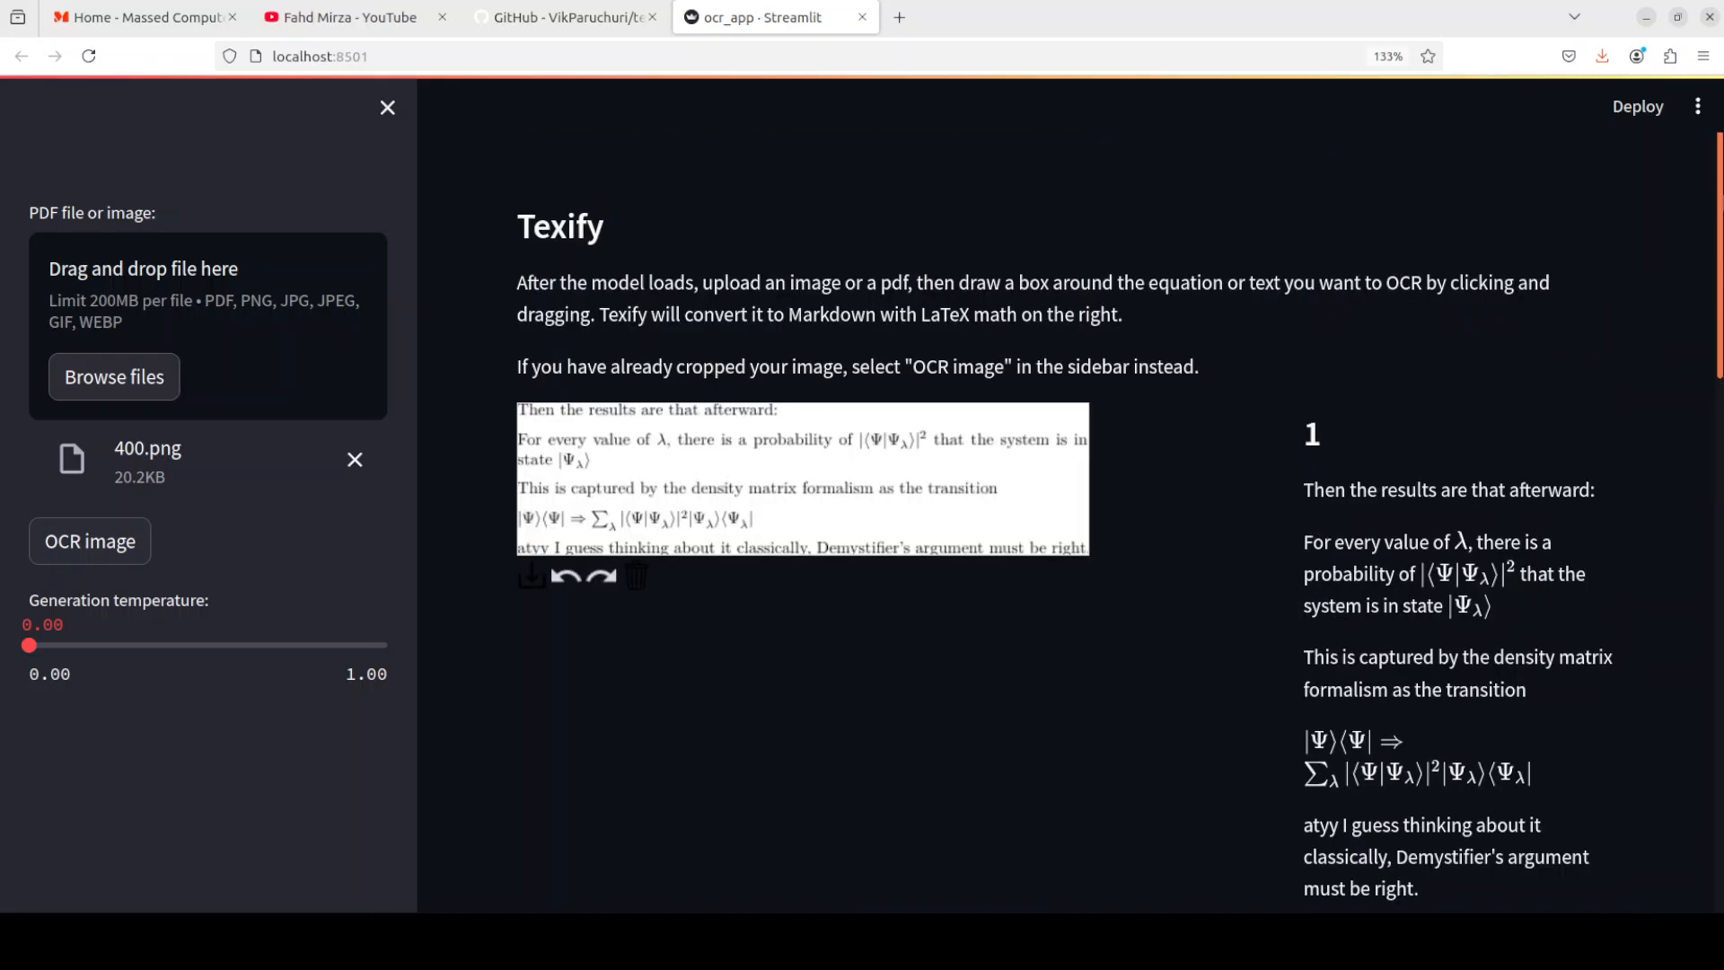
left_click(114, 376)
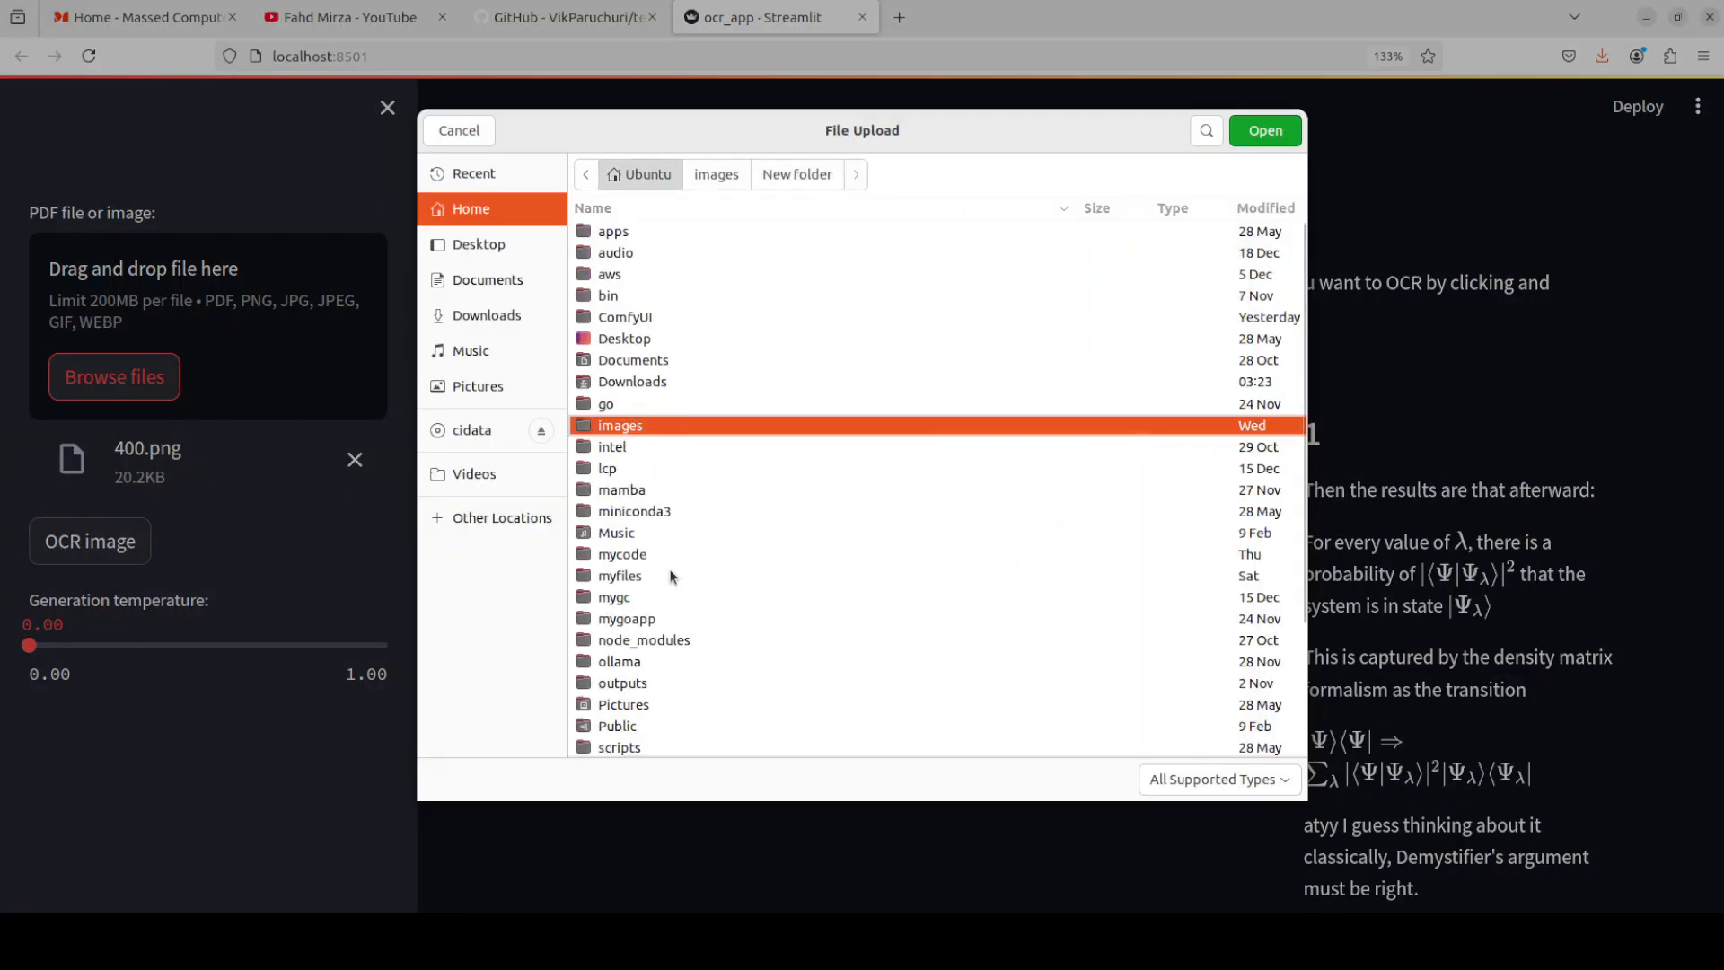
double_click(620, 576)
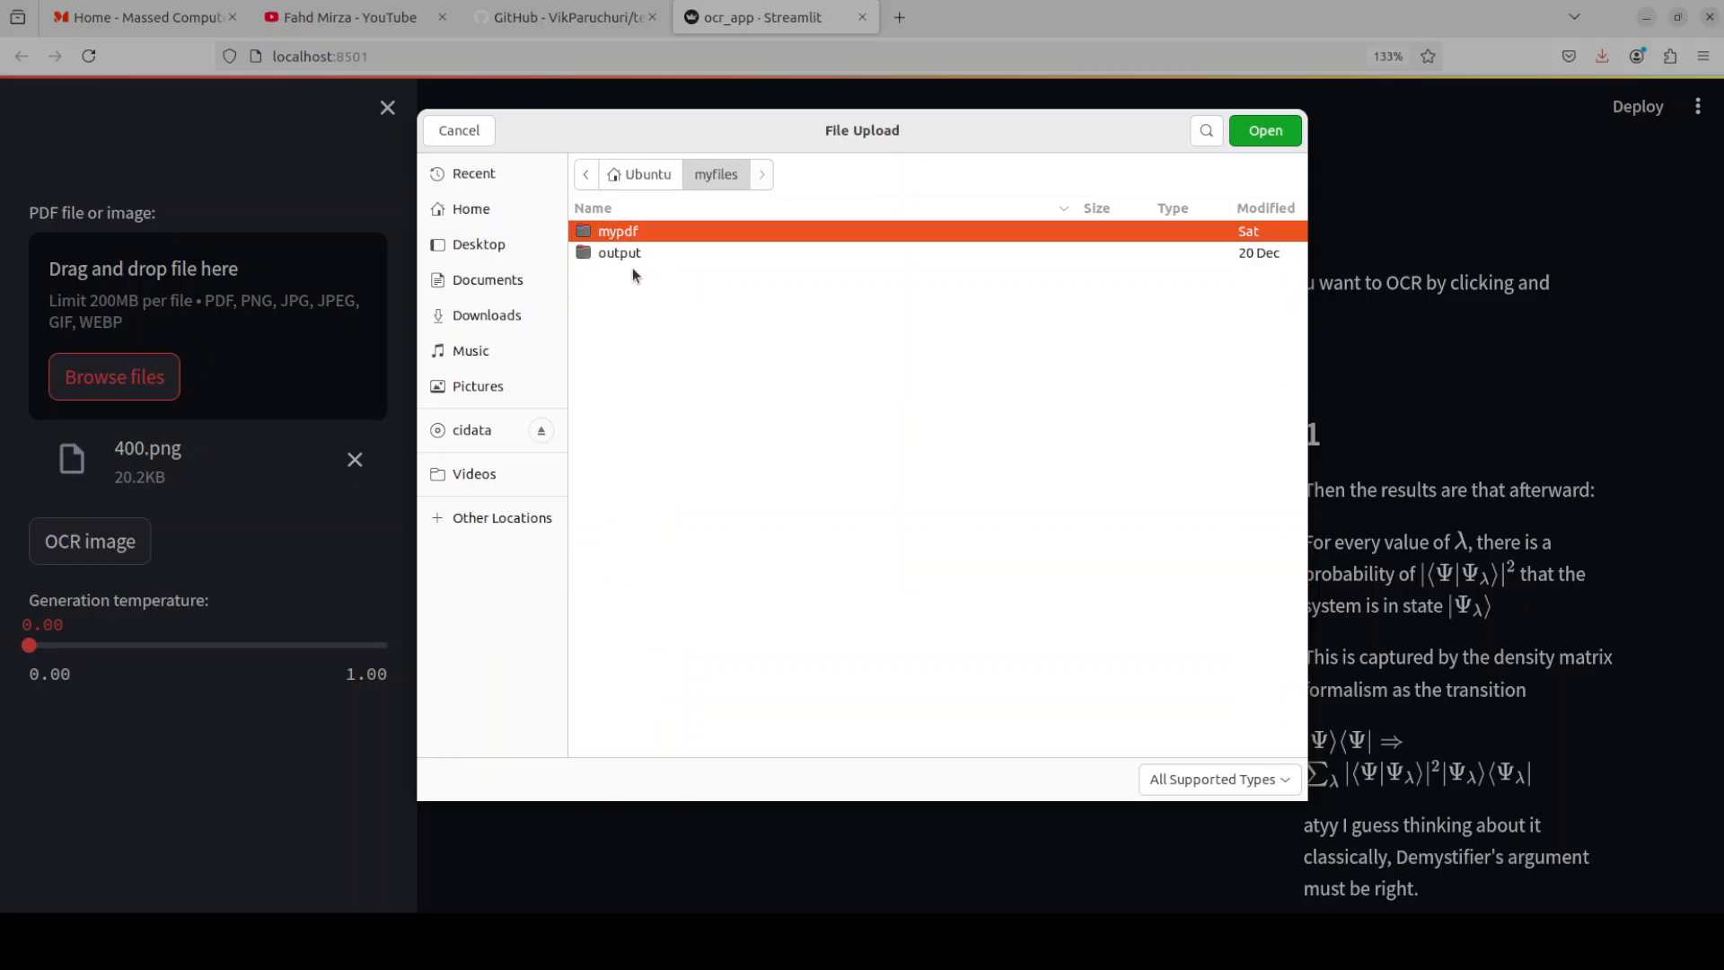
double_click(619, 231)
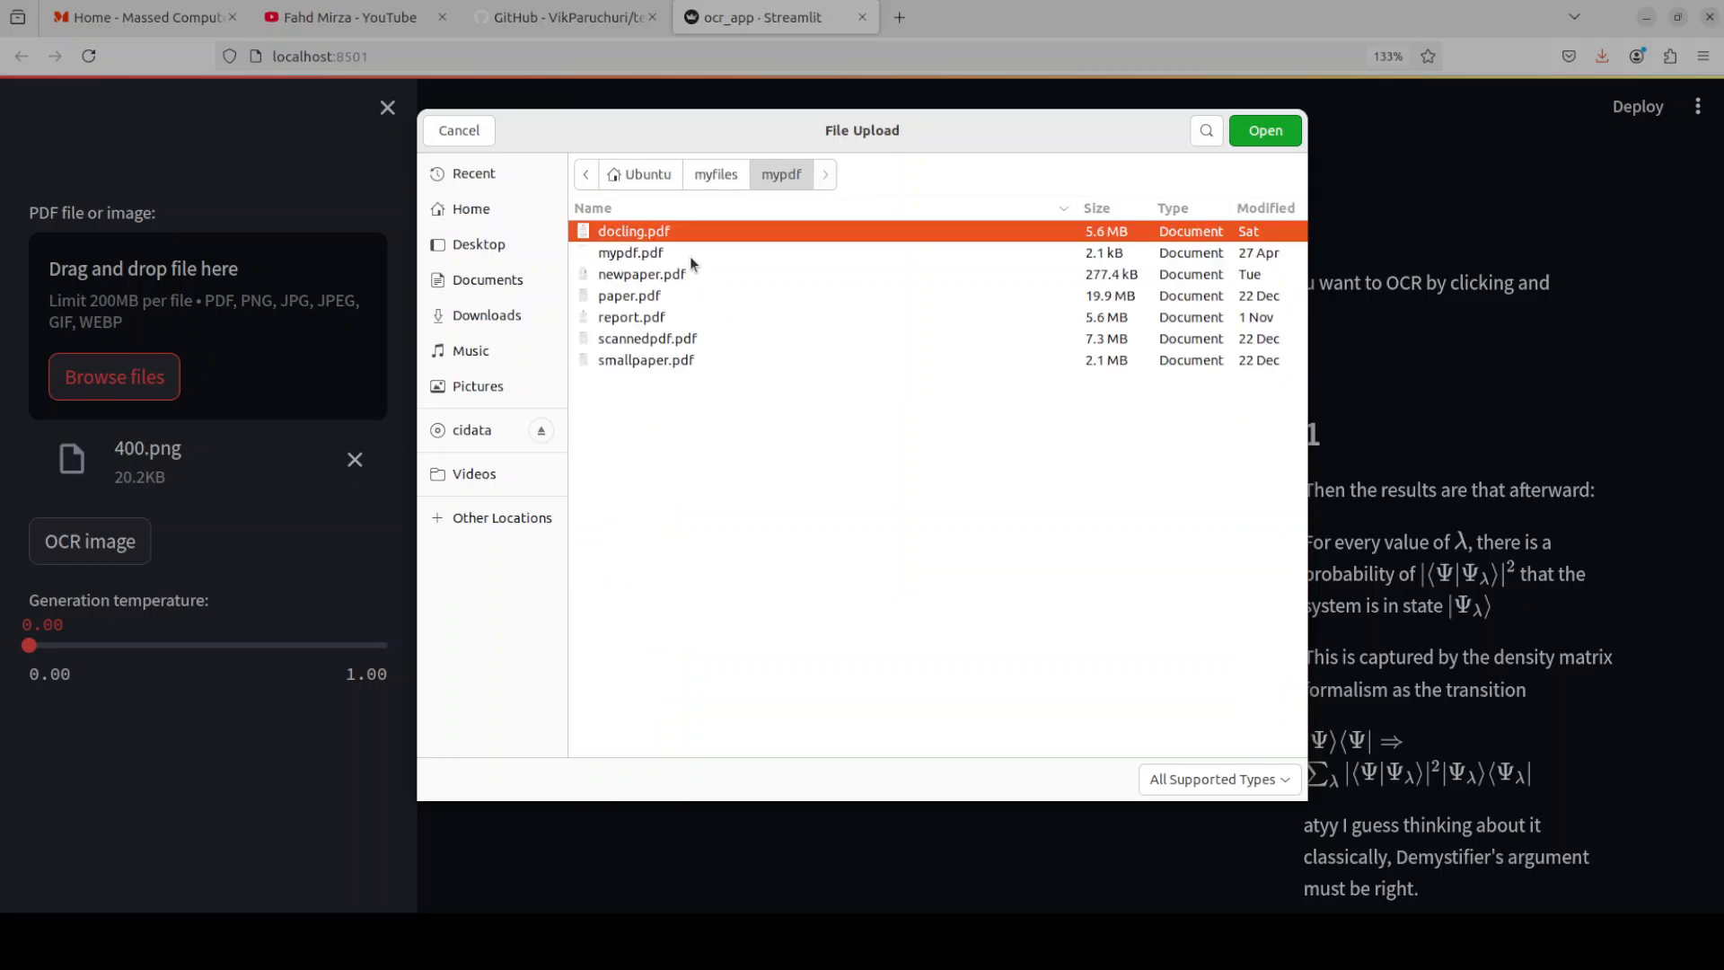
left_click(1265, 131)
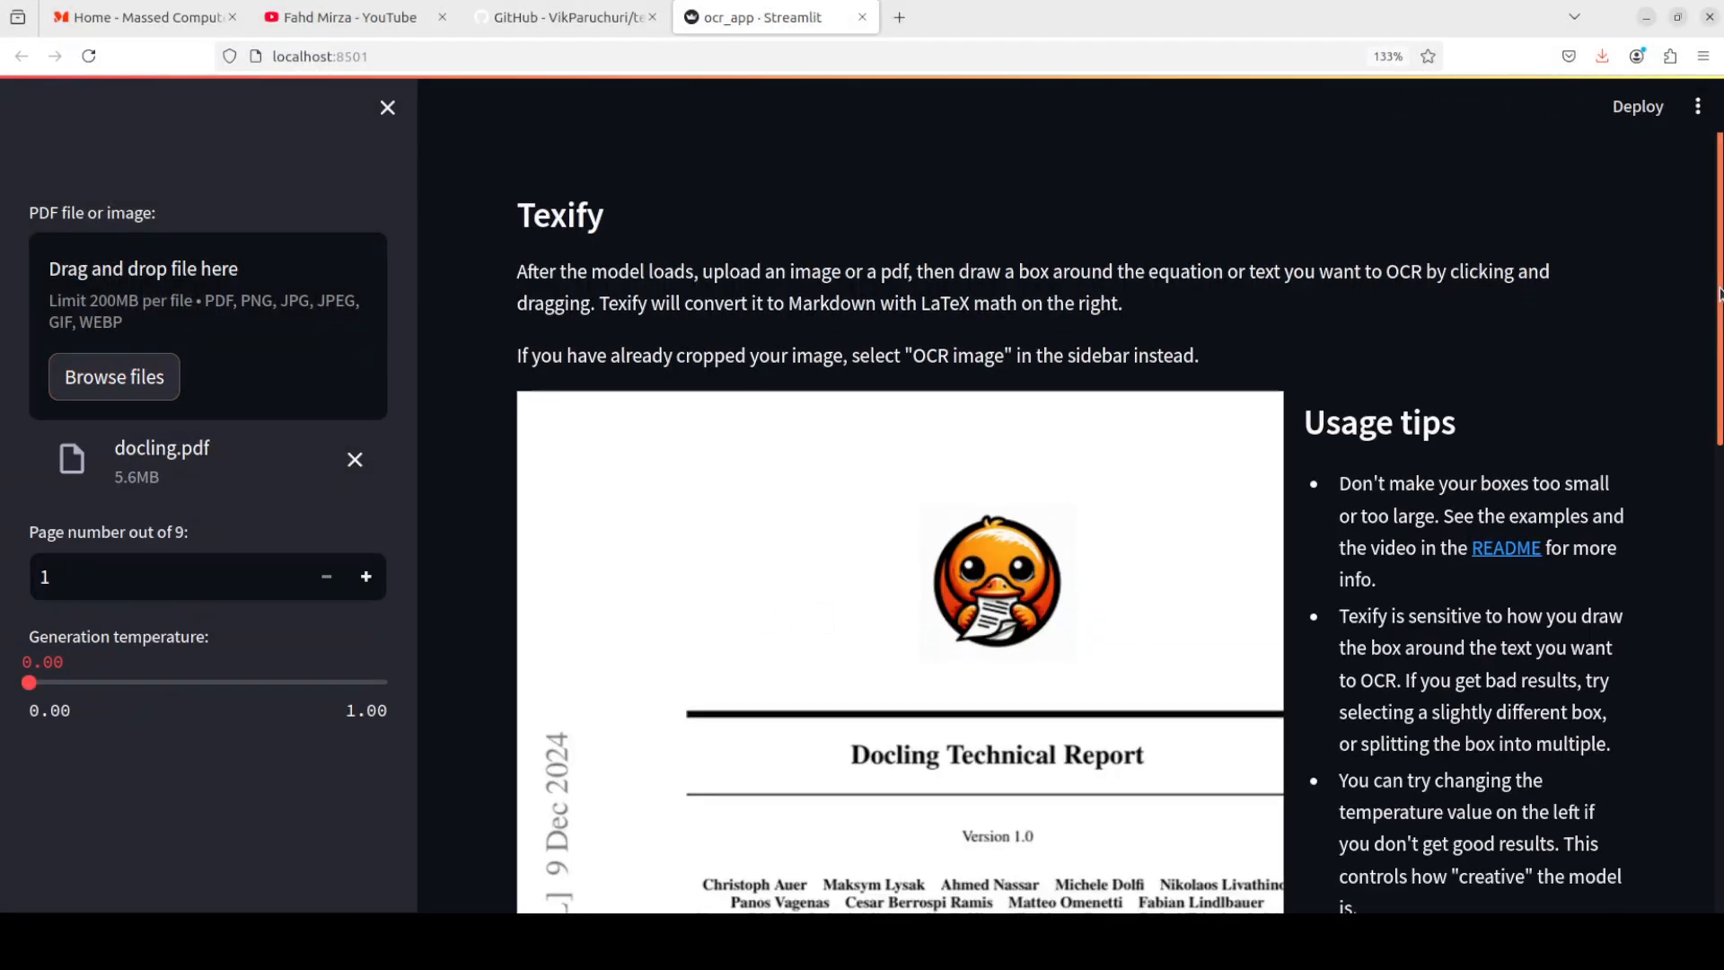
scroll("down", 3)
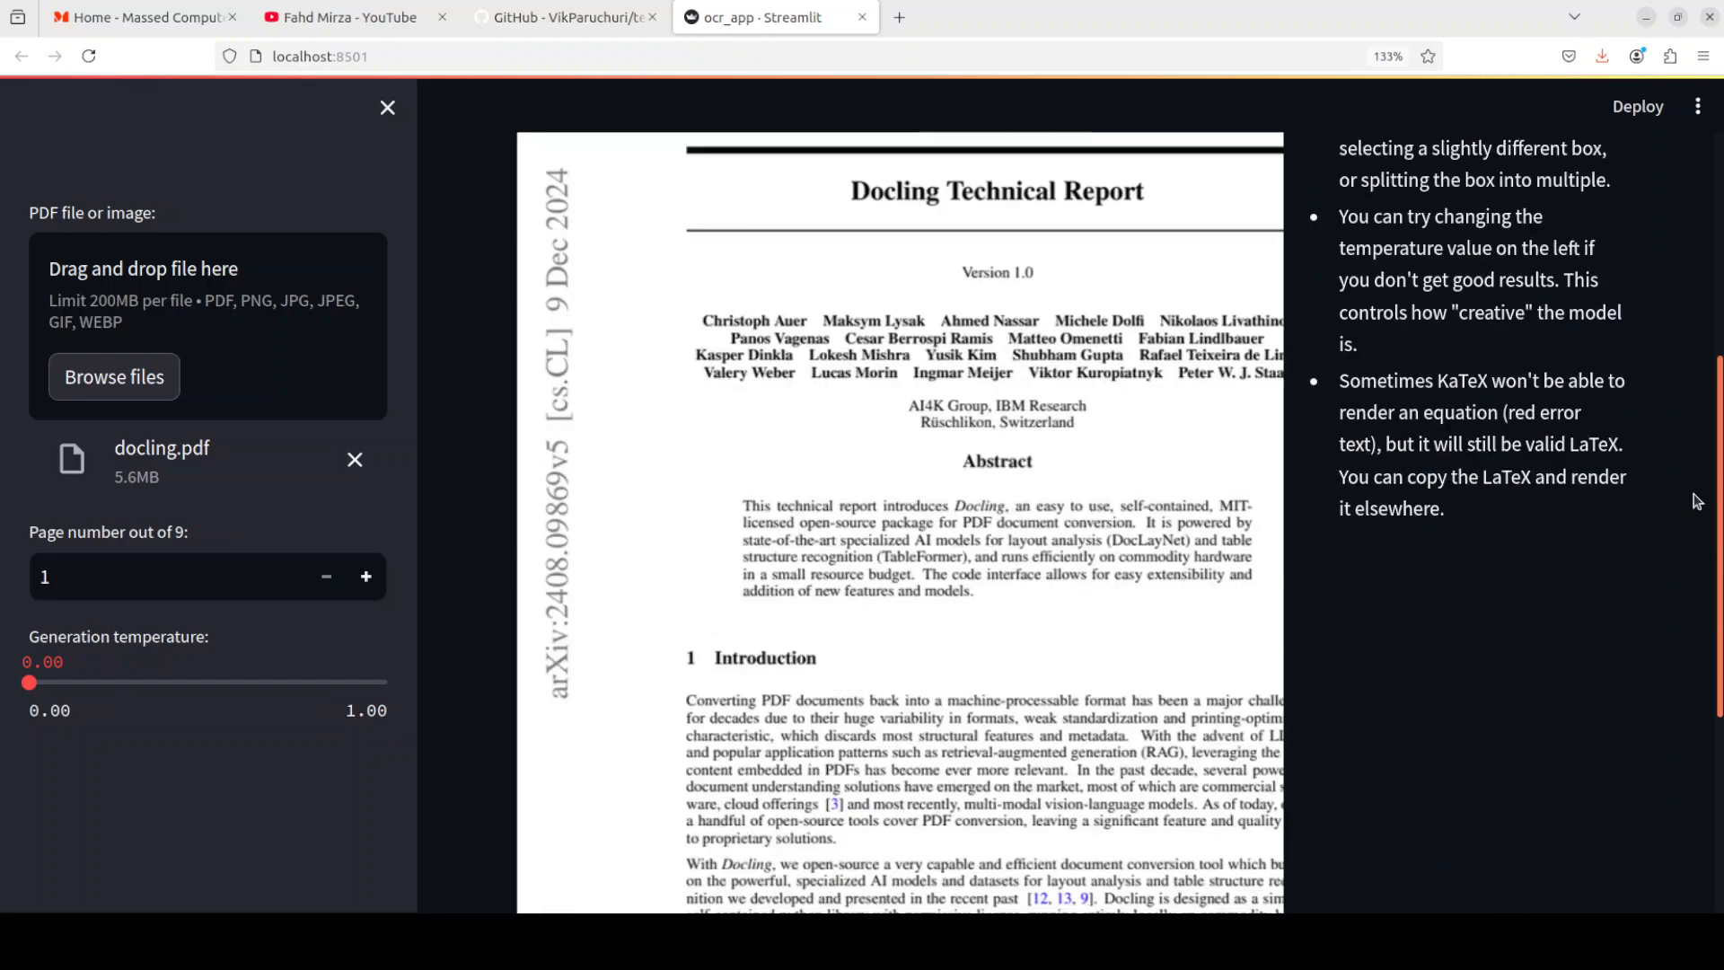
scroll("down", 3)
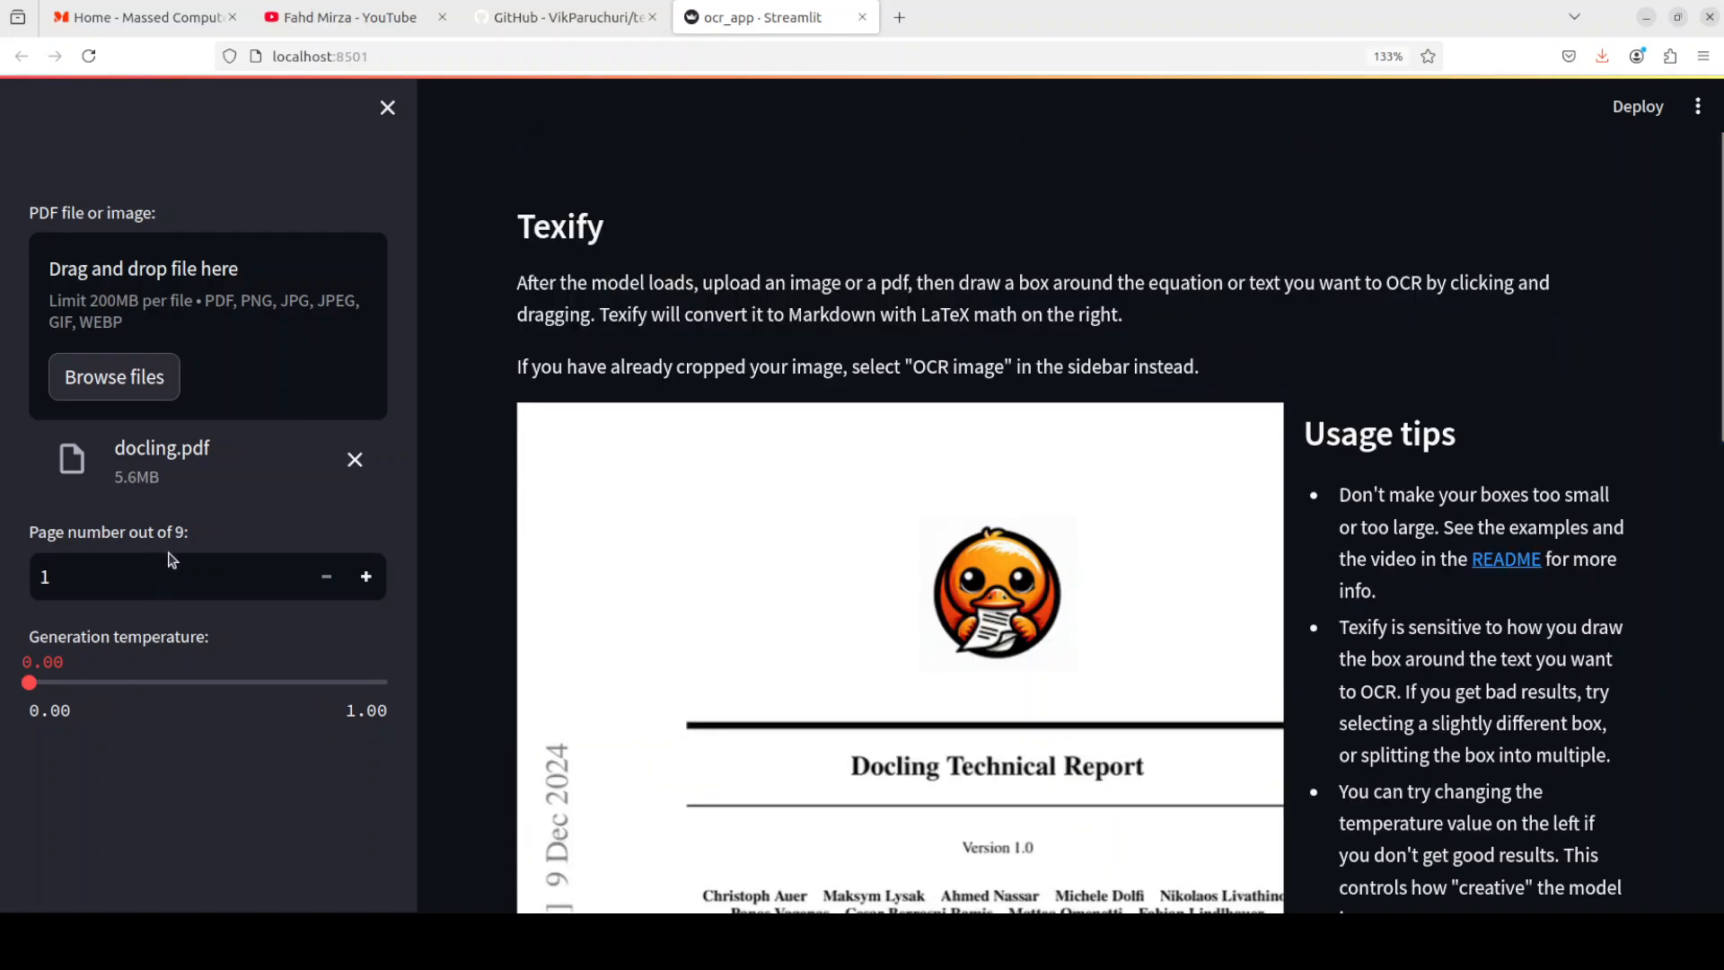
Step: Step docling.pdf forward to page 5 and scroll to its runtime table output
left_click(365, 577)
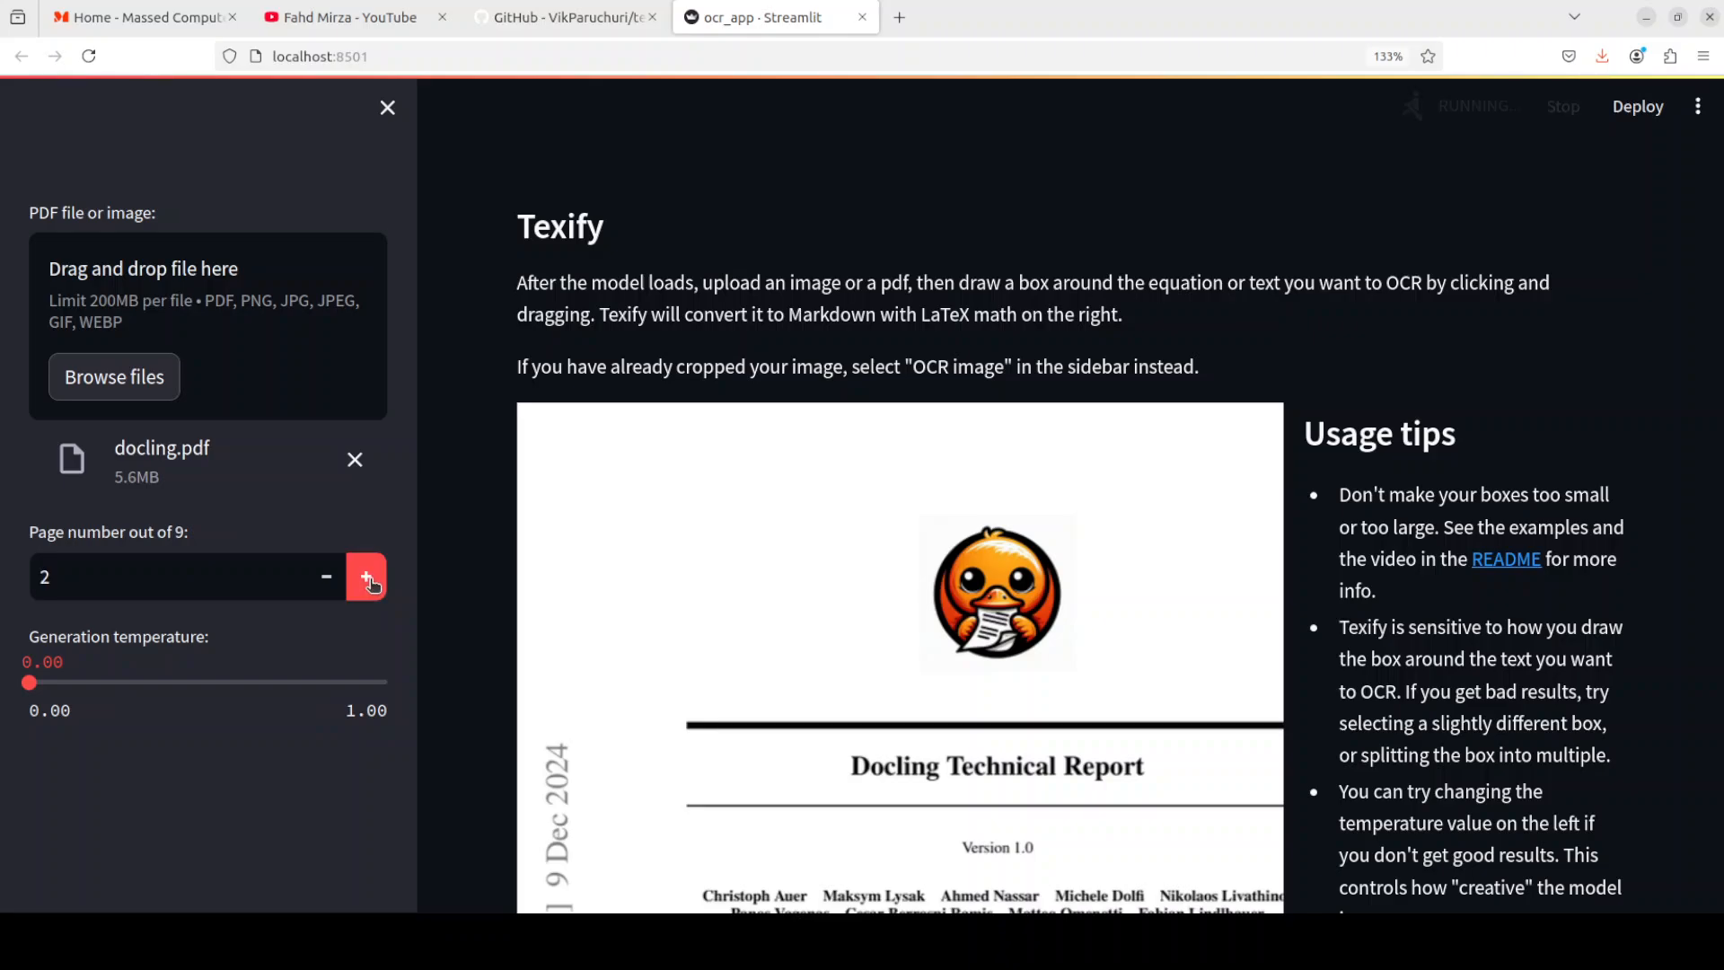
left_click(366, 577)
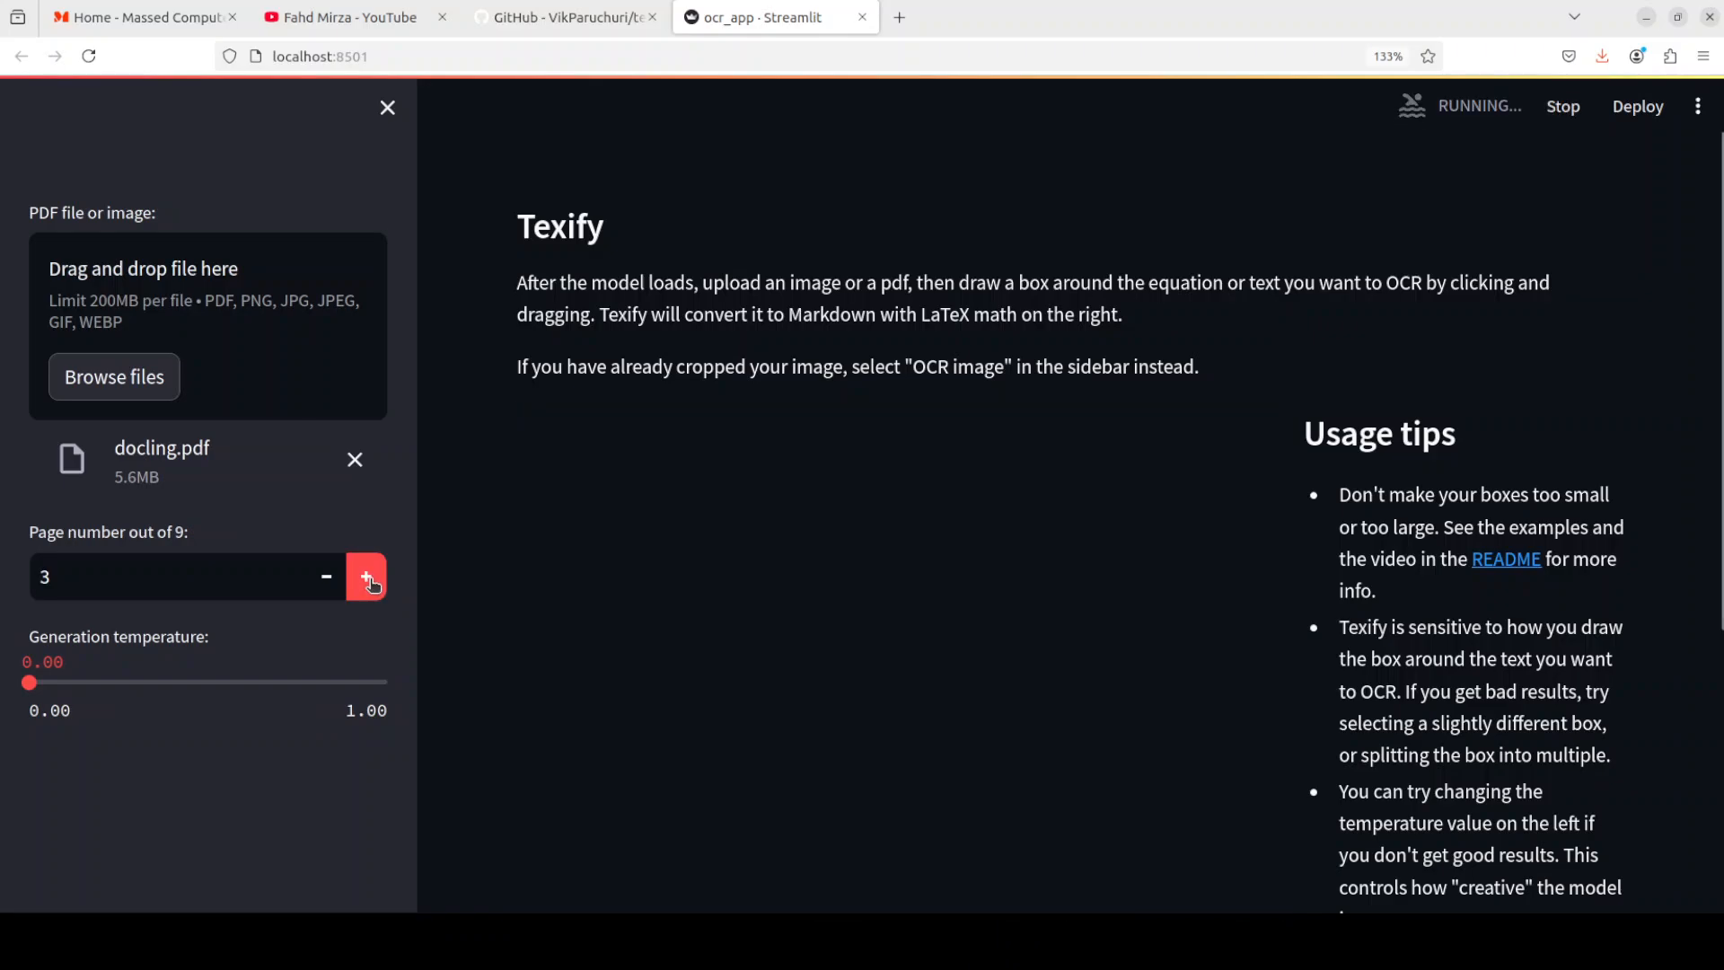
left_click(367, 577)
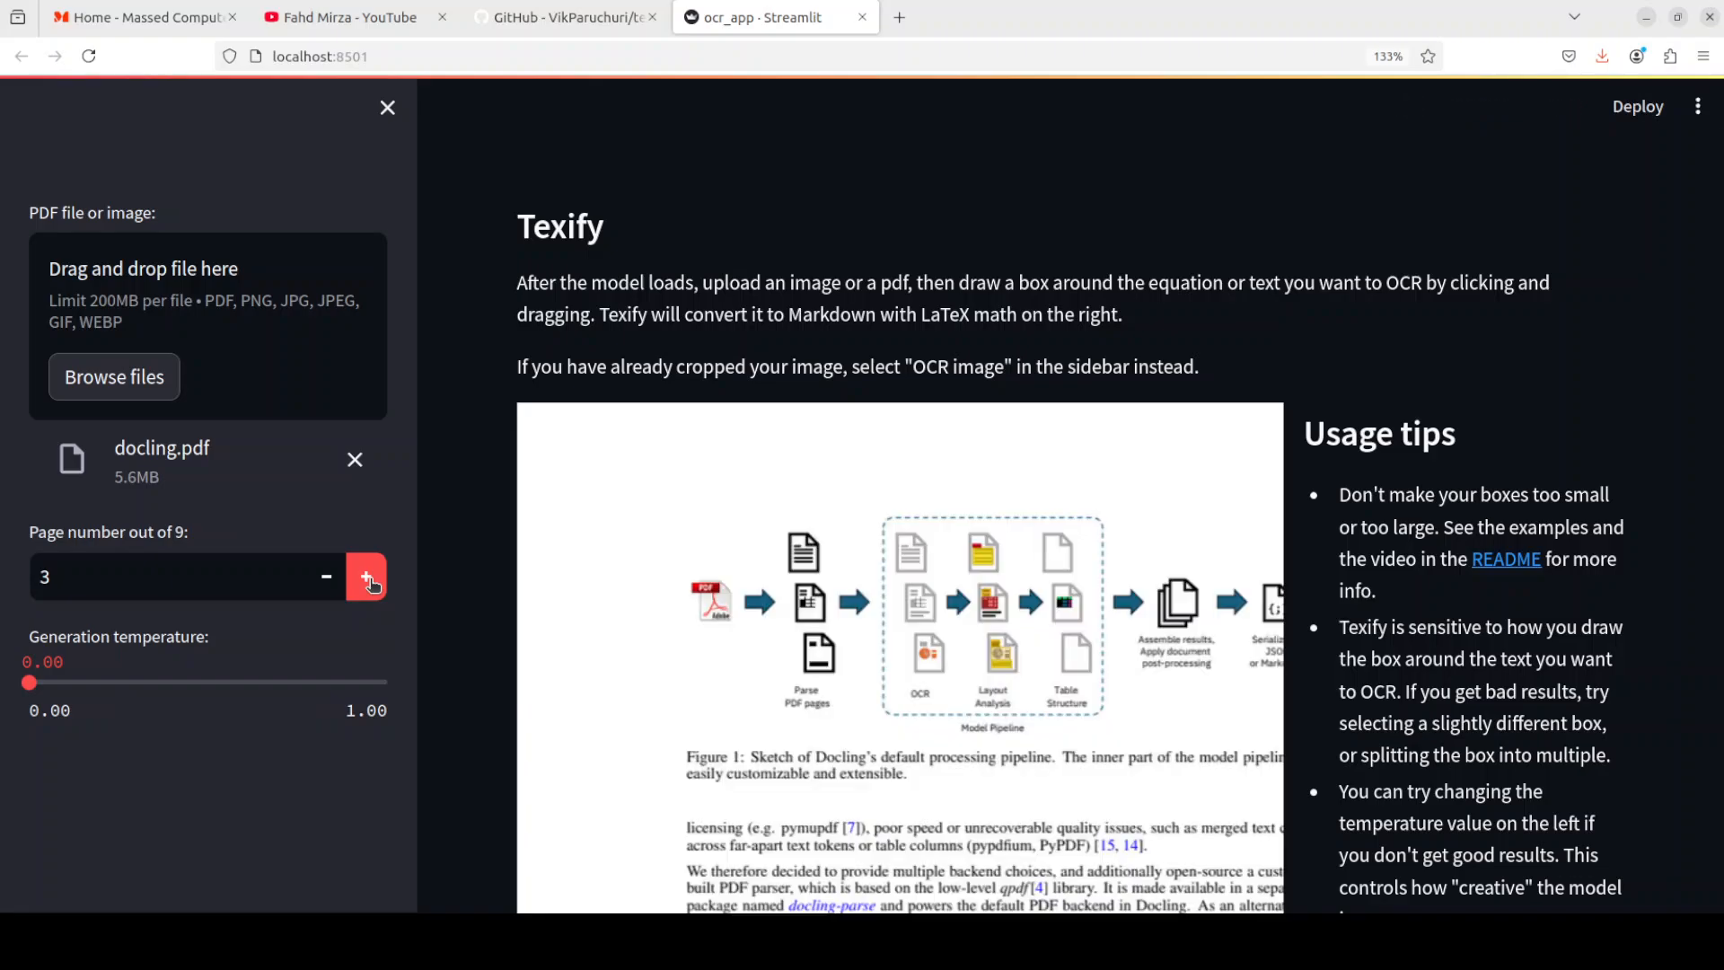
left_click(366, 577)
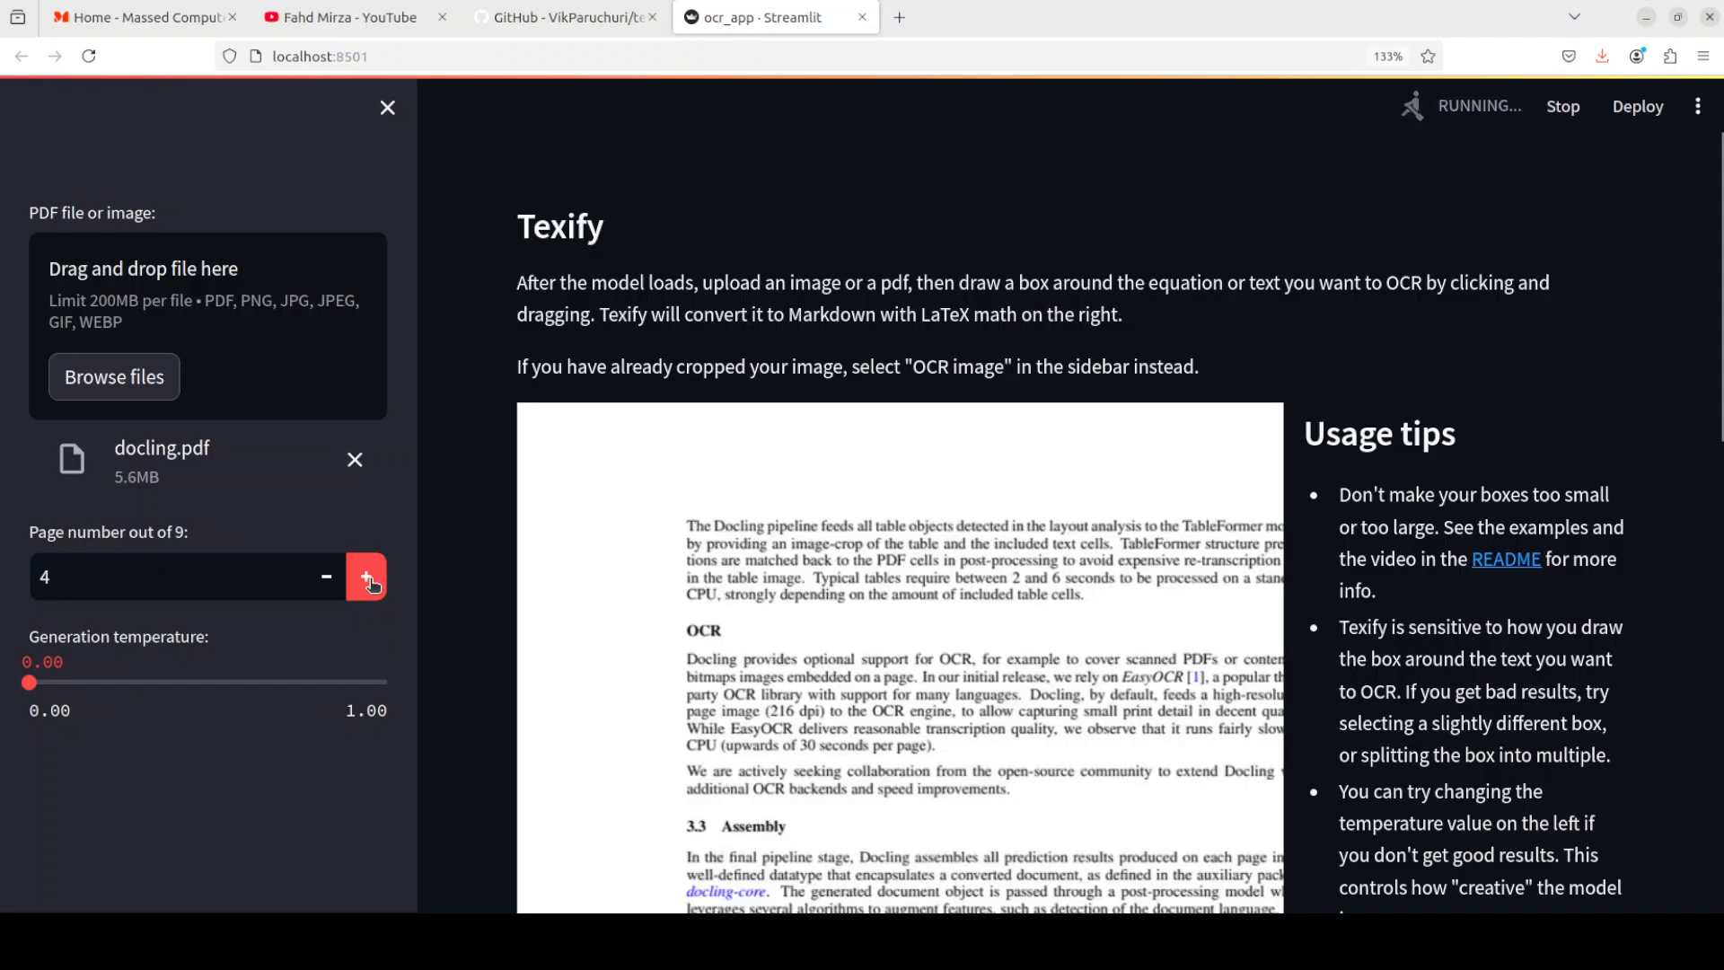
left_click(365, 576)
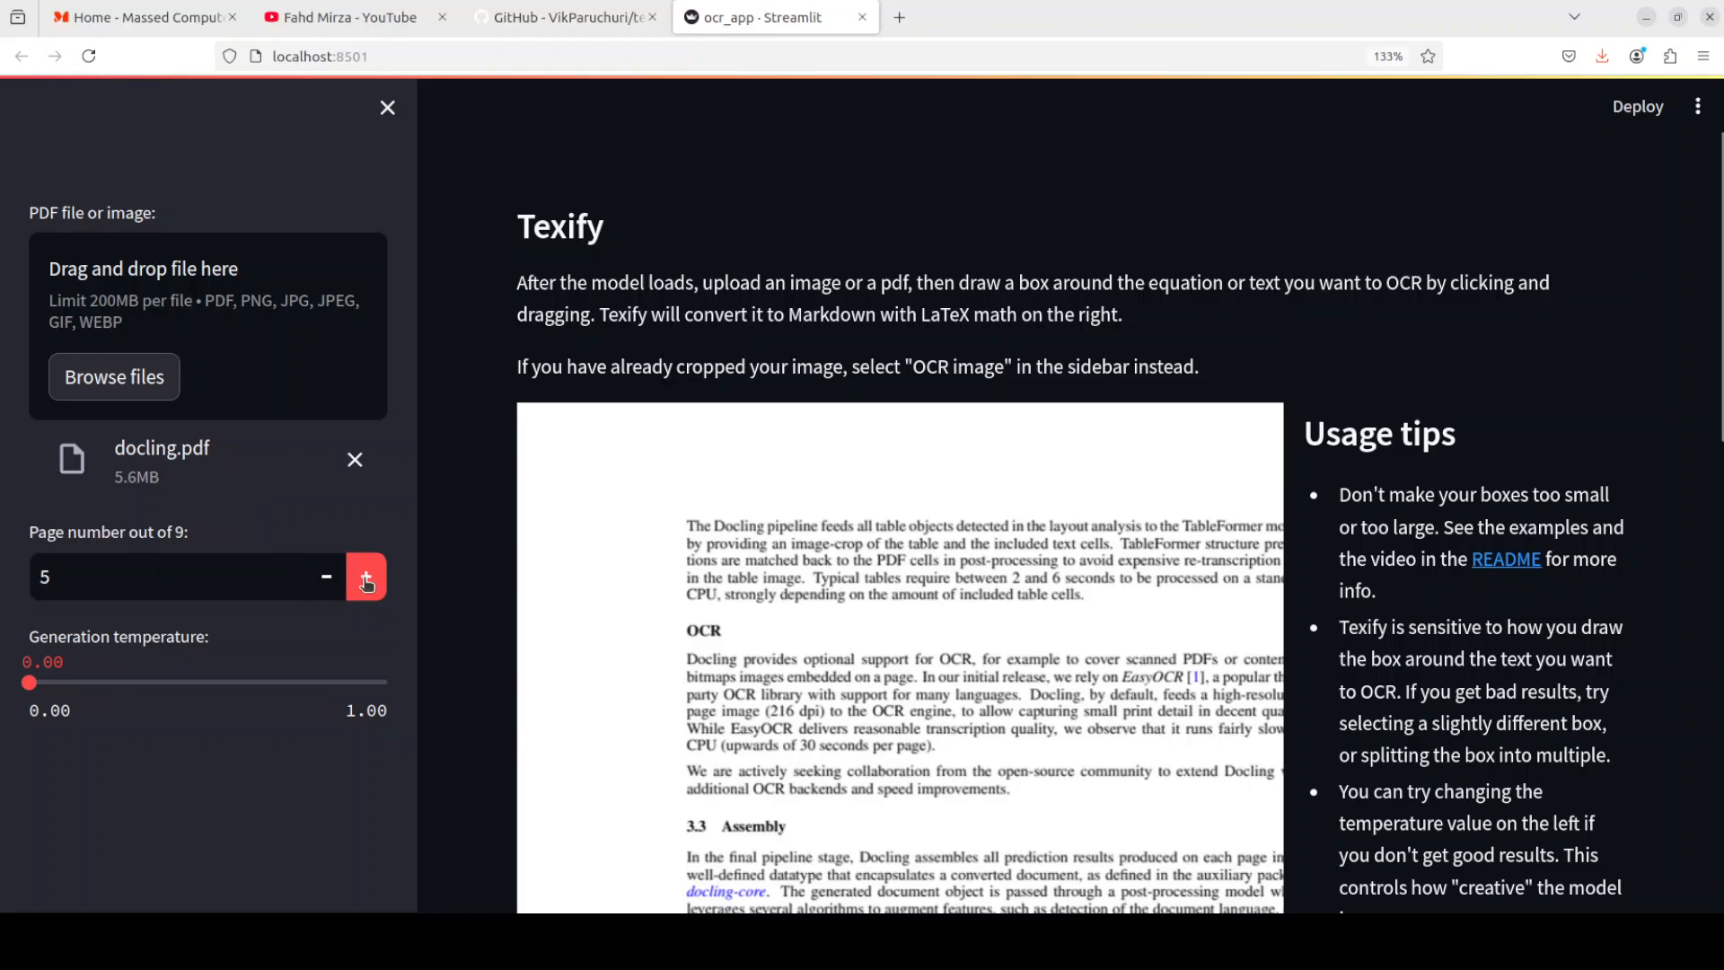
left_click(365, 577)
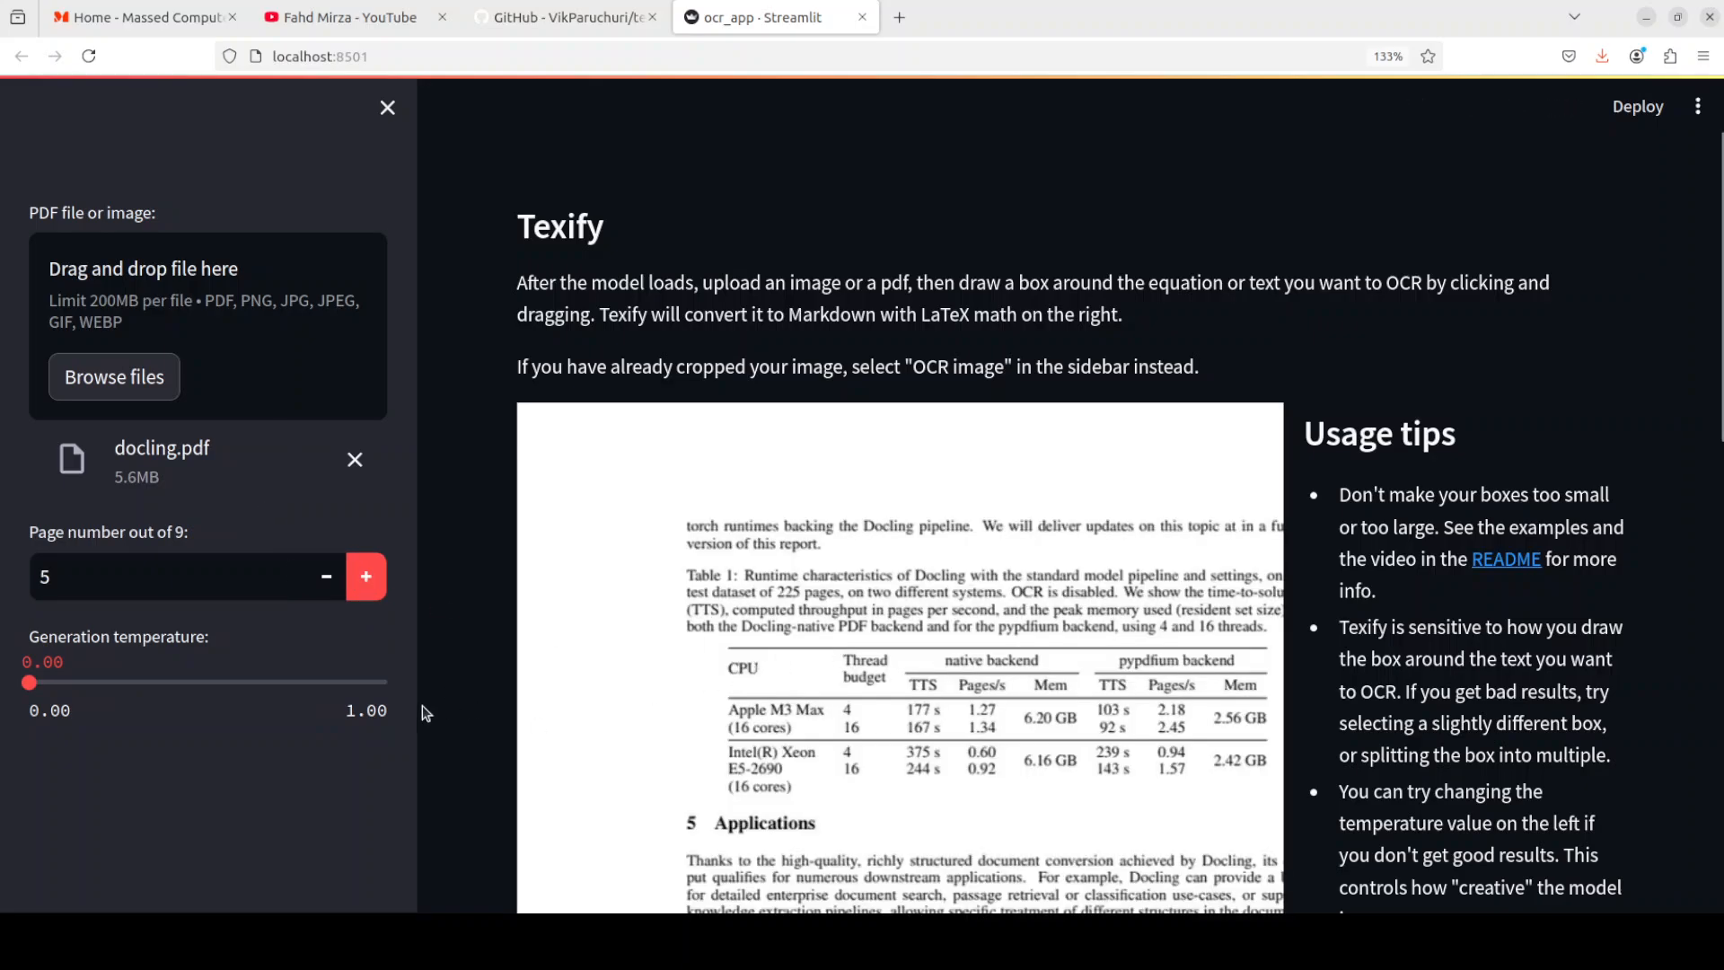
mouse_move(467, 750)
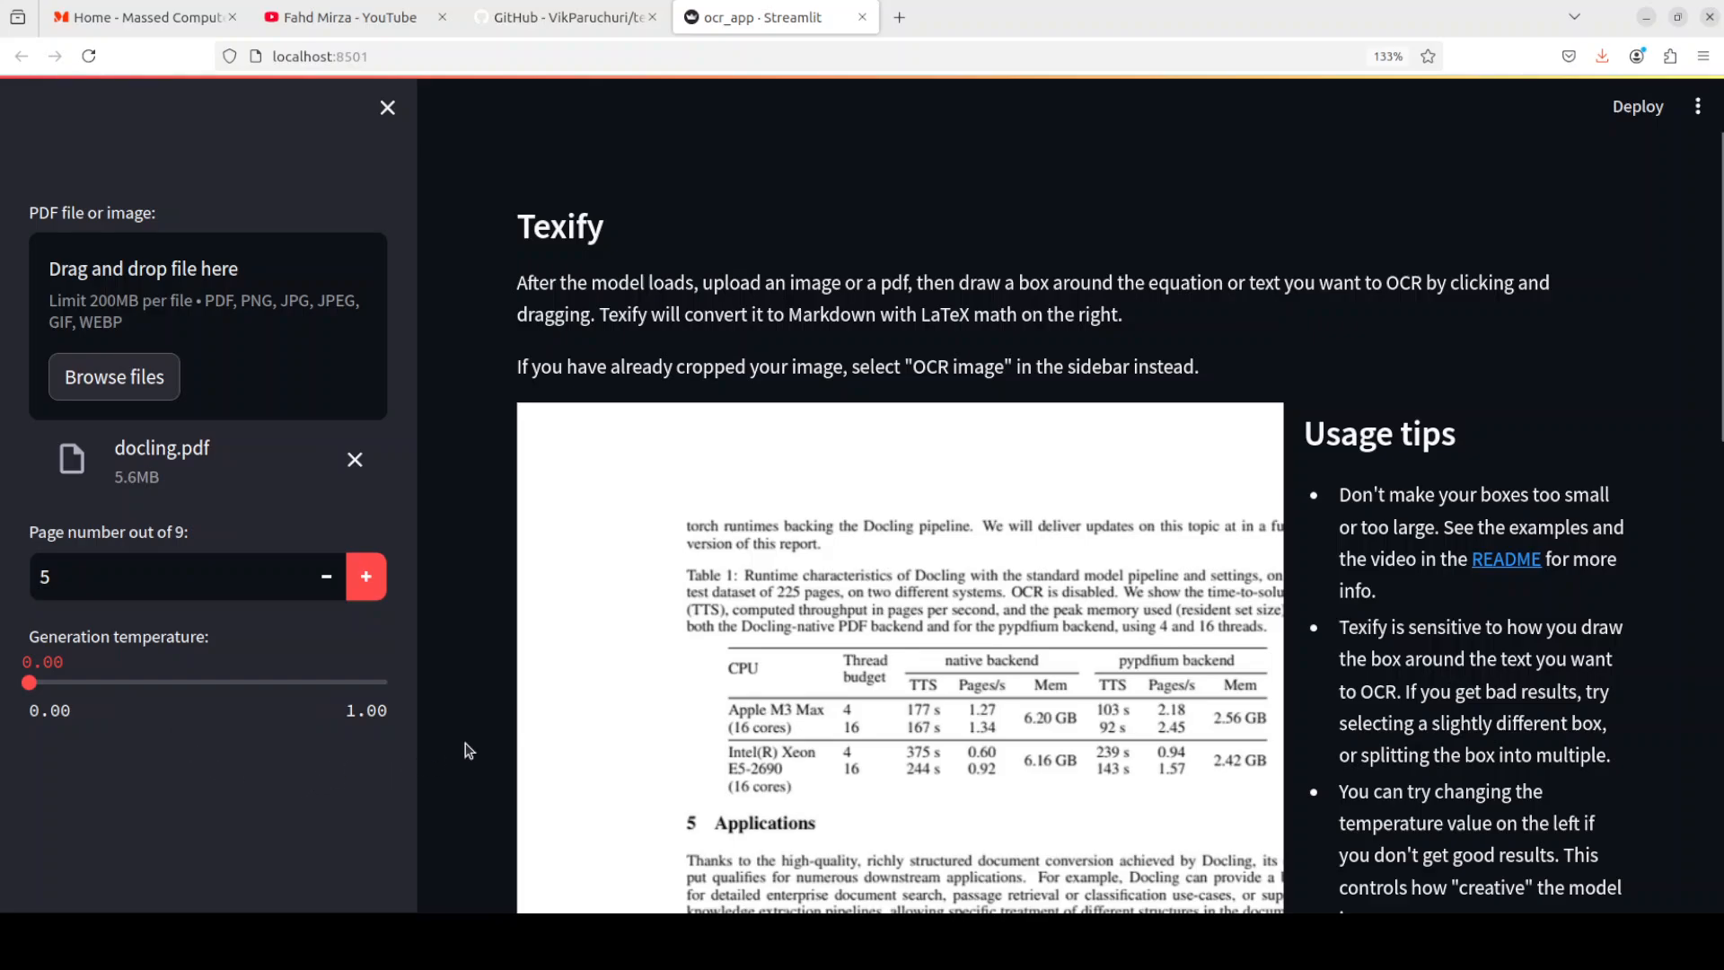
scroll("down", 3)
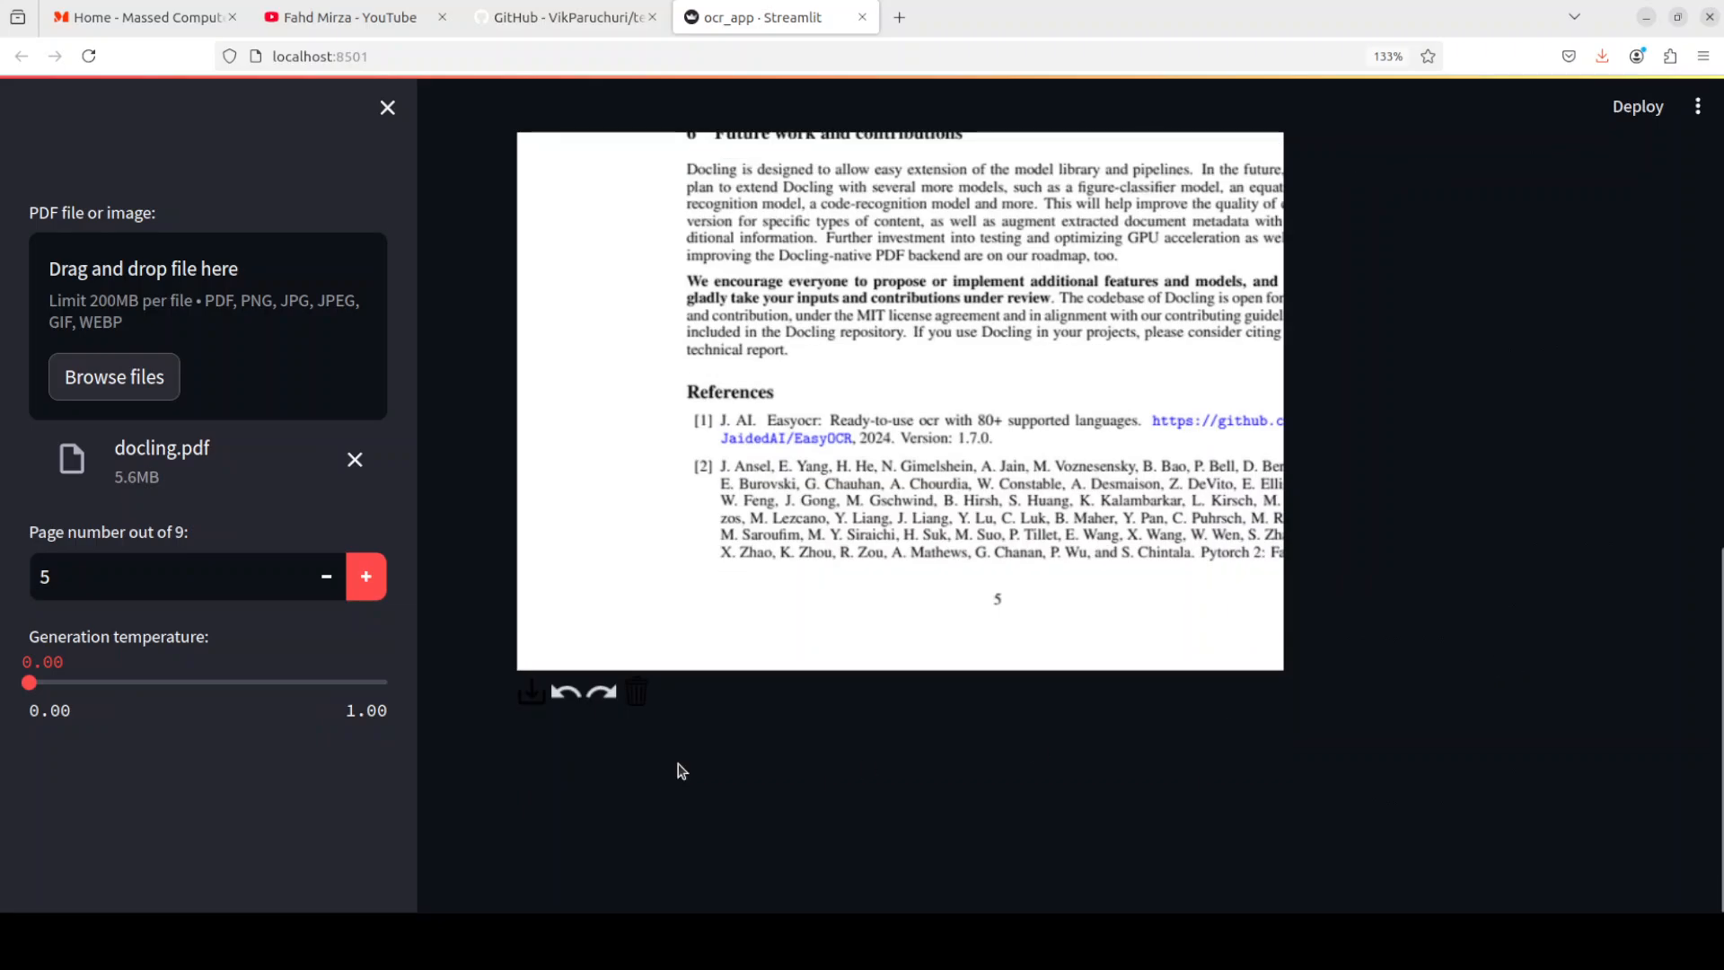
mouse_move(184, 604)
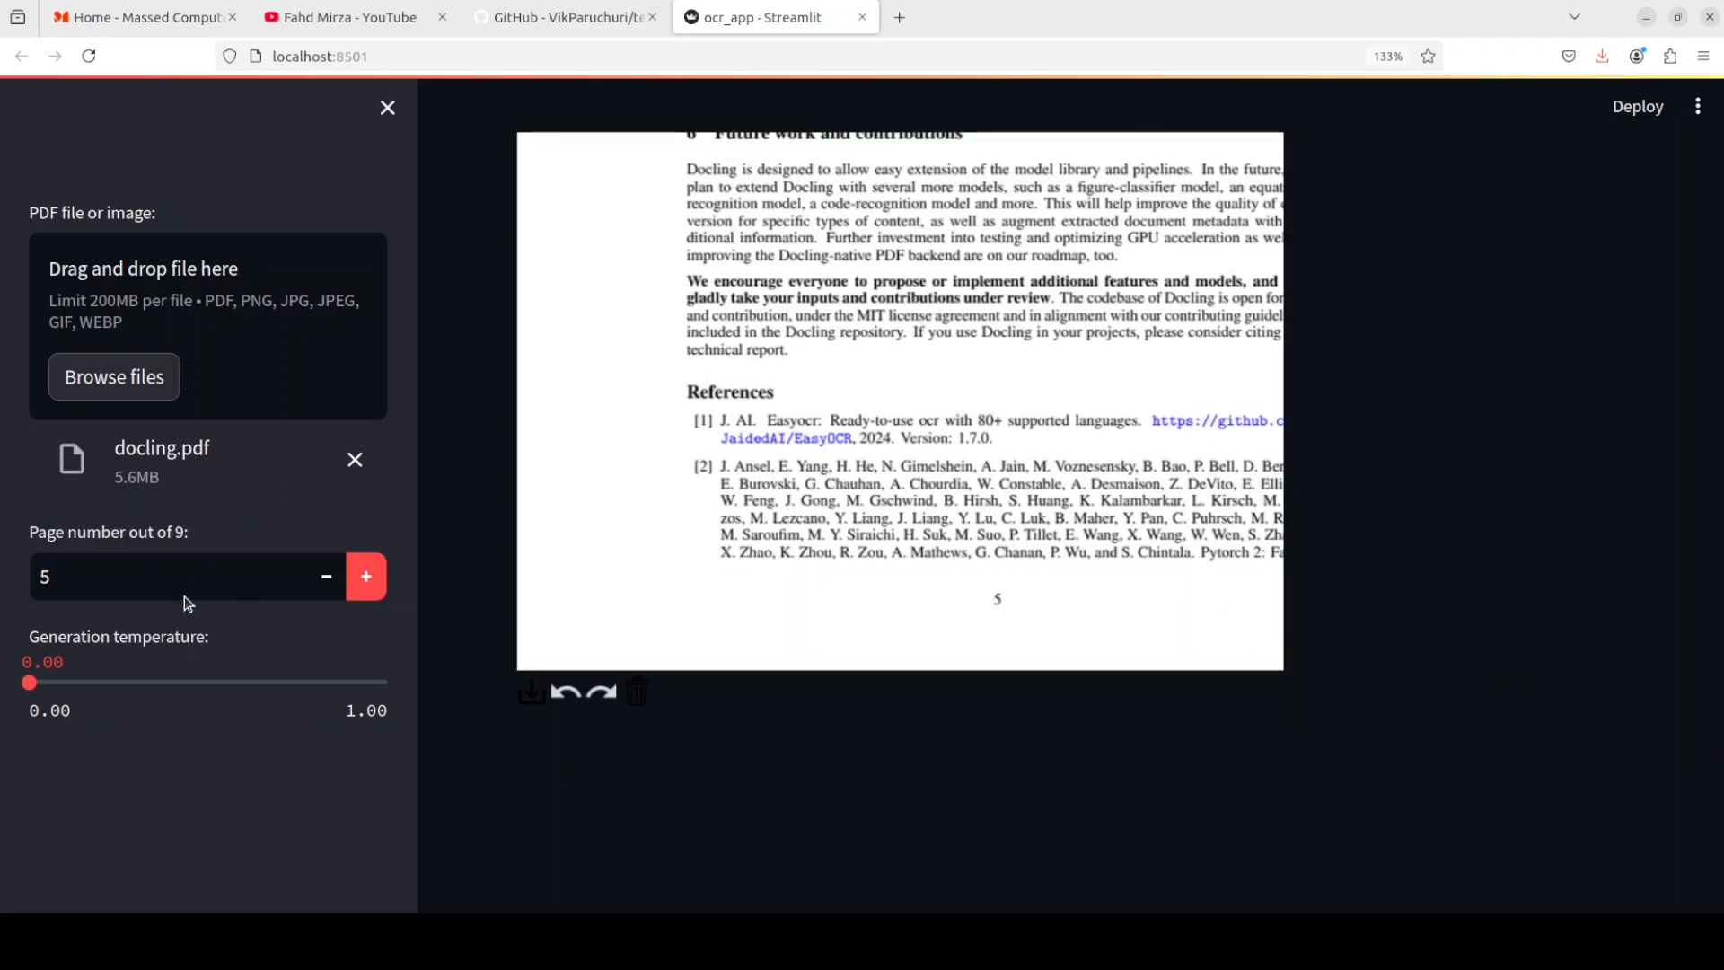
mouse_move(201, 444)
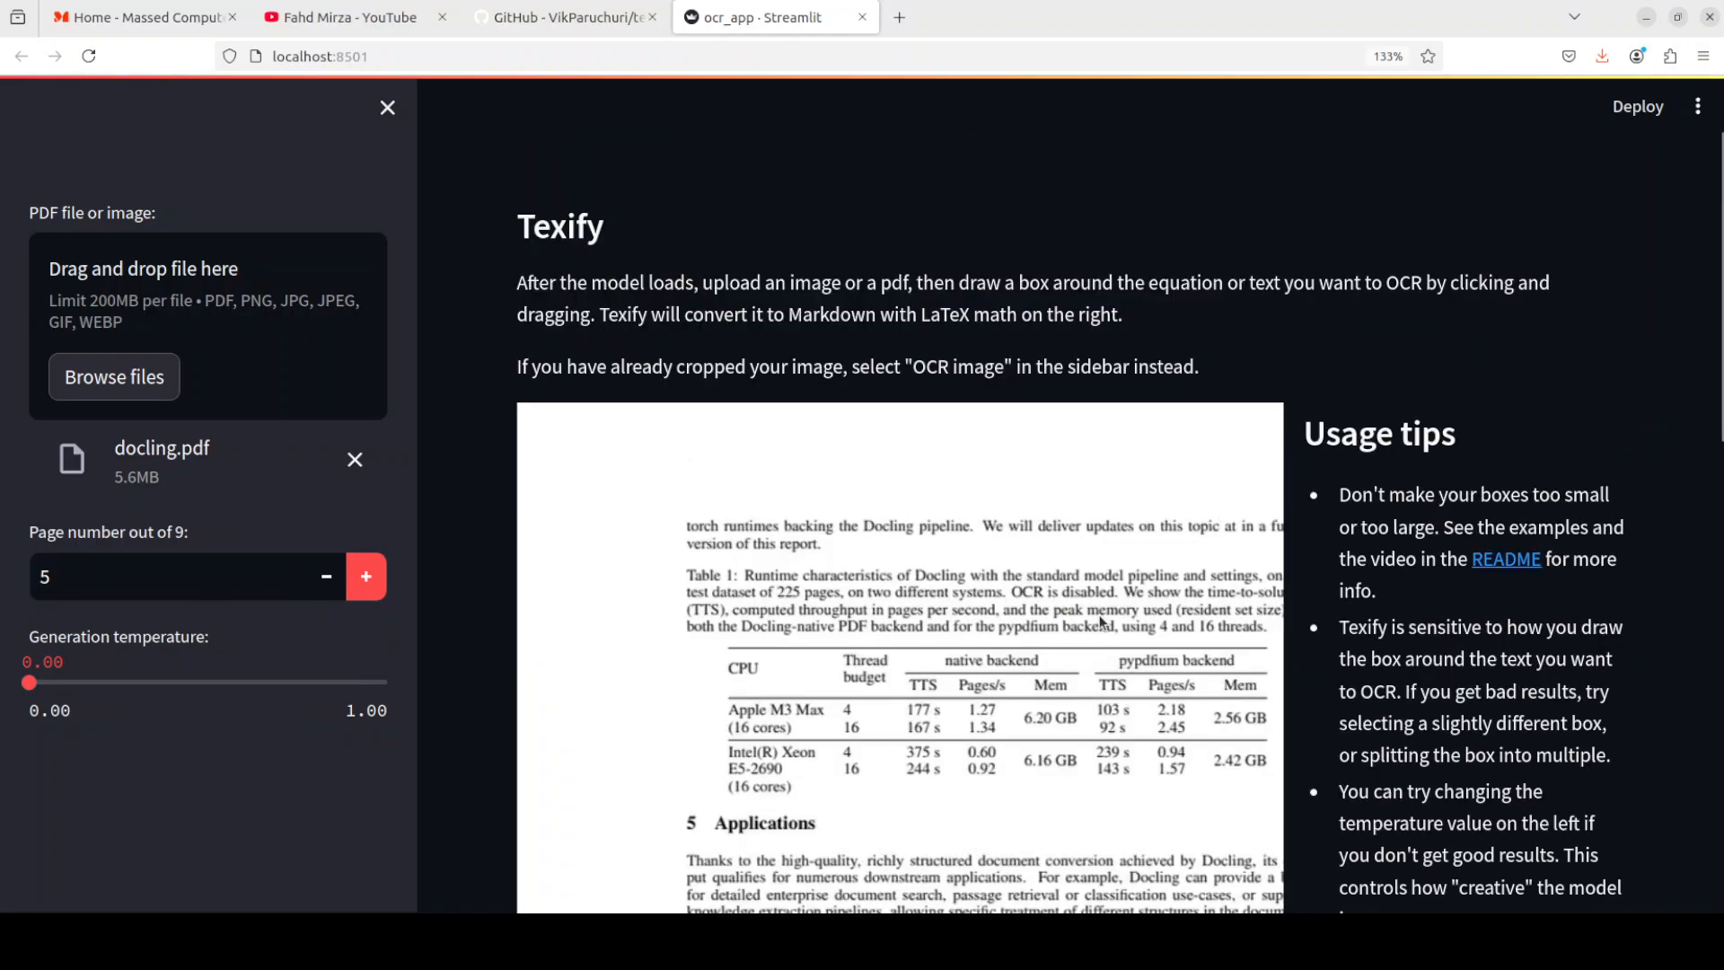
scroll("down", 3)
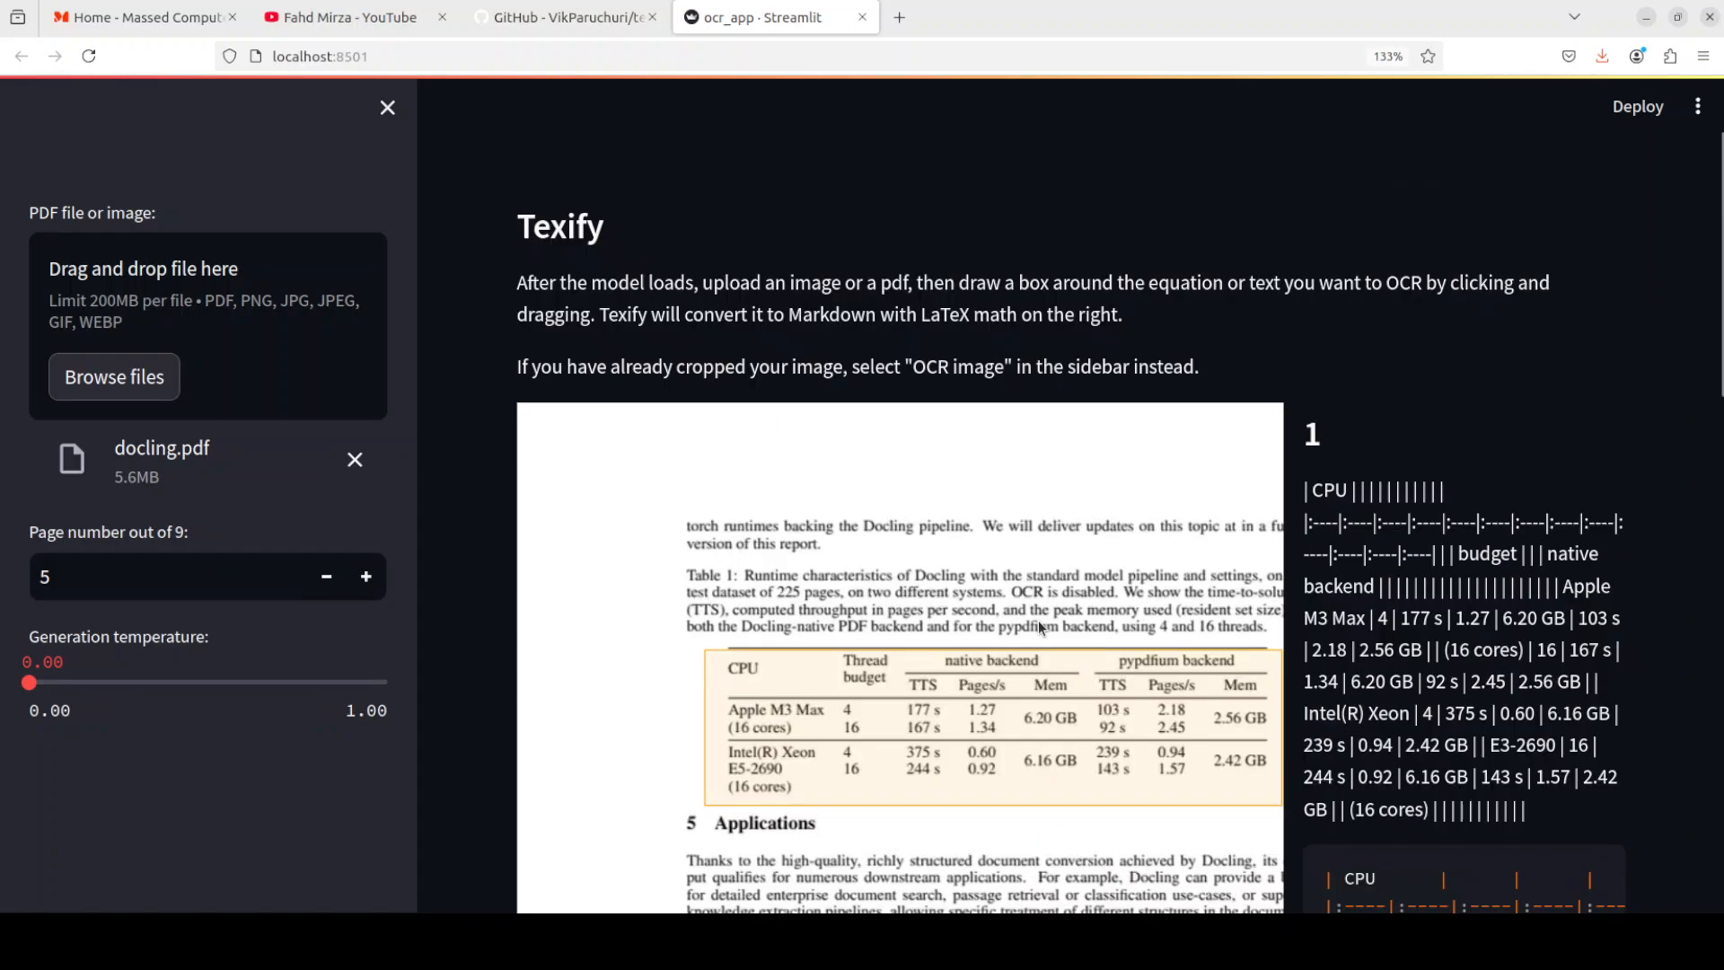
Step: Adjust the page number with the +/- buttons to move to another PDF page
left_click(364, 576)
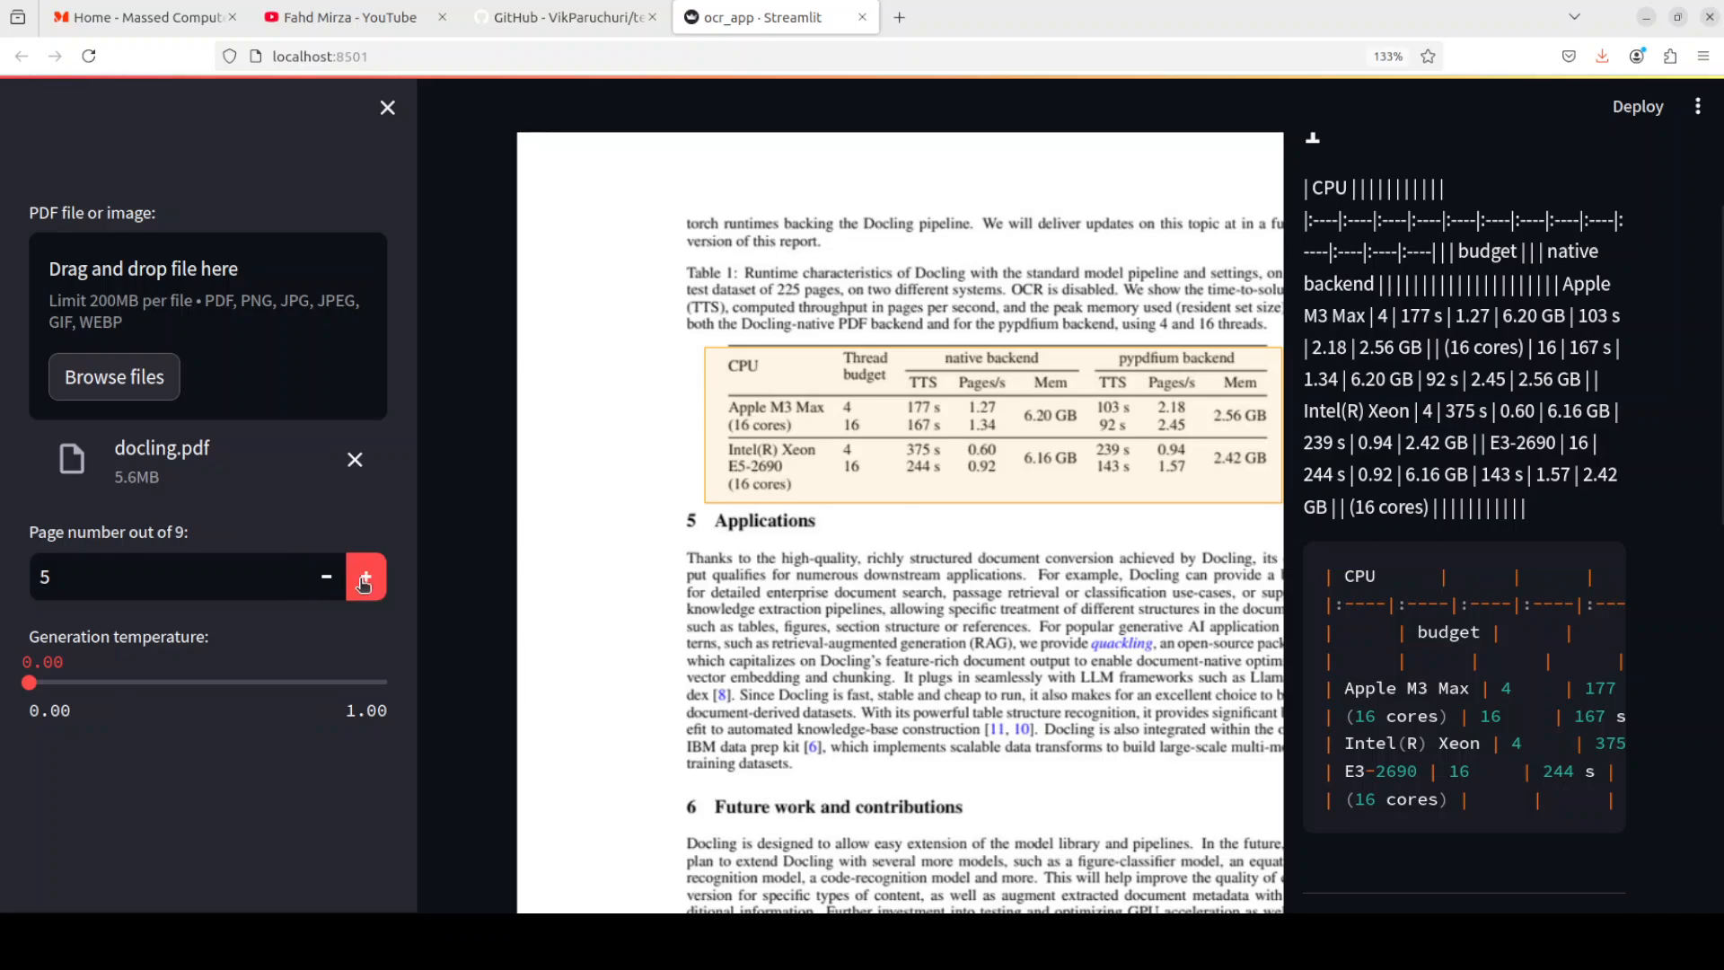
left_click(326, 577)
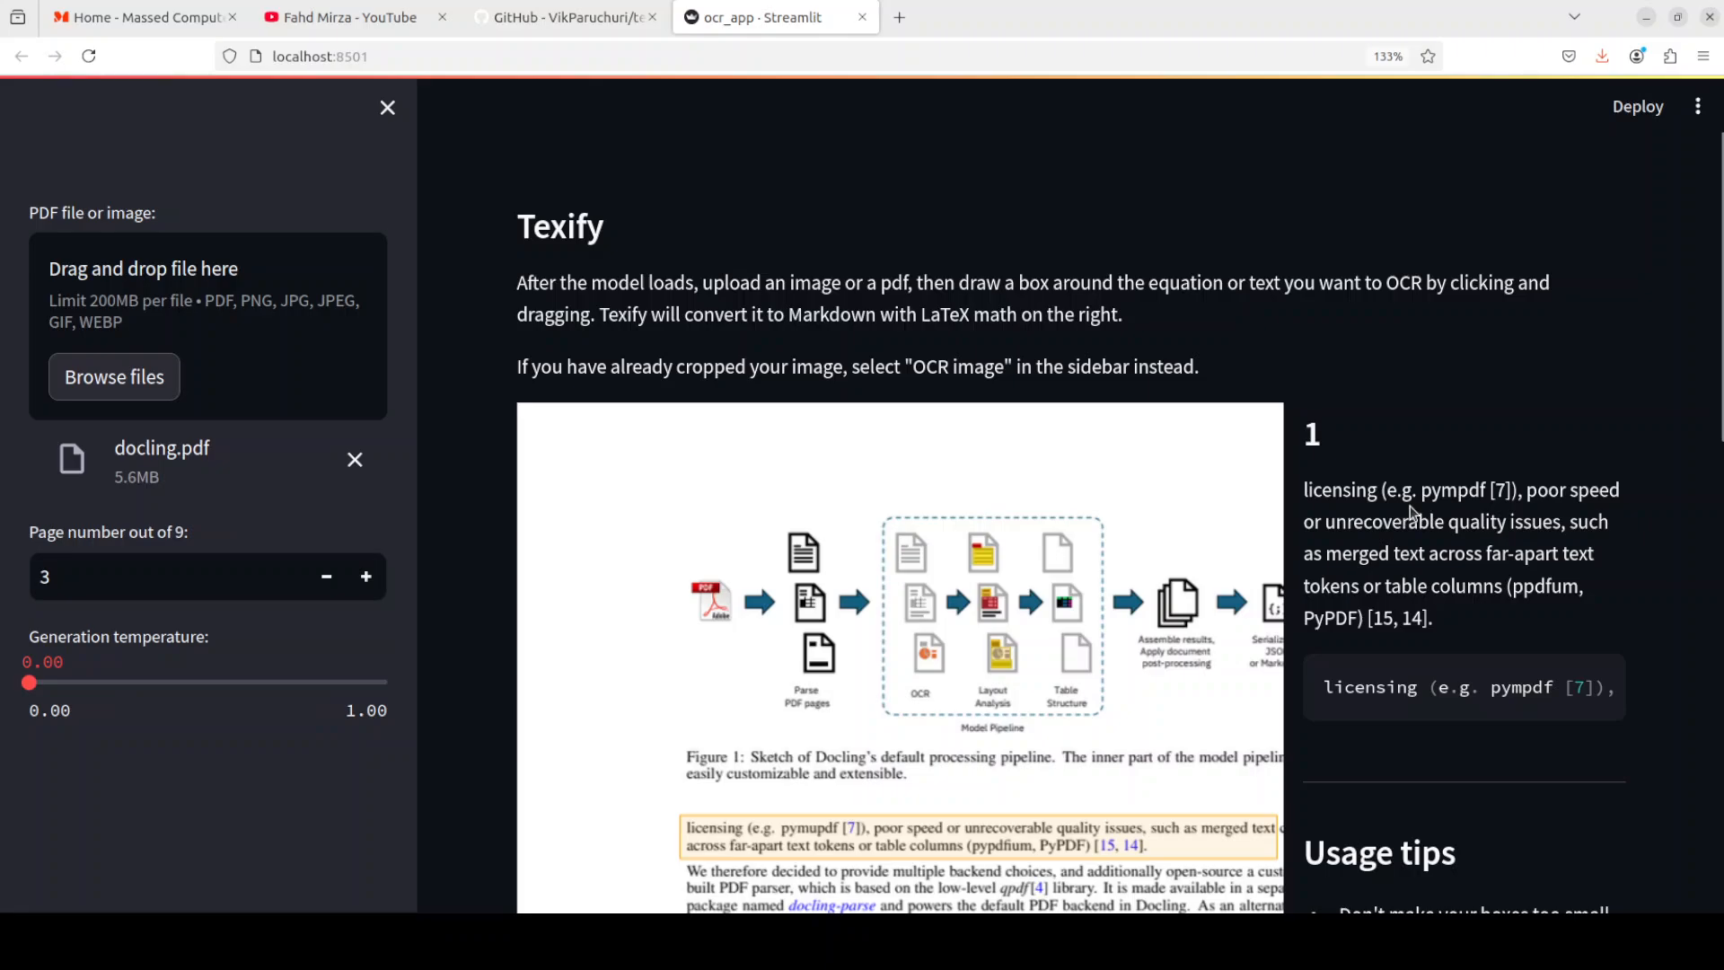
mouse_move(1519, 521)
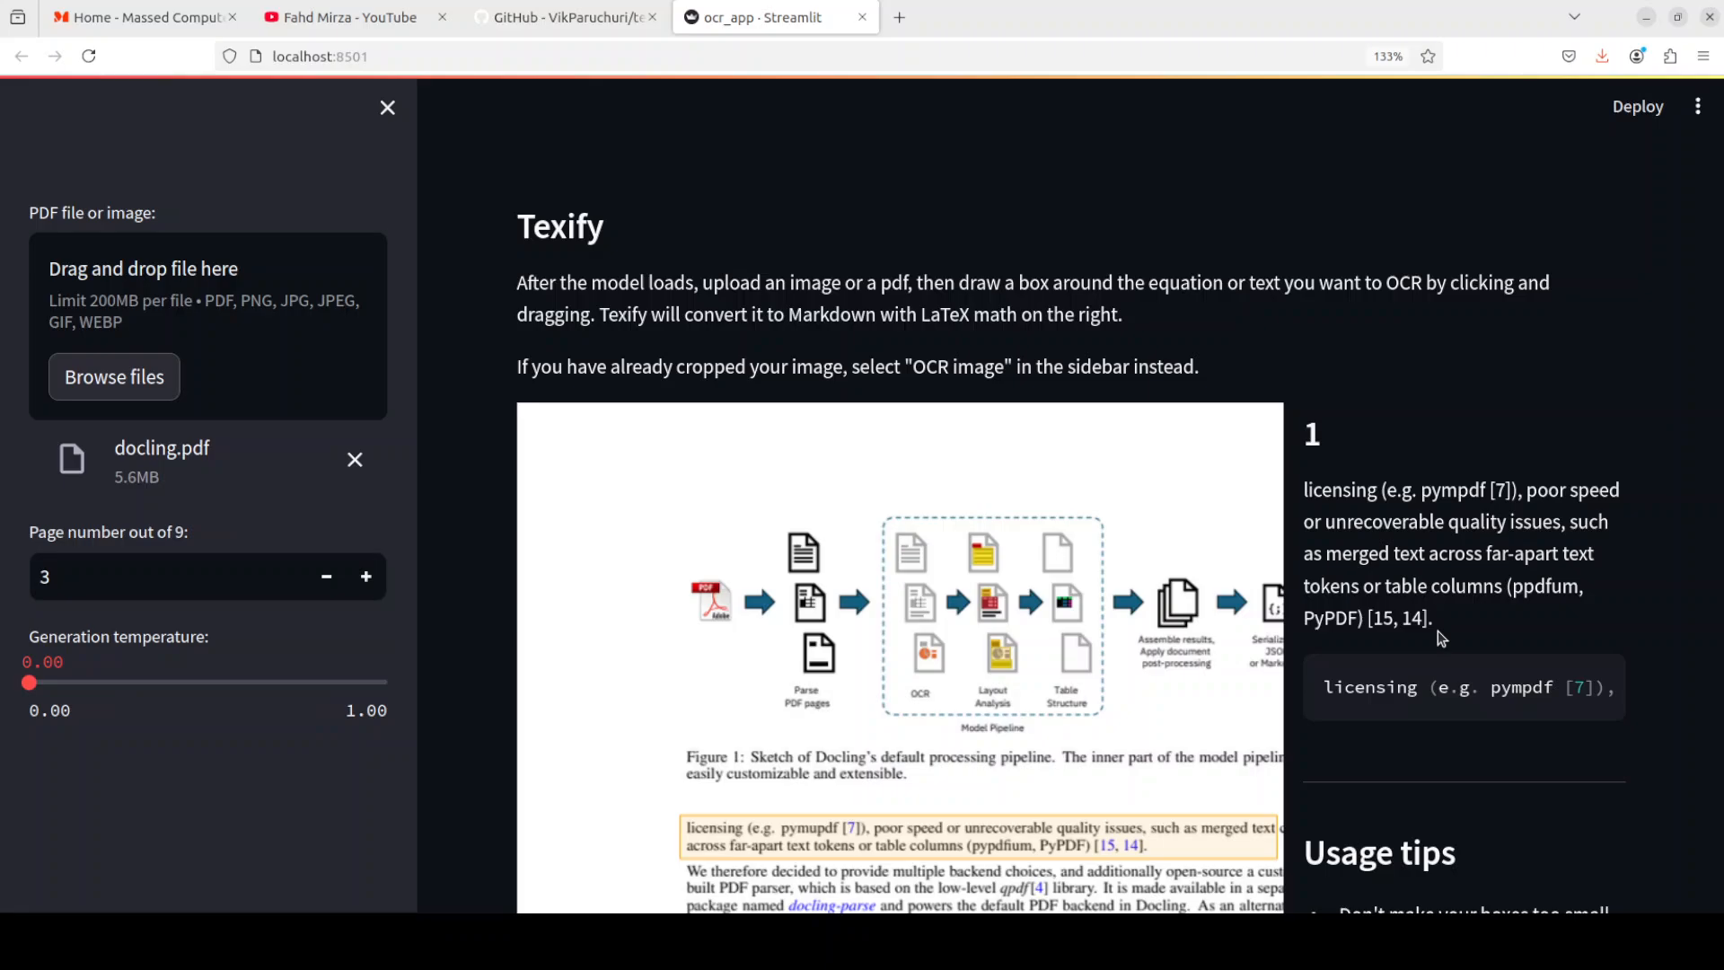
mouse_move(792, 325)
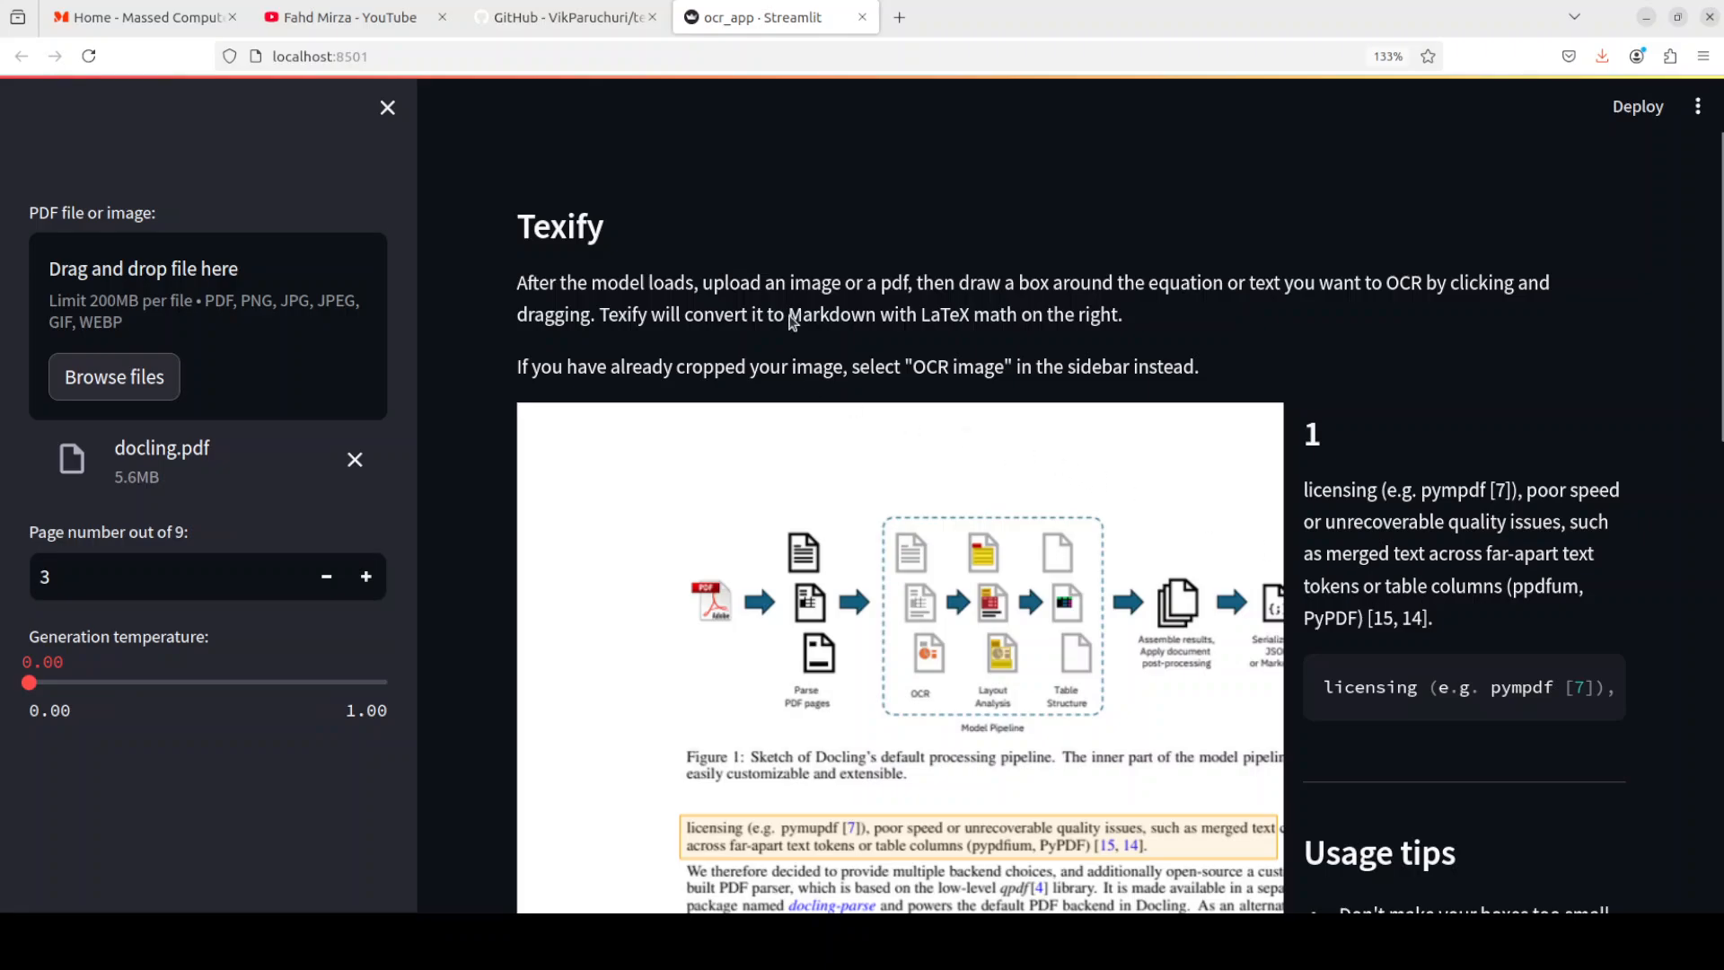
Step: View the Texify README on GitHub, then switch to the YouTube channel tab
left_click(562, 17)
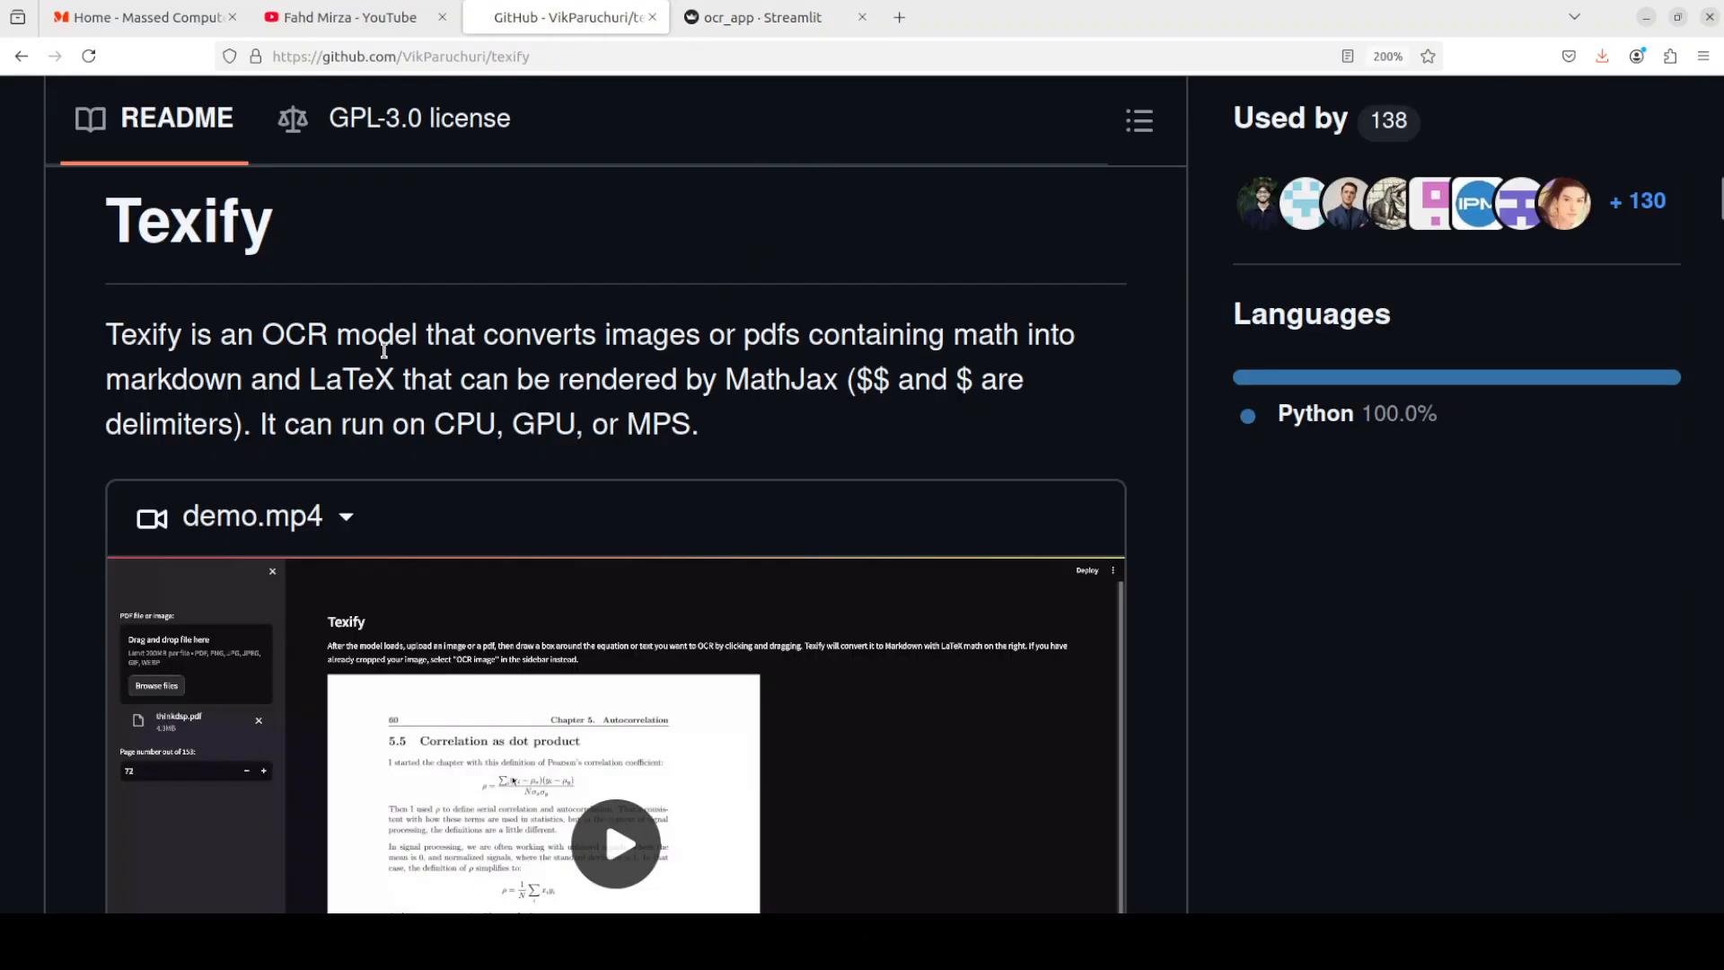
mouse_move(695, 350)
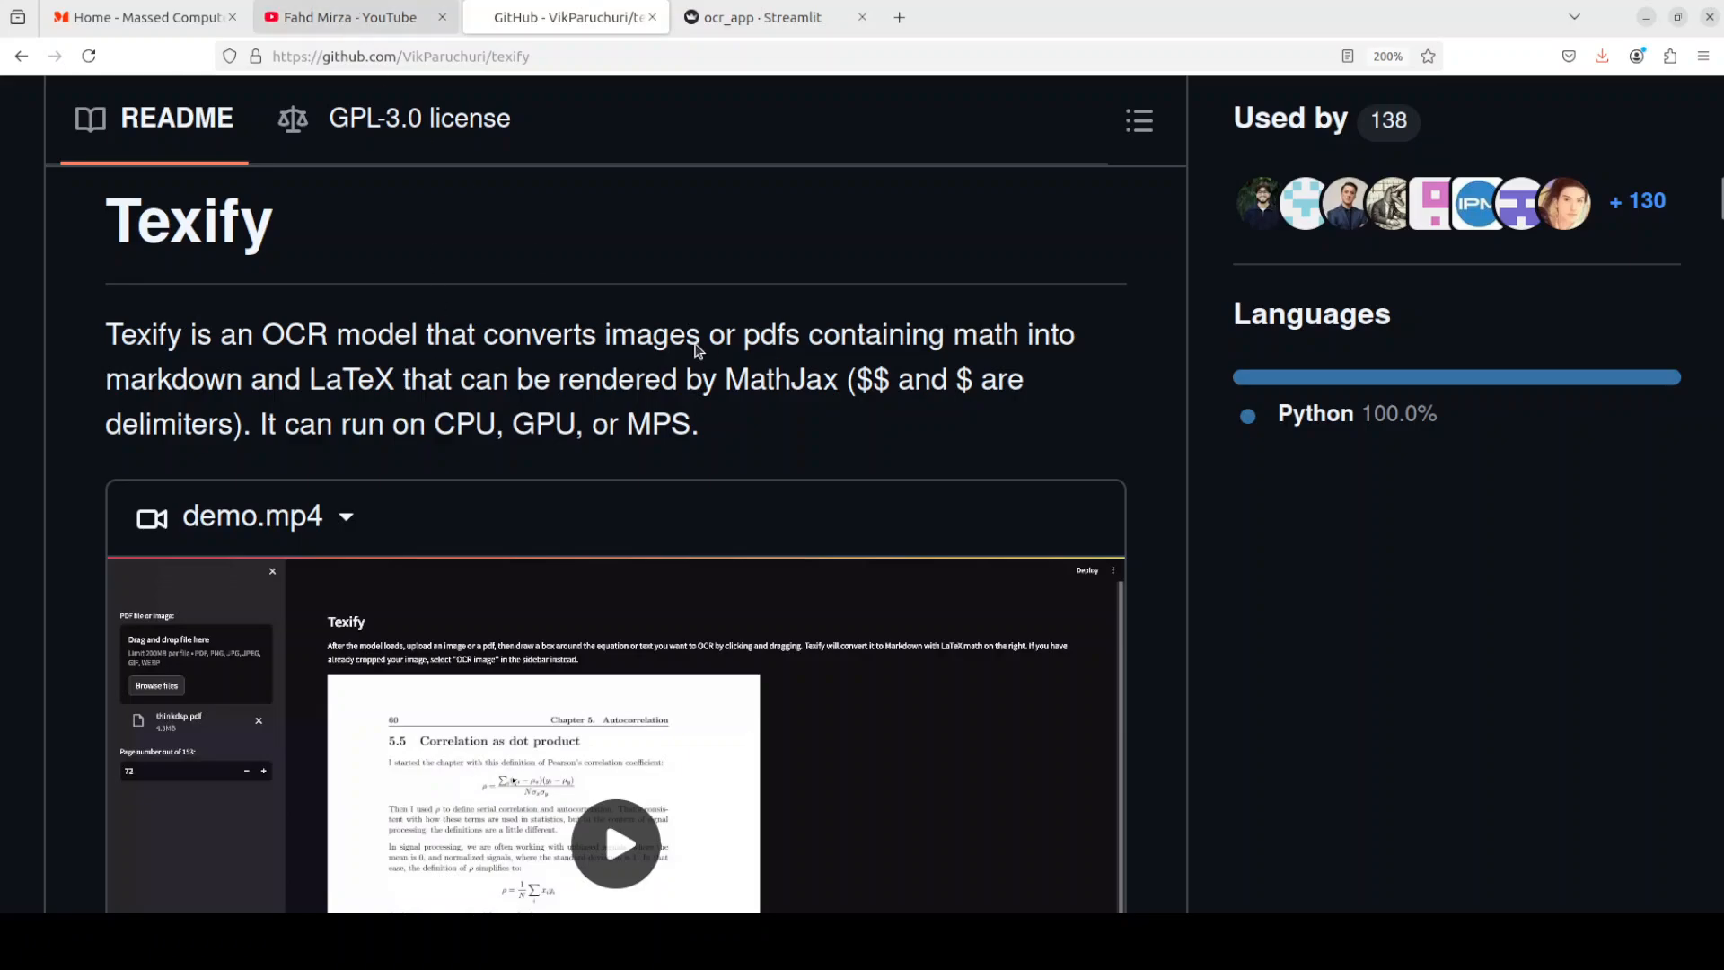
left_click(342, 18)
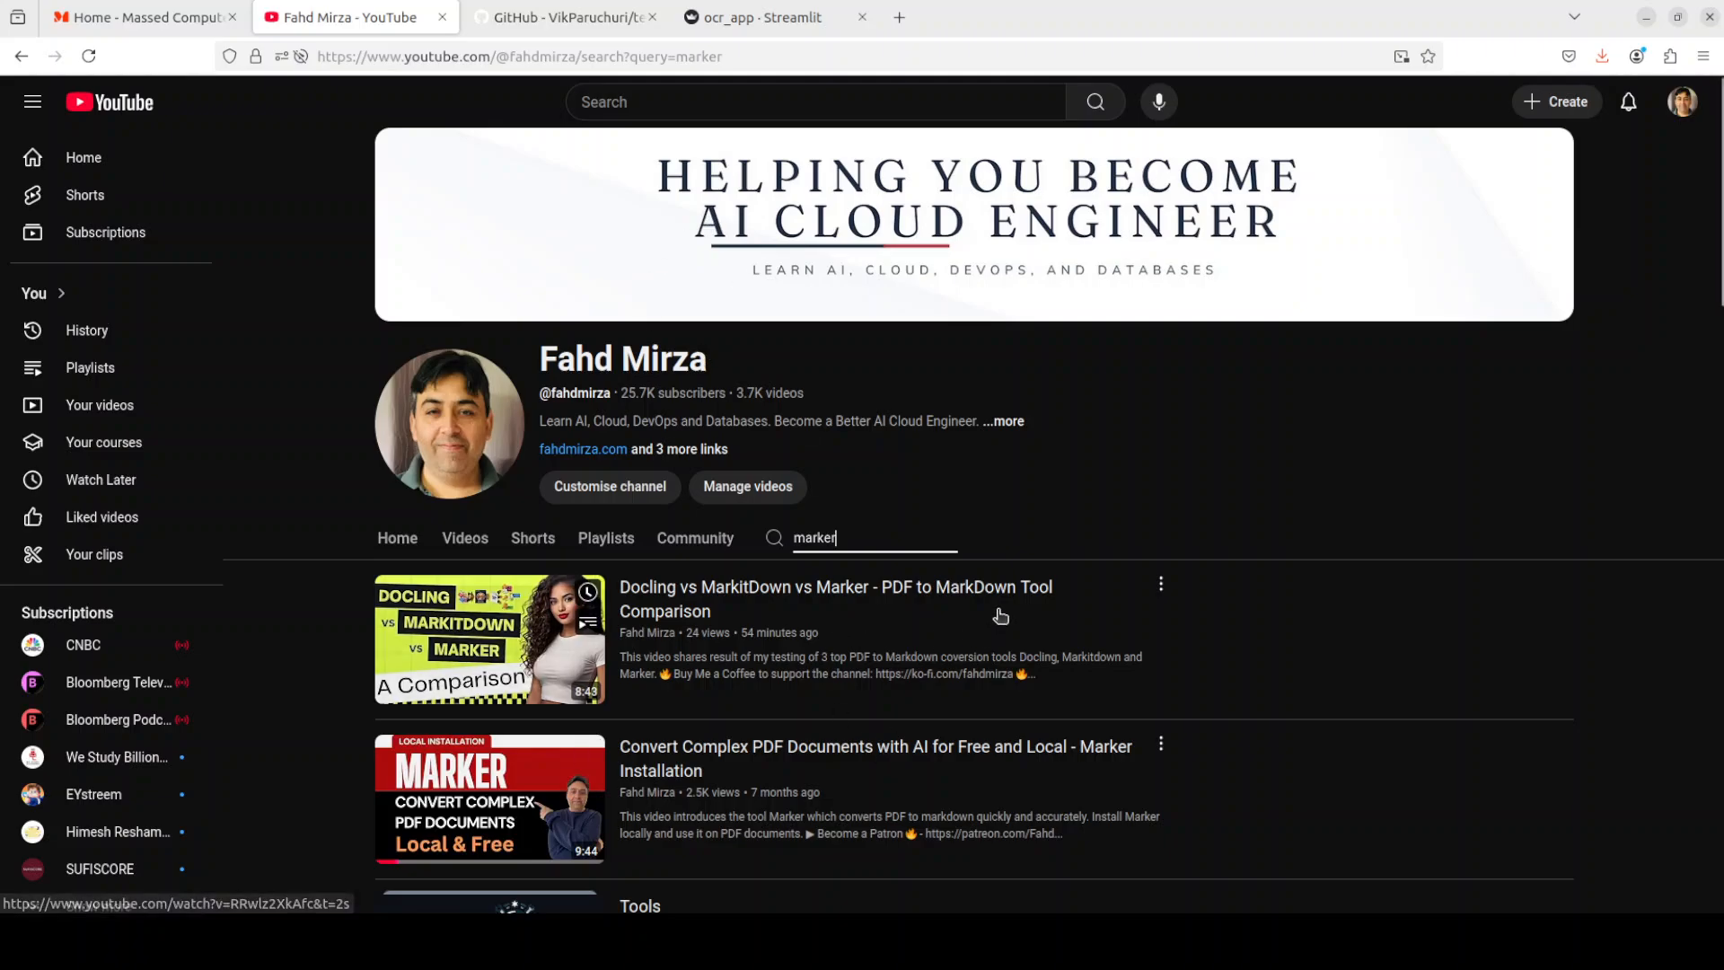
mouse_move(1260, 642)
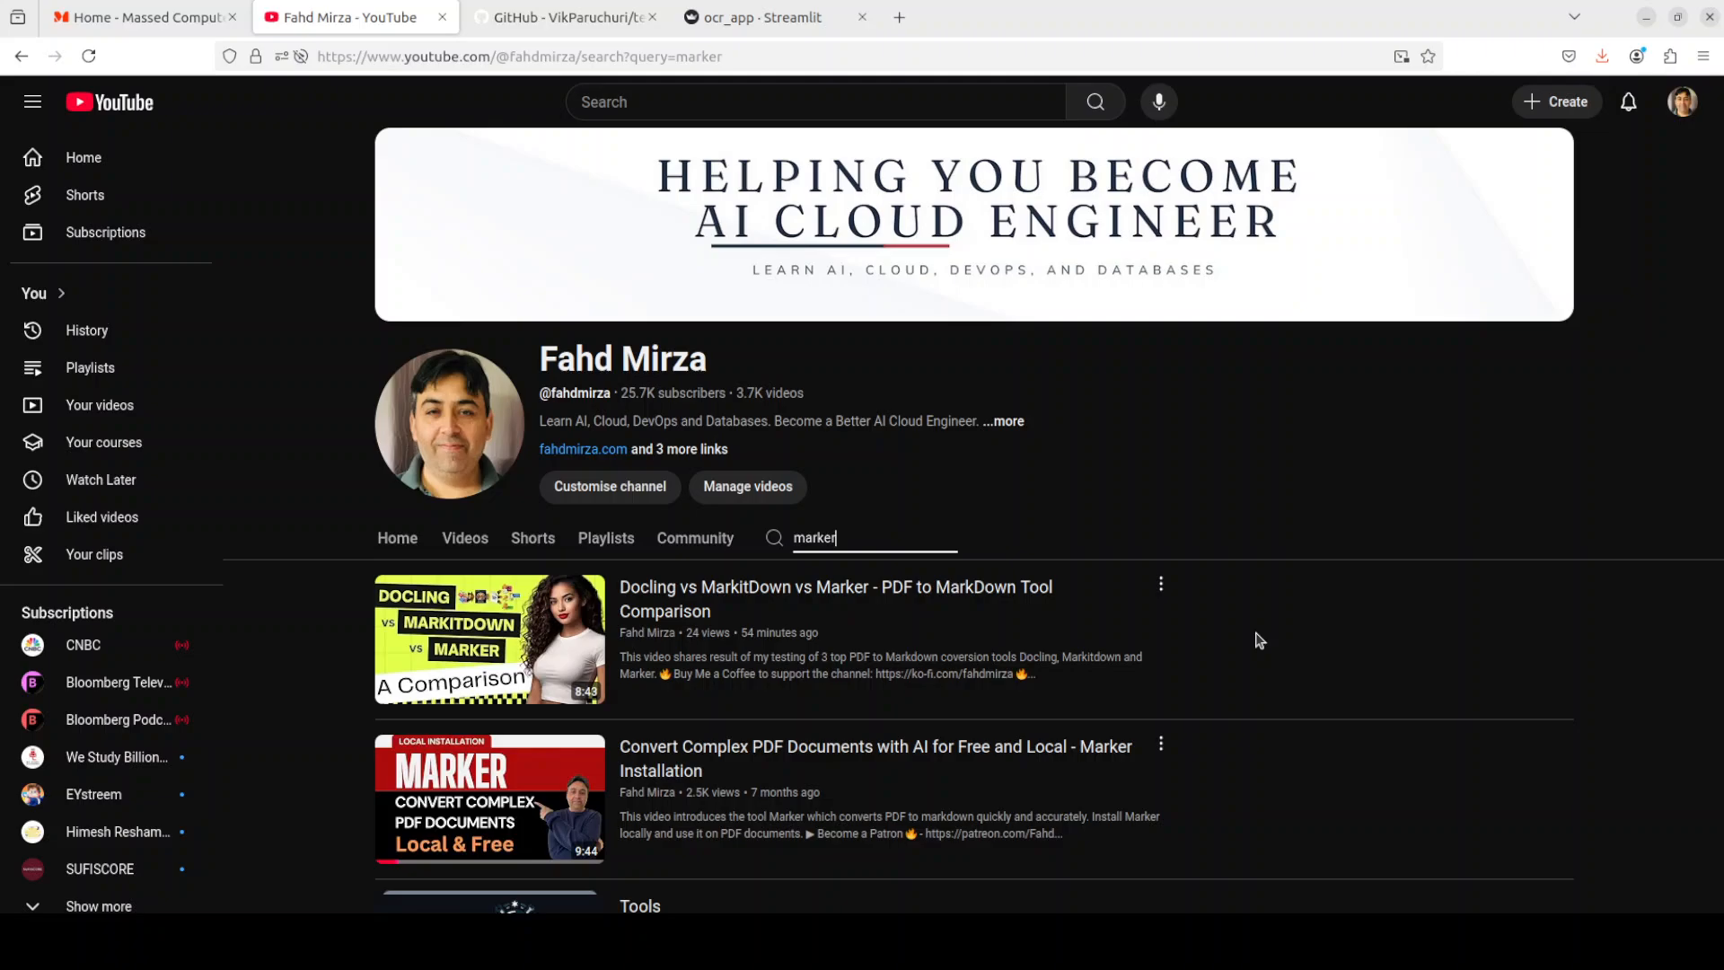
mouse_move(1327, 662)
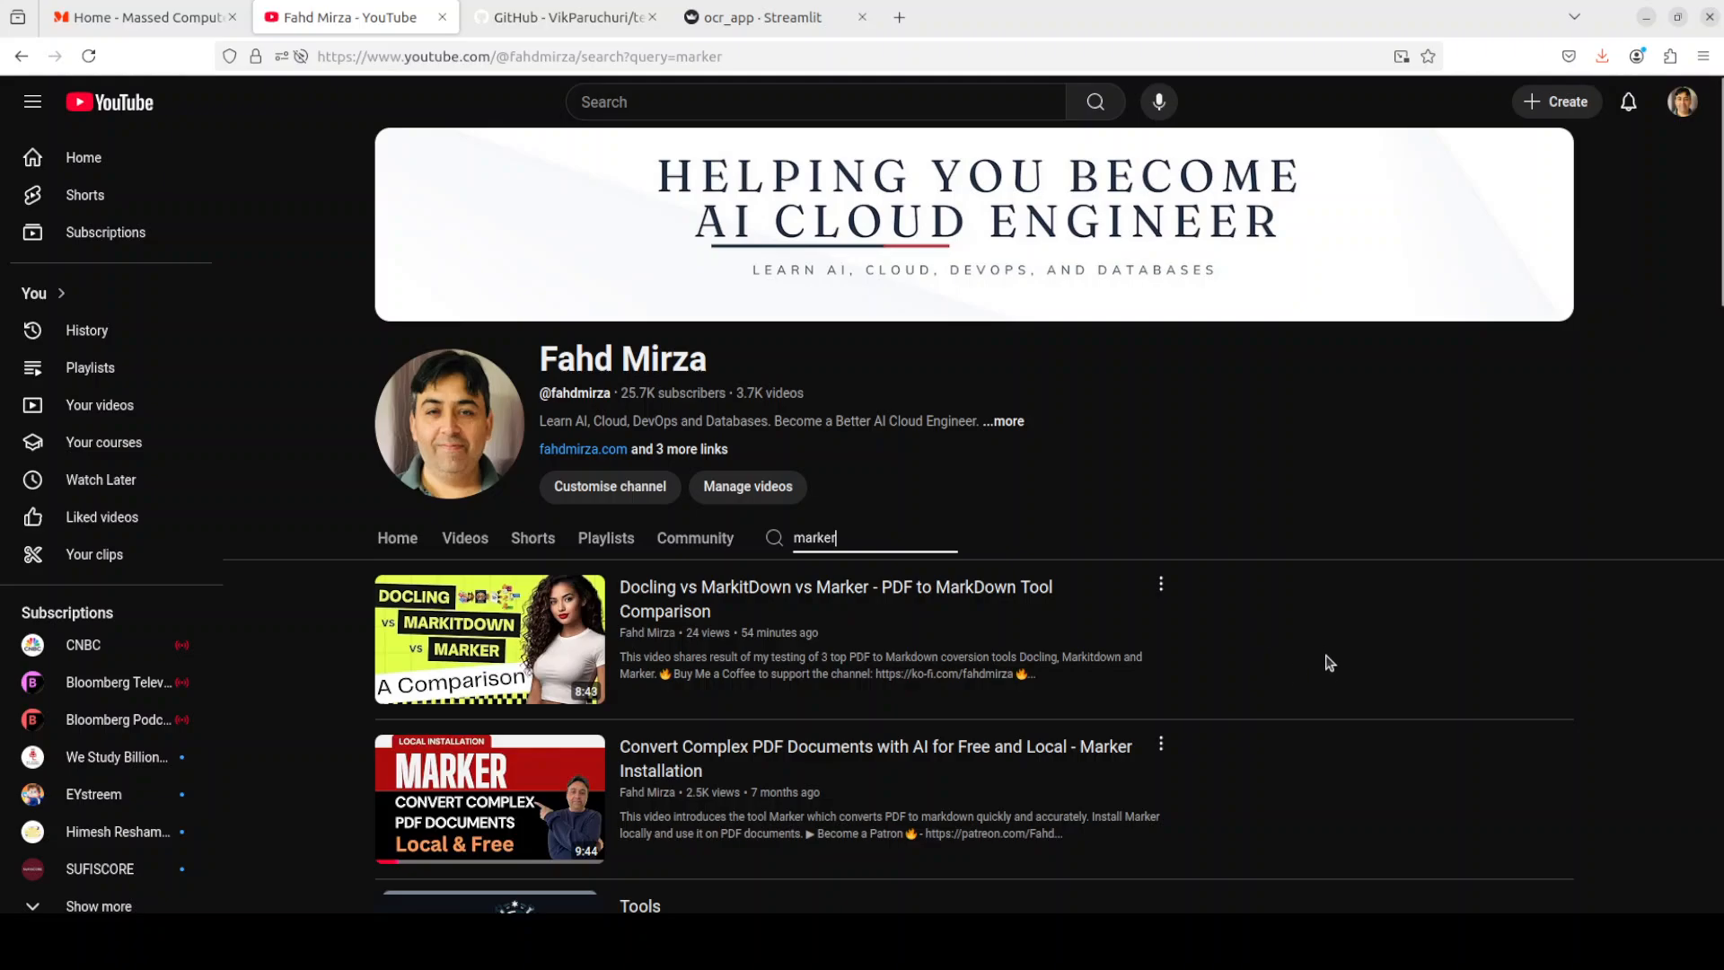
mouse_move(1312, 631)
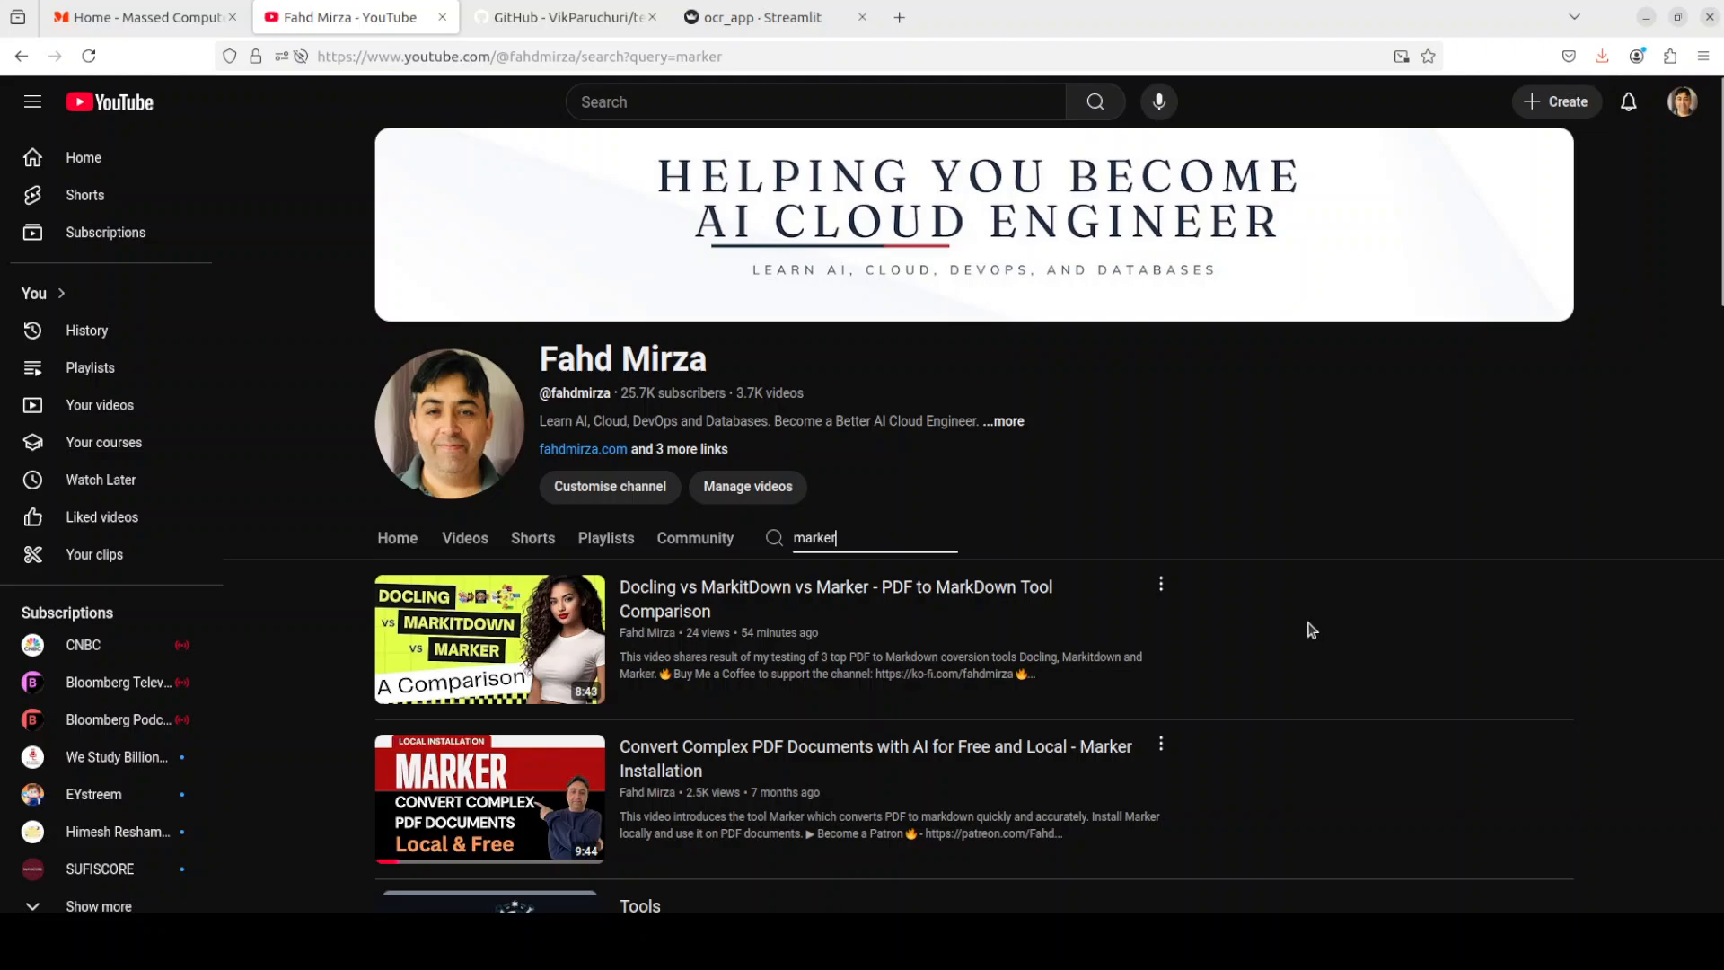
mouse_move(490, 639)
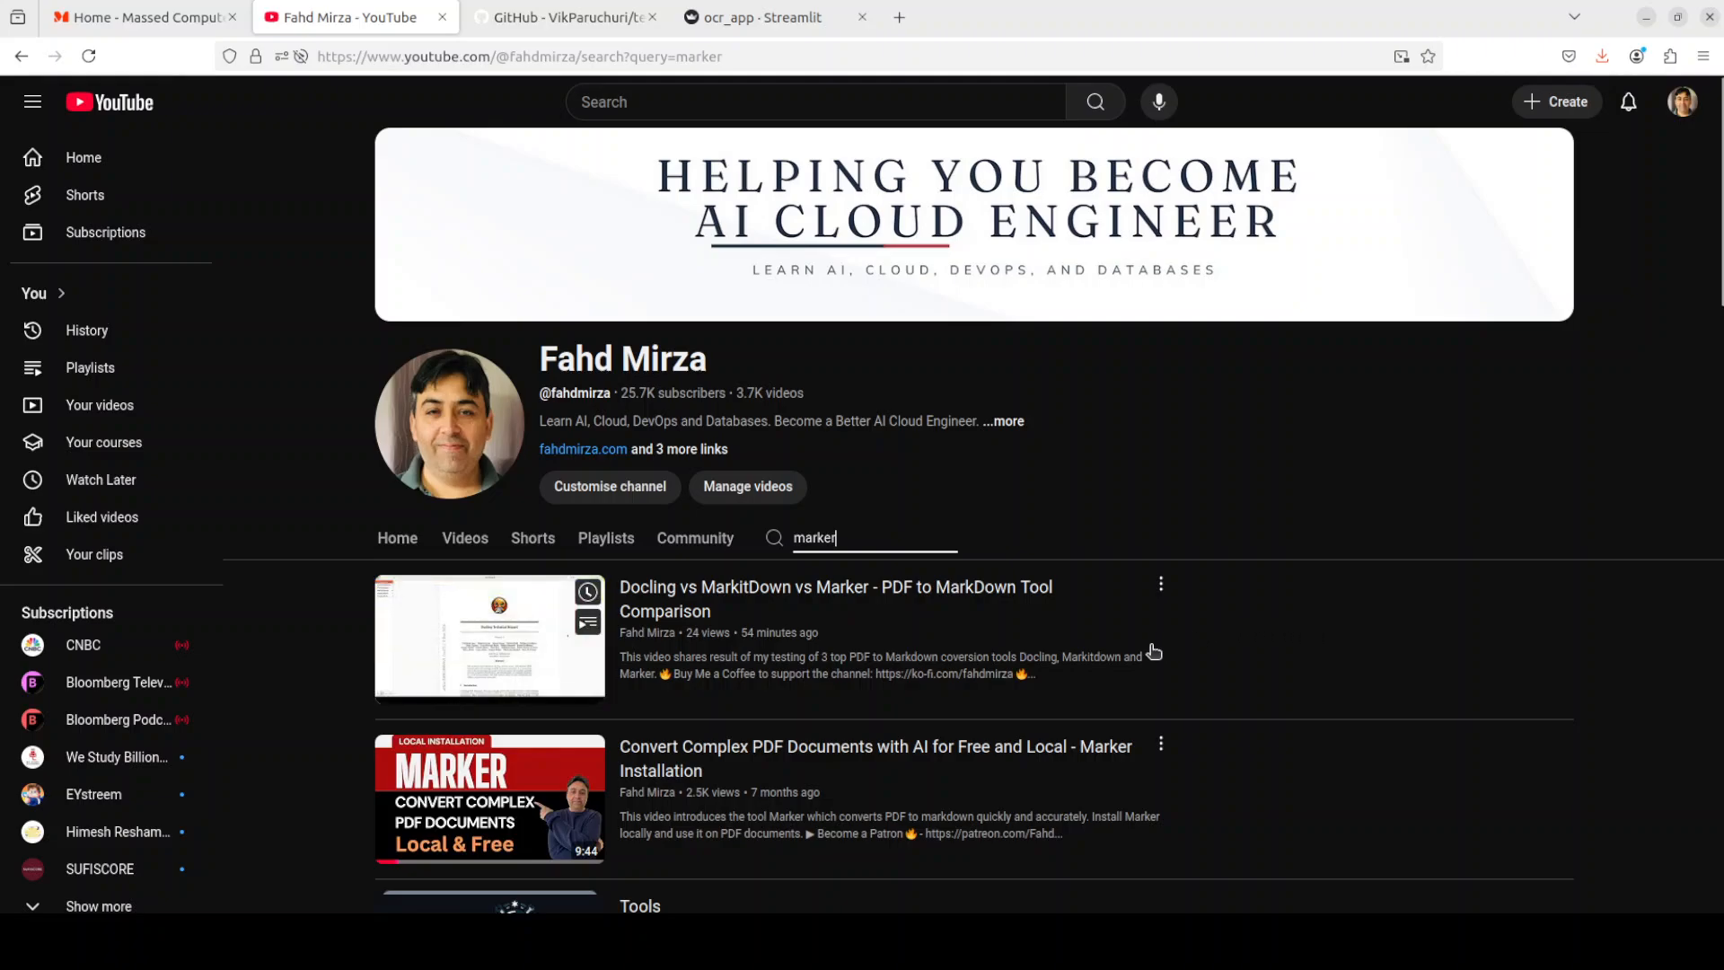